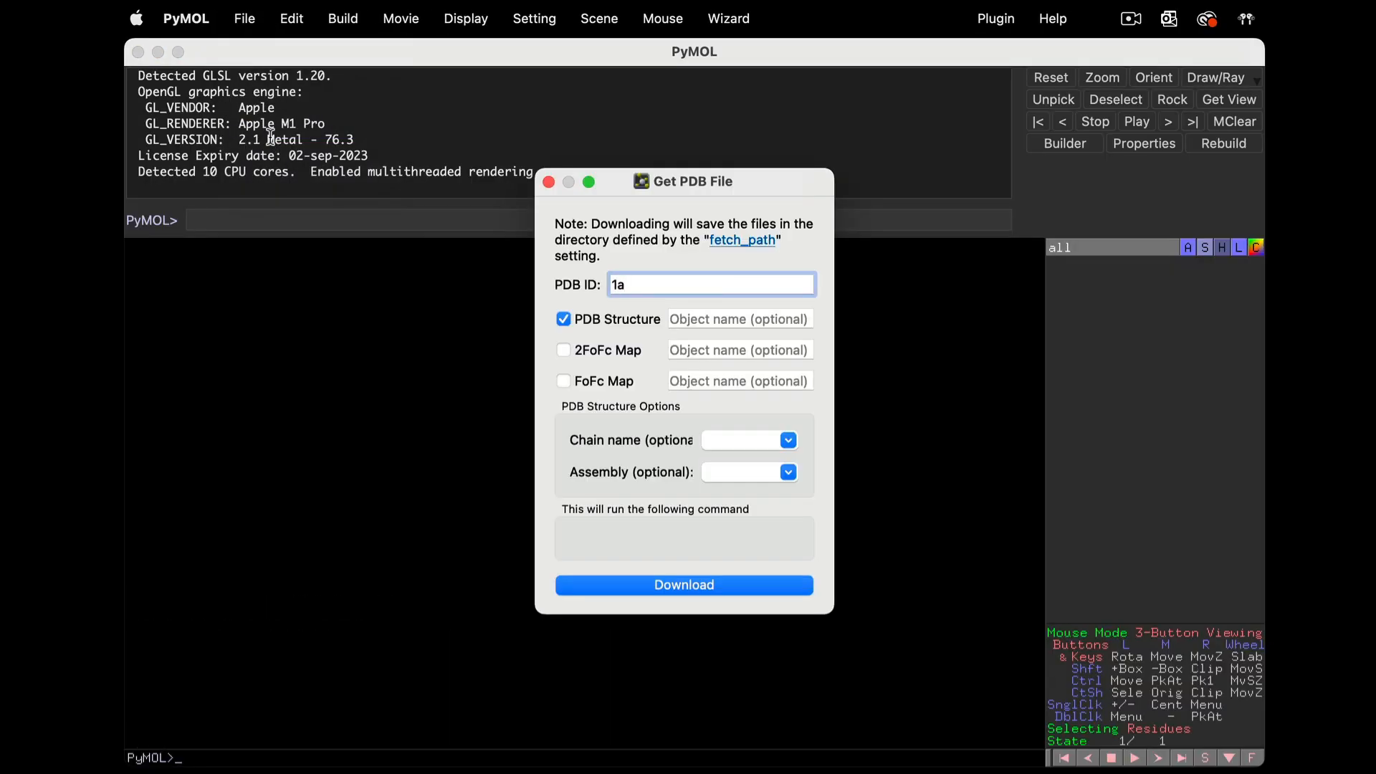
Fetch PDB entry 1a0o and switch on the sequence display above the cartoon
left_click(684, 585)
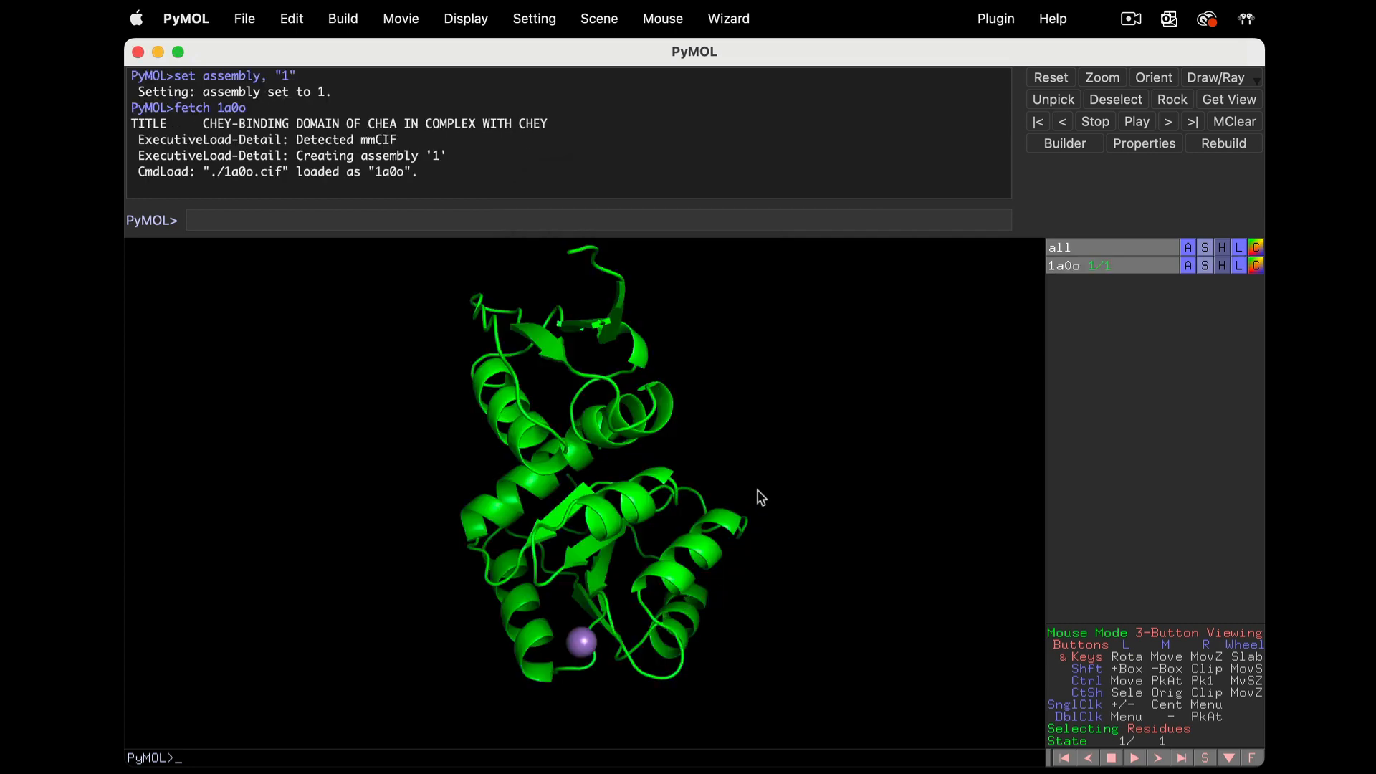
mouse_move(441, 12)
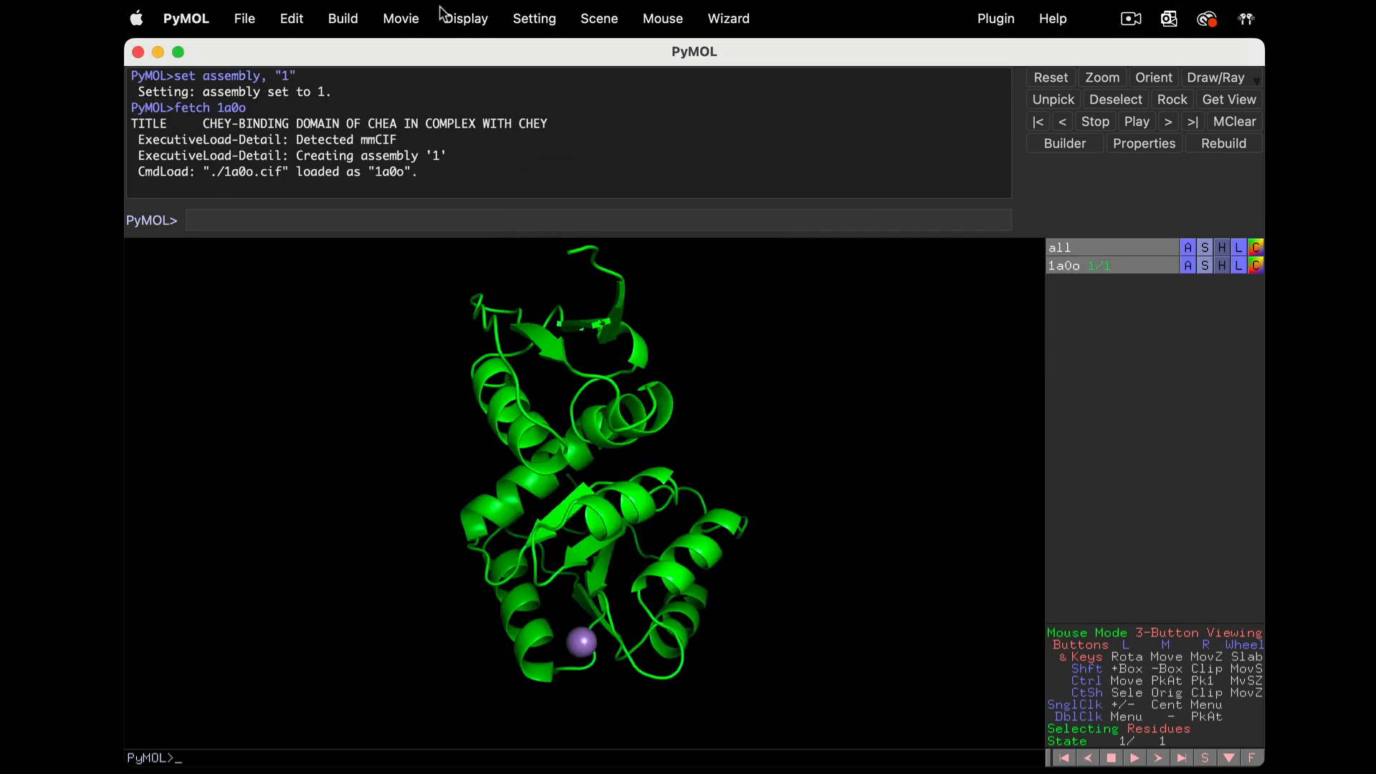
left_click(1256, 247)
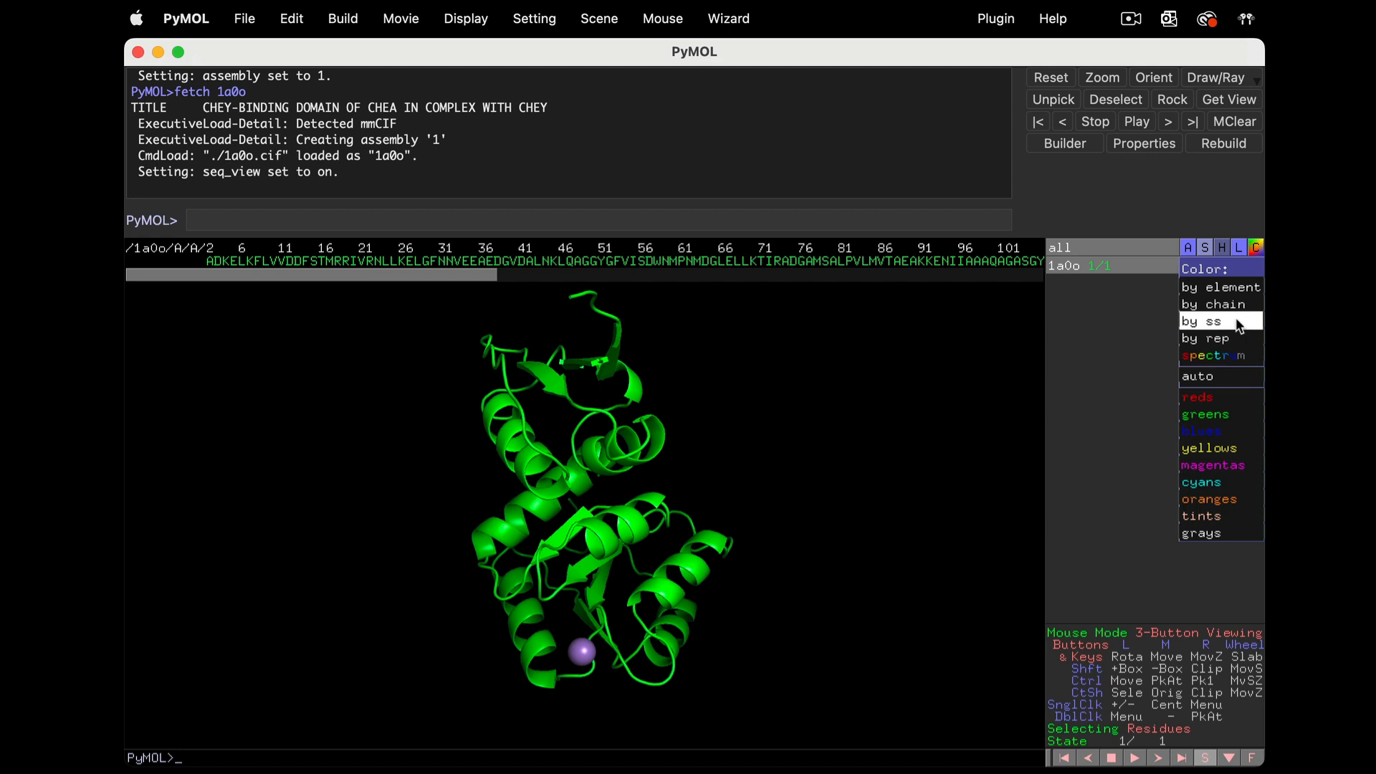
Colour 1a0o by secondary structure: red helices, yellow strands, green loops
left_click(1201, 322)
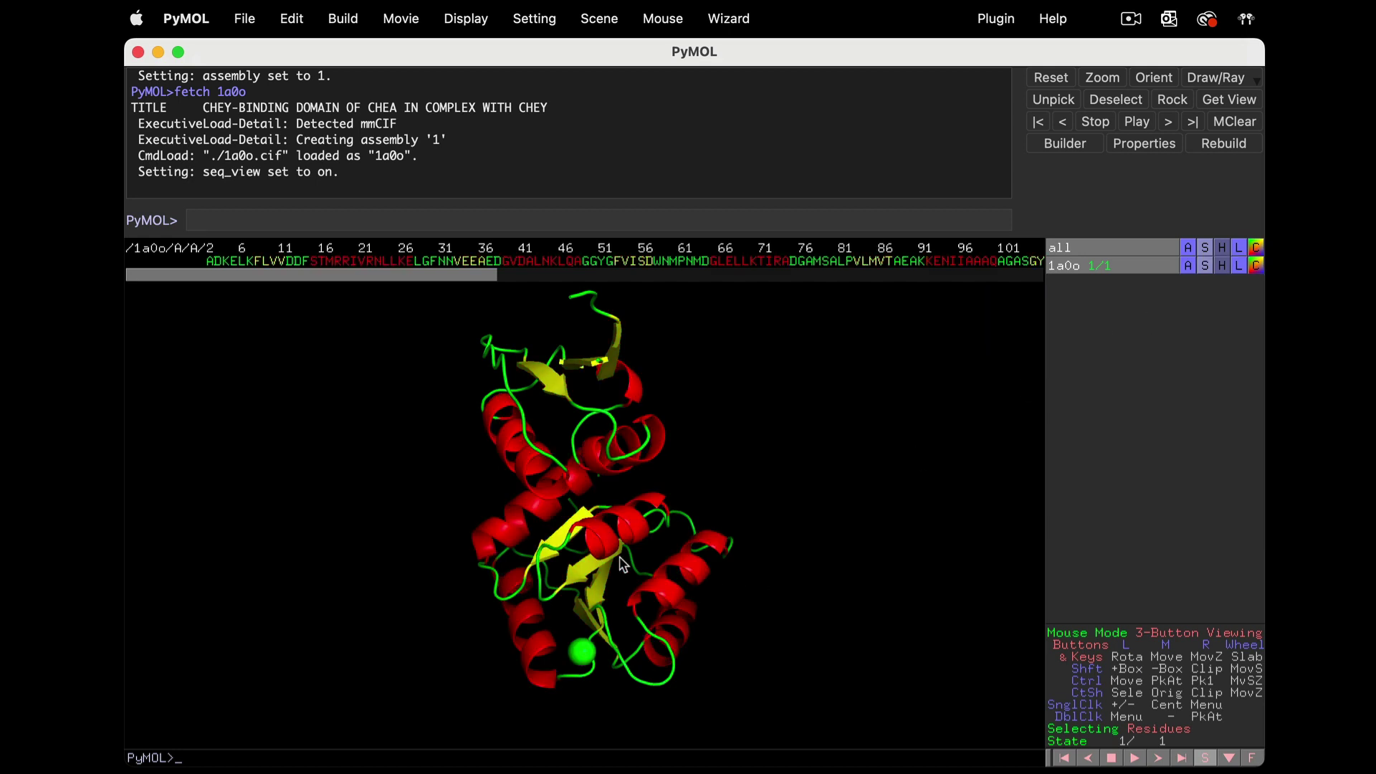
mouse_move(615, 23)
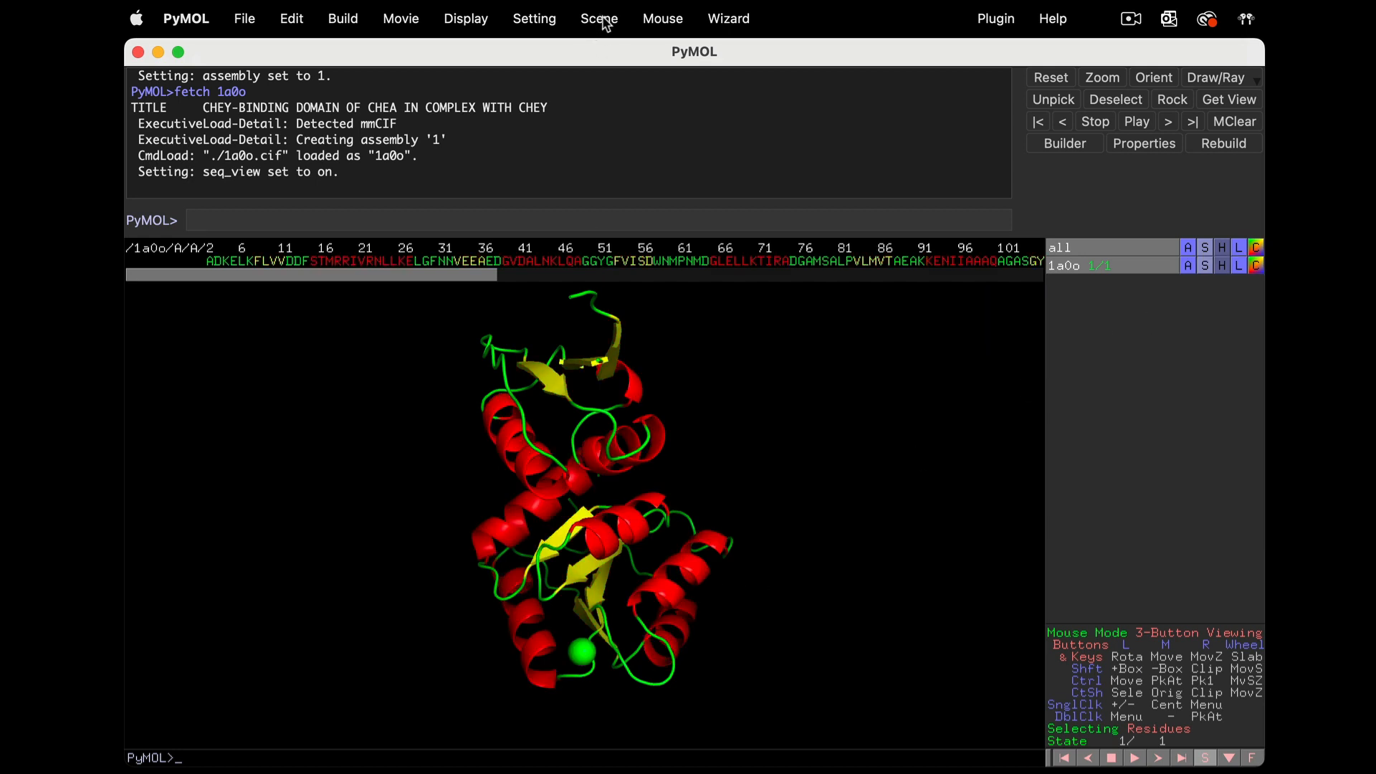
mouse_move(611, 26)
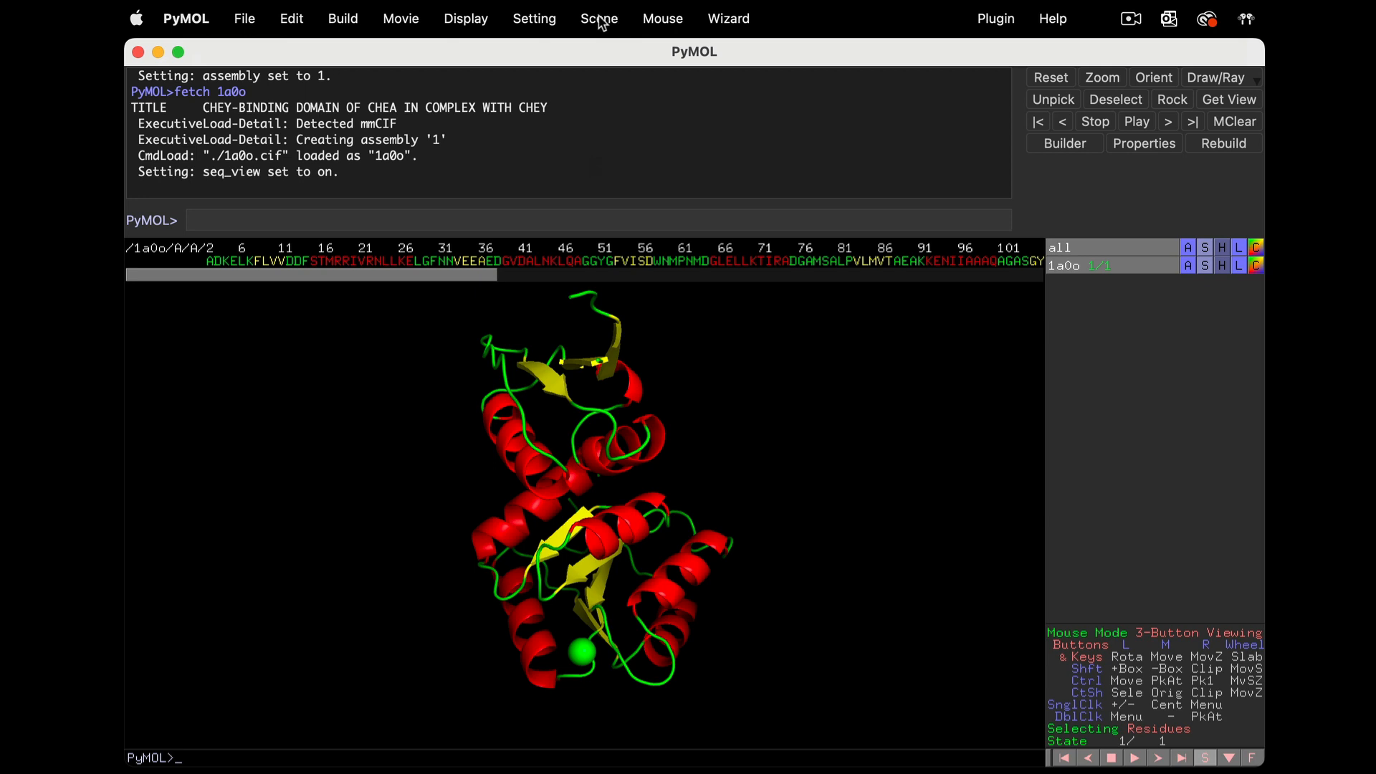
mouse_move(616, 23)
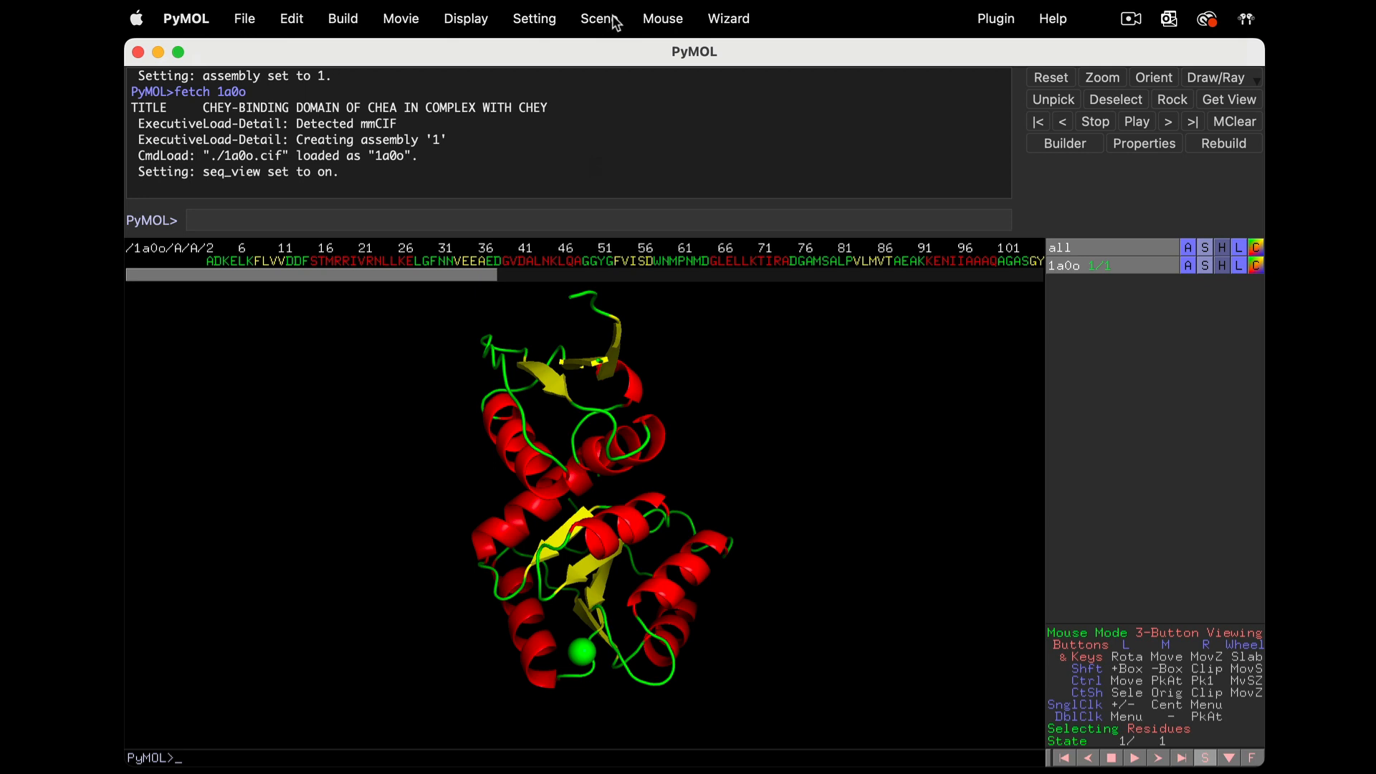
Store the current view as scene F1 and rename it 'overall'
left_click(599, 18)
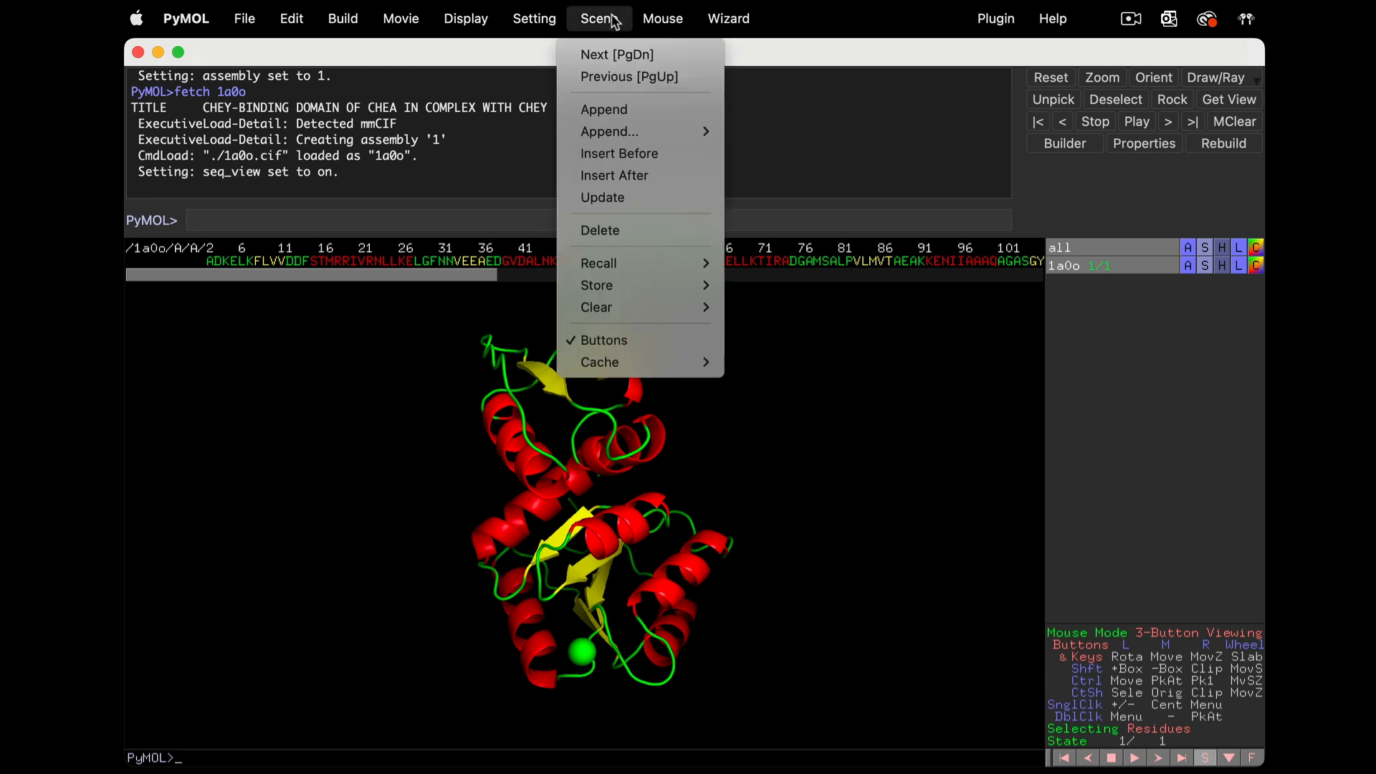
mouse_move(626, 285)
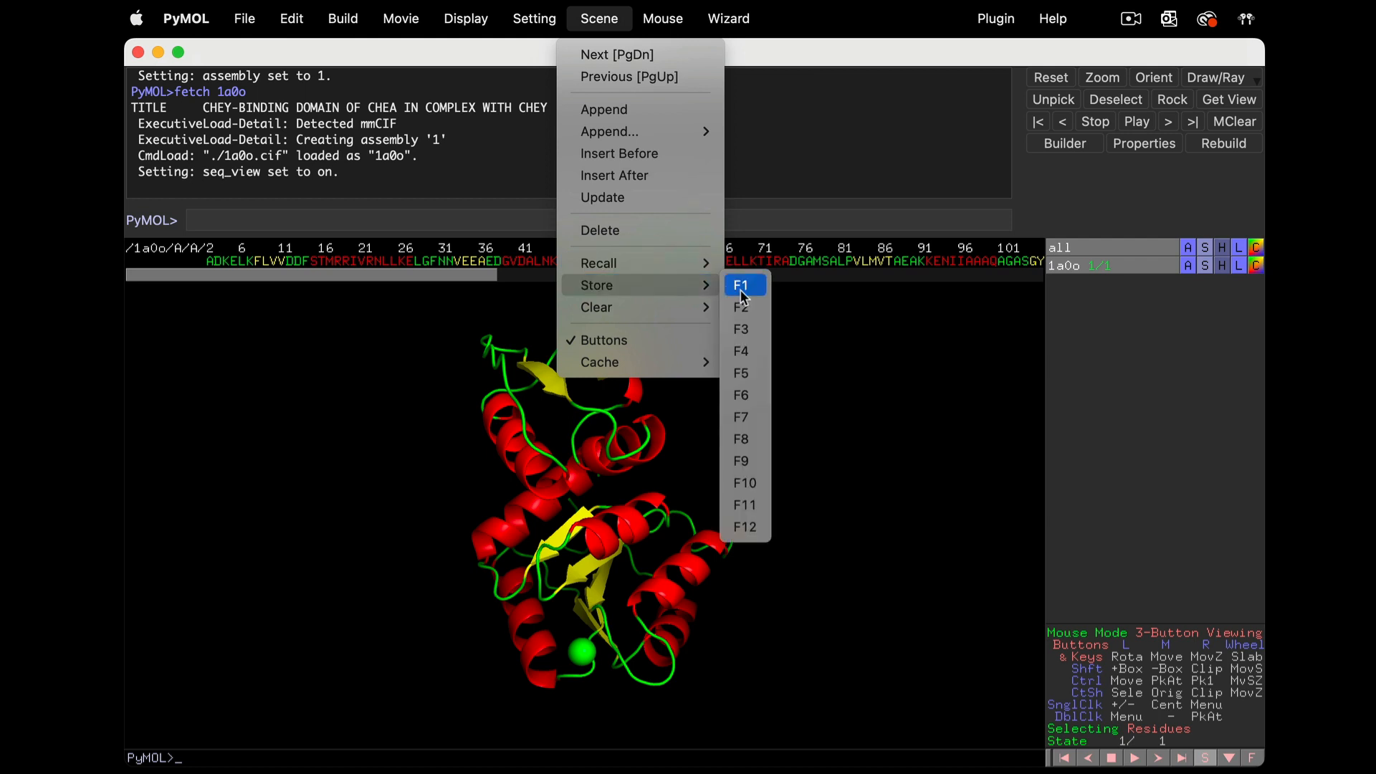
left_click(742, 286)
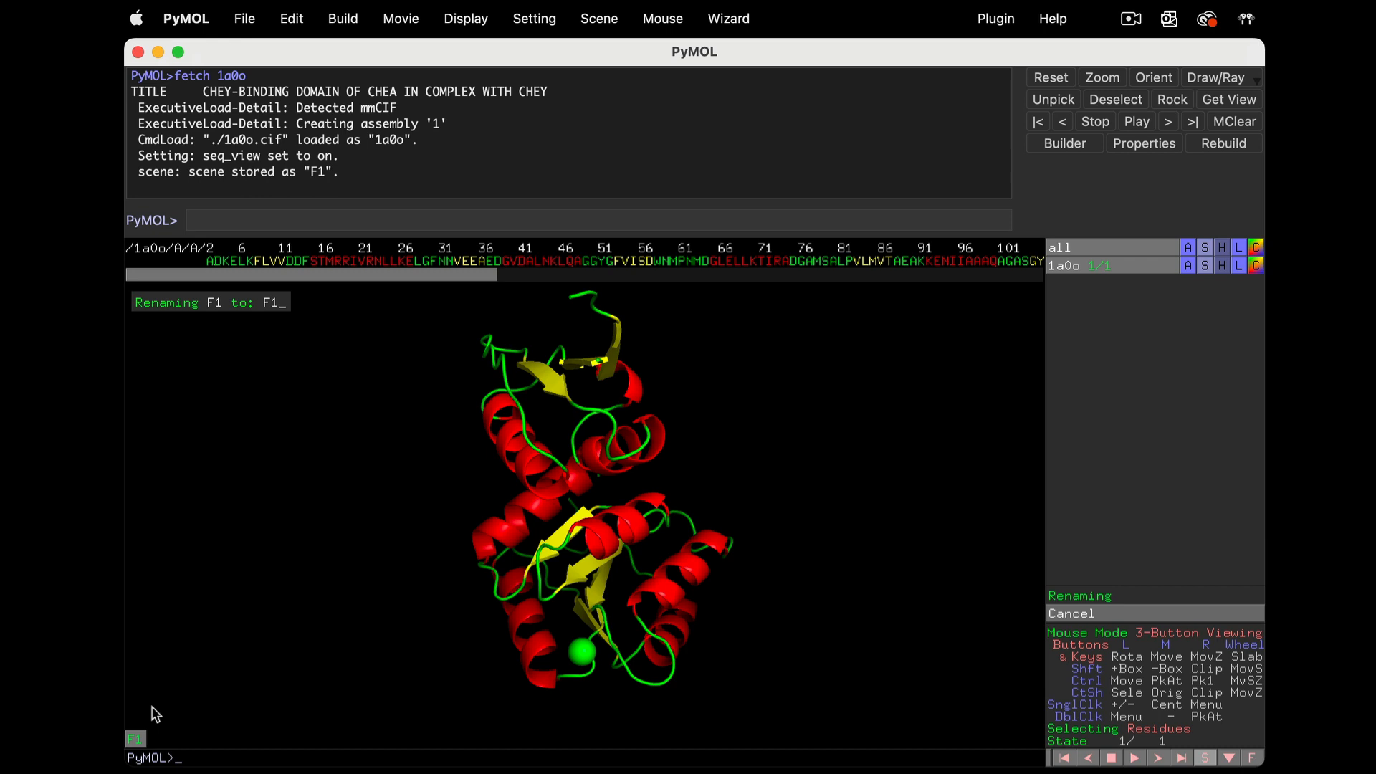
type("over")
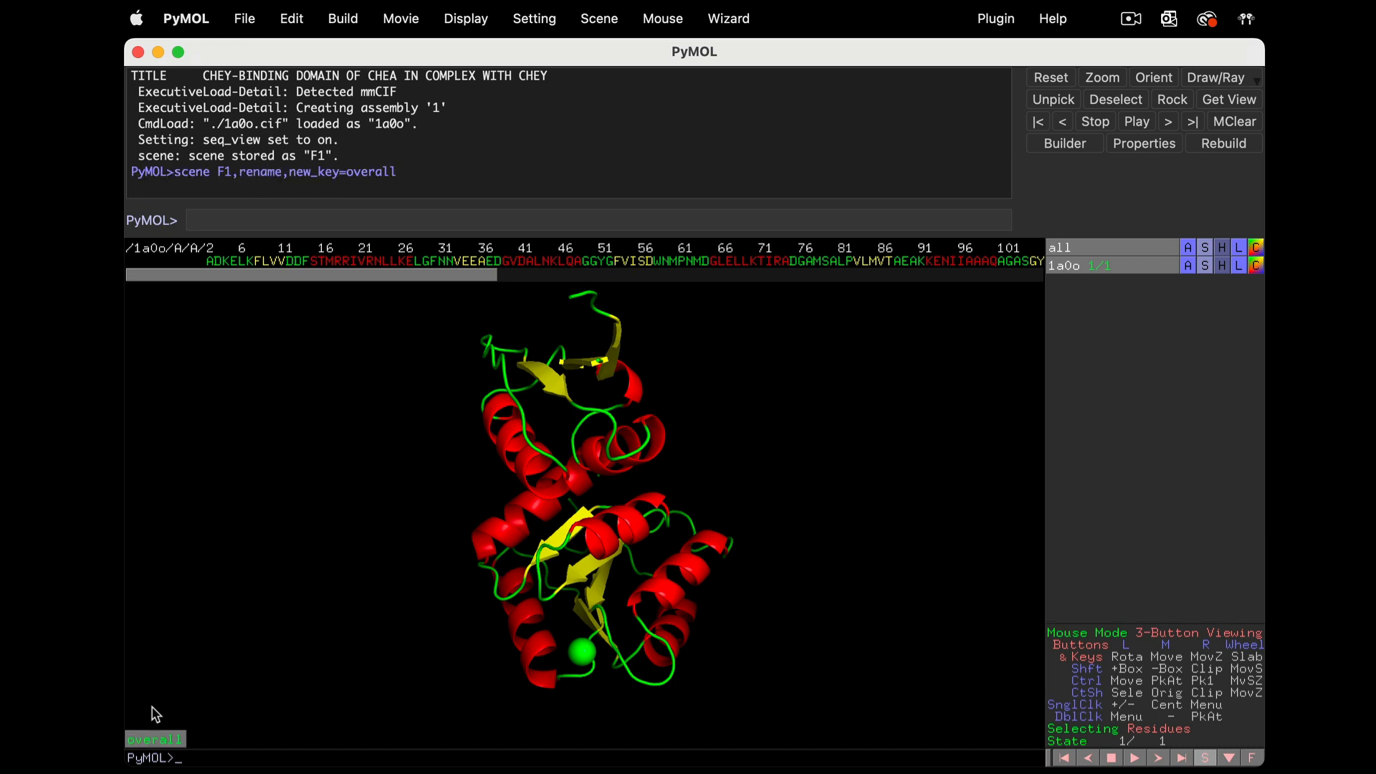
mouse_move(659, 583)
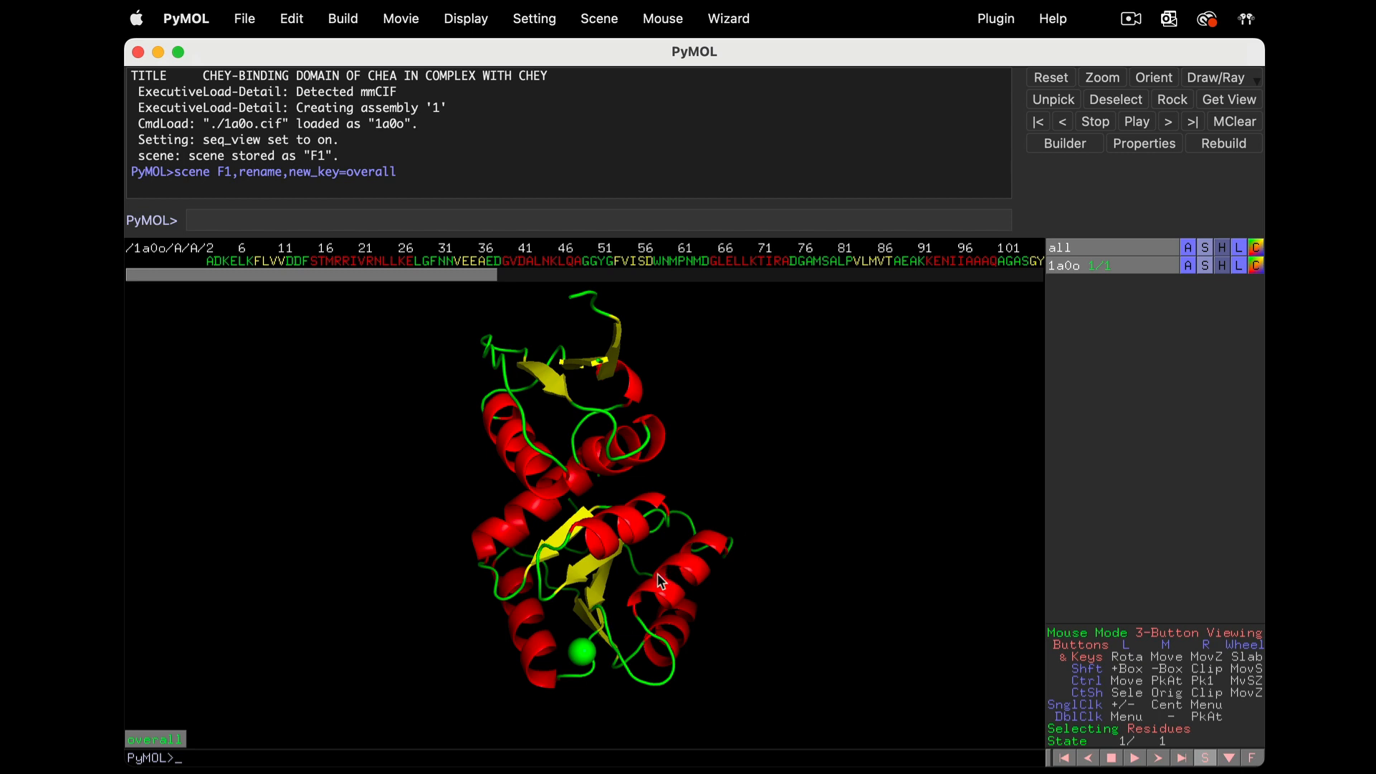
Select the helix residues 111–126 via the sequence viewer and hide the rest of 1a0o's cartoon
left_click_drag(658, 579, 769, 545)
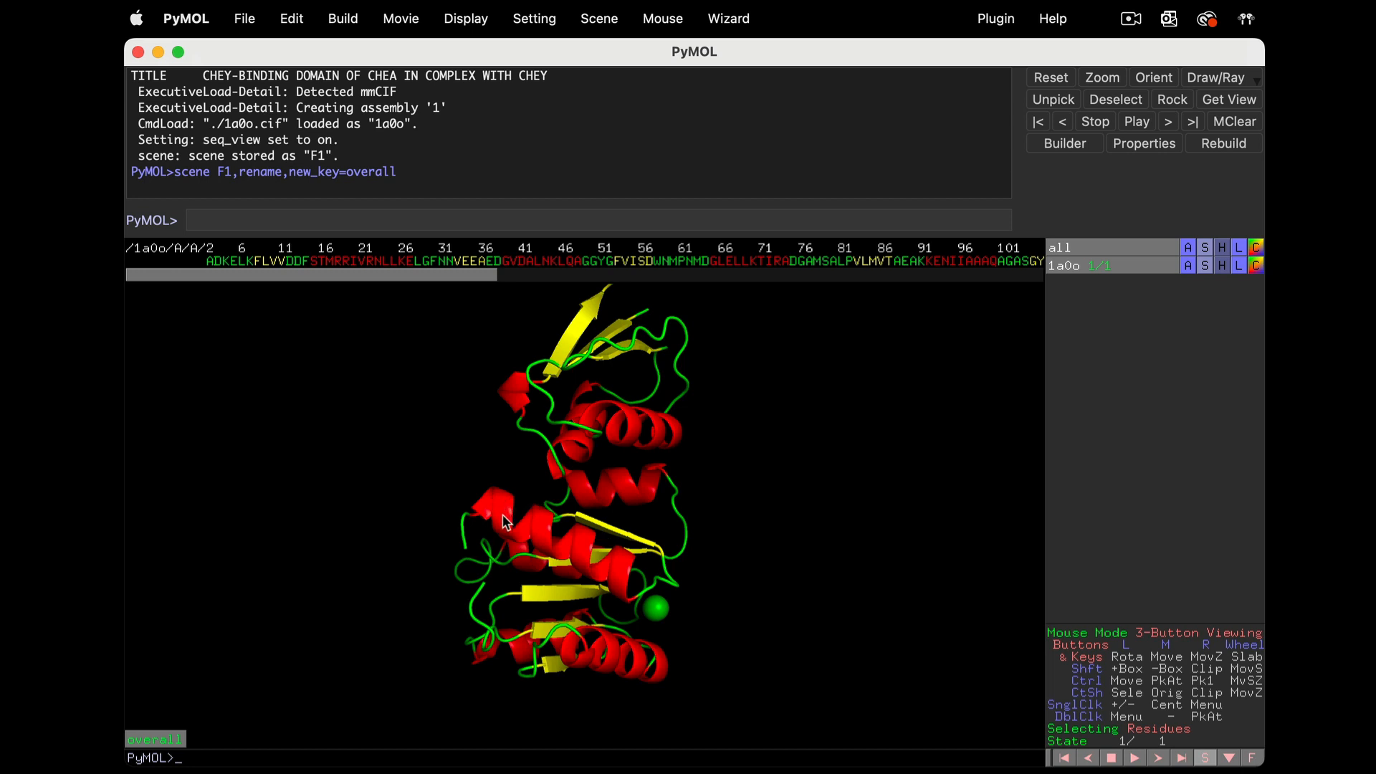
left_click(508, 521)
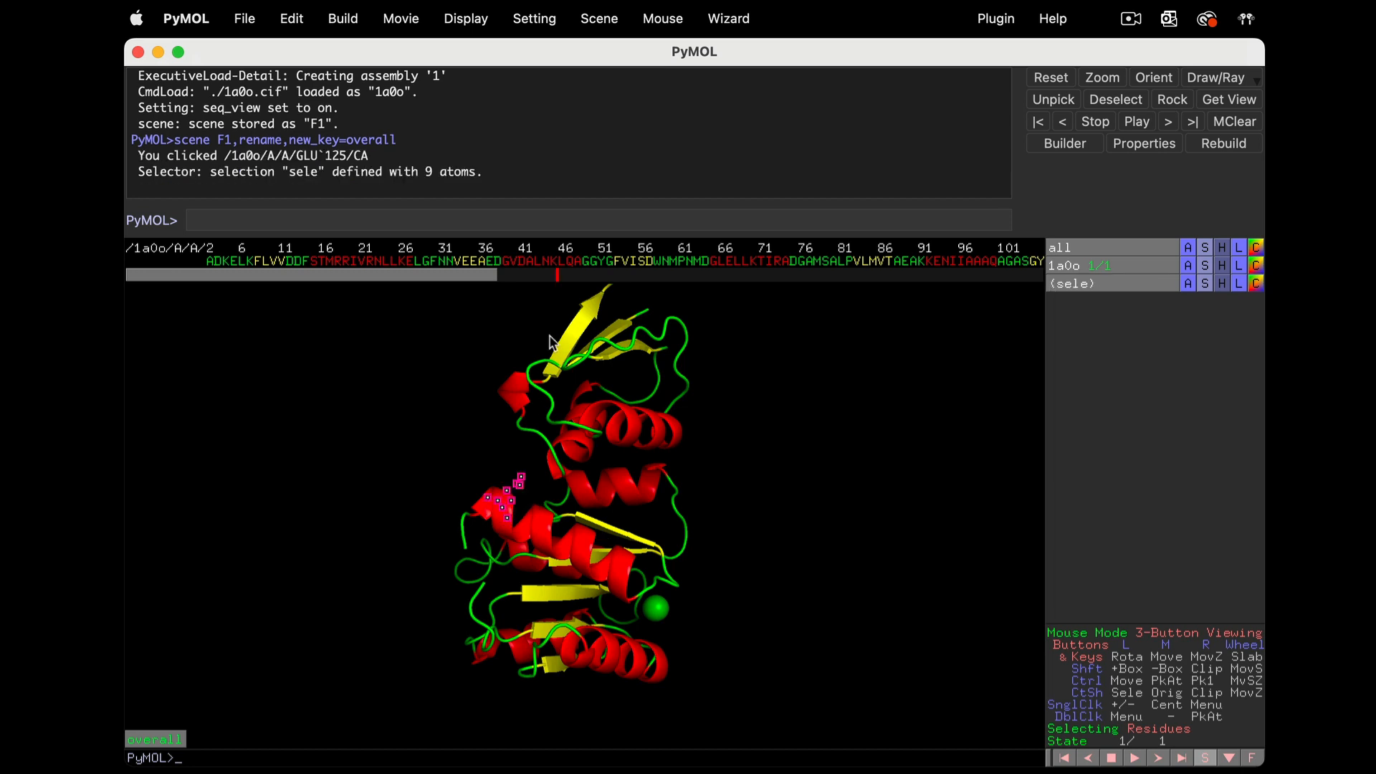
mouse_move(559, 295)
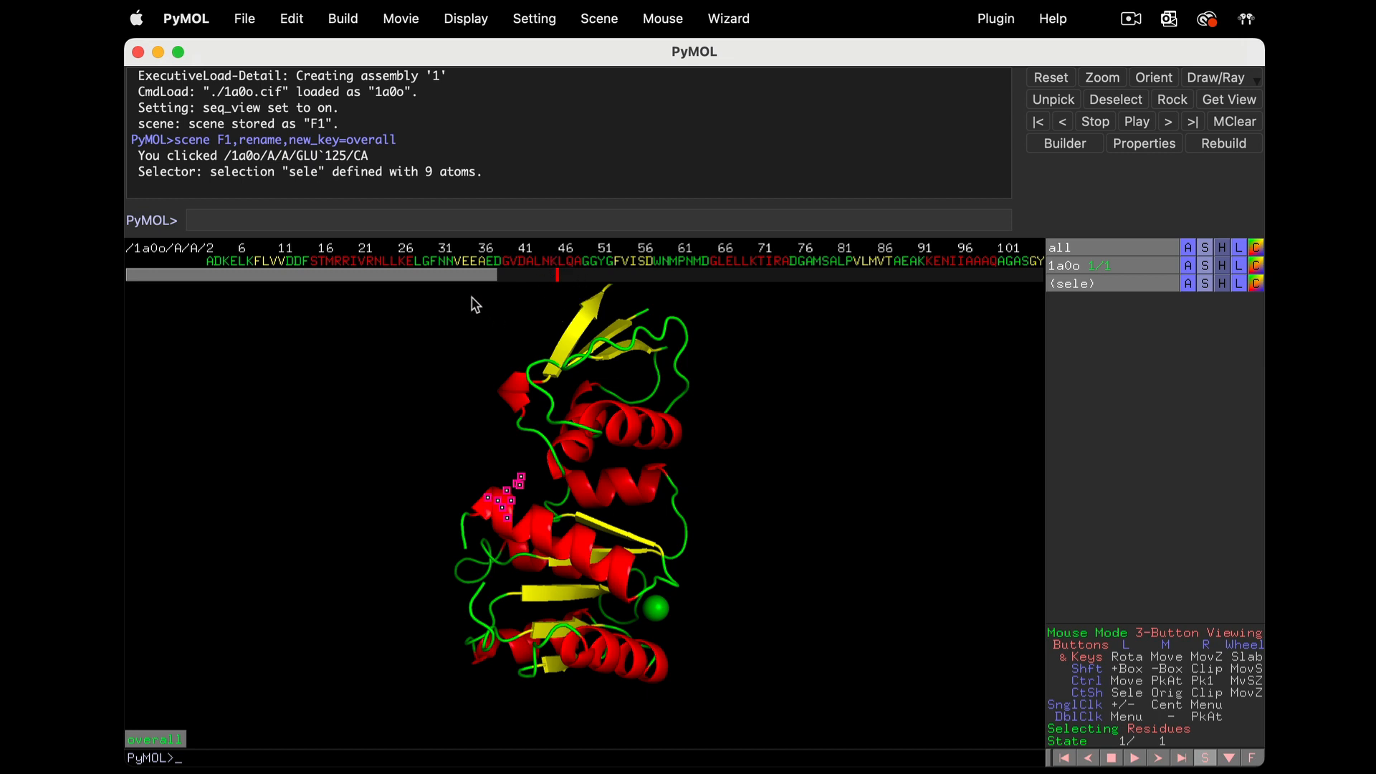
mouse_move(386, 310)
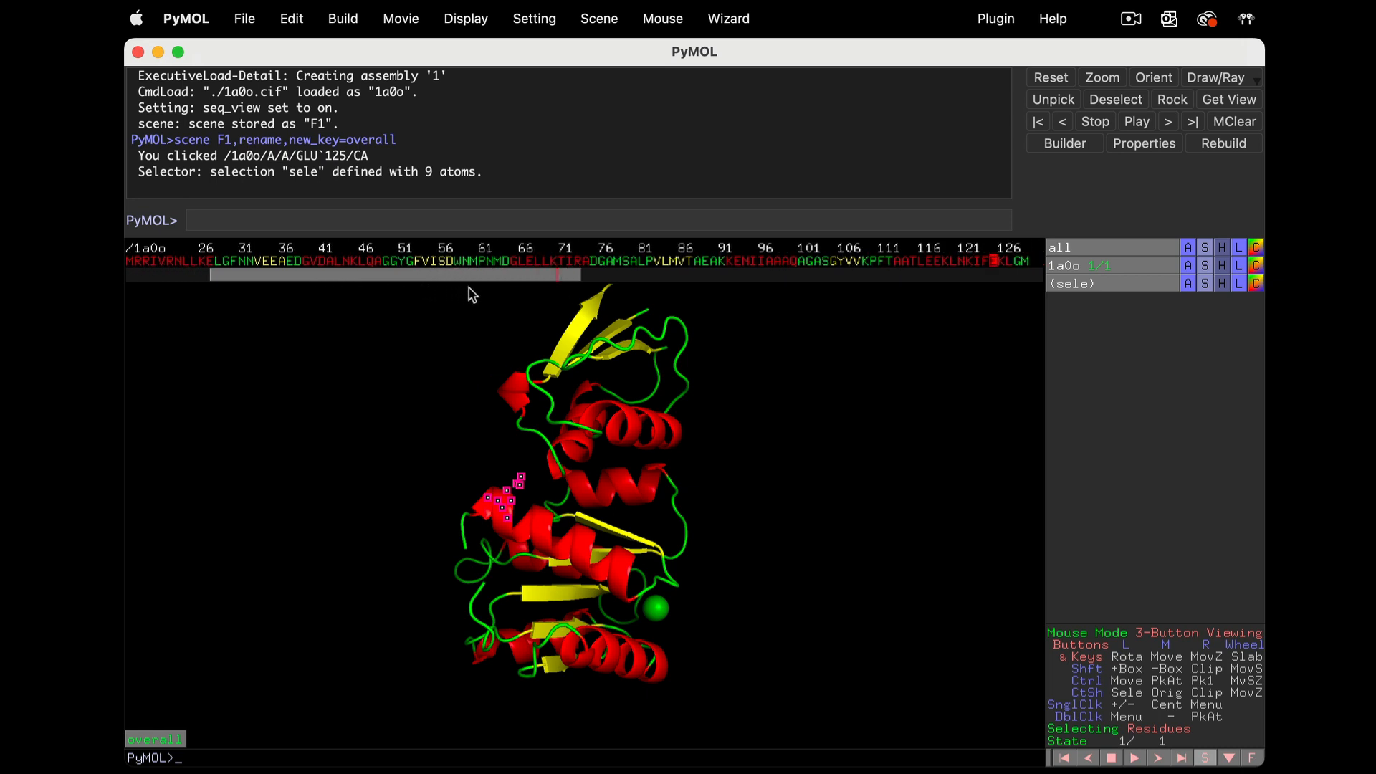
scroll("right", 3)
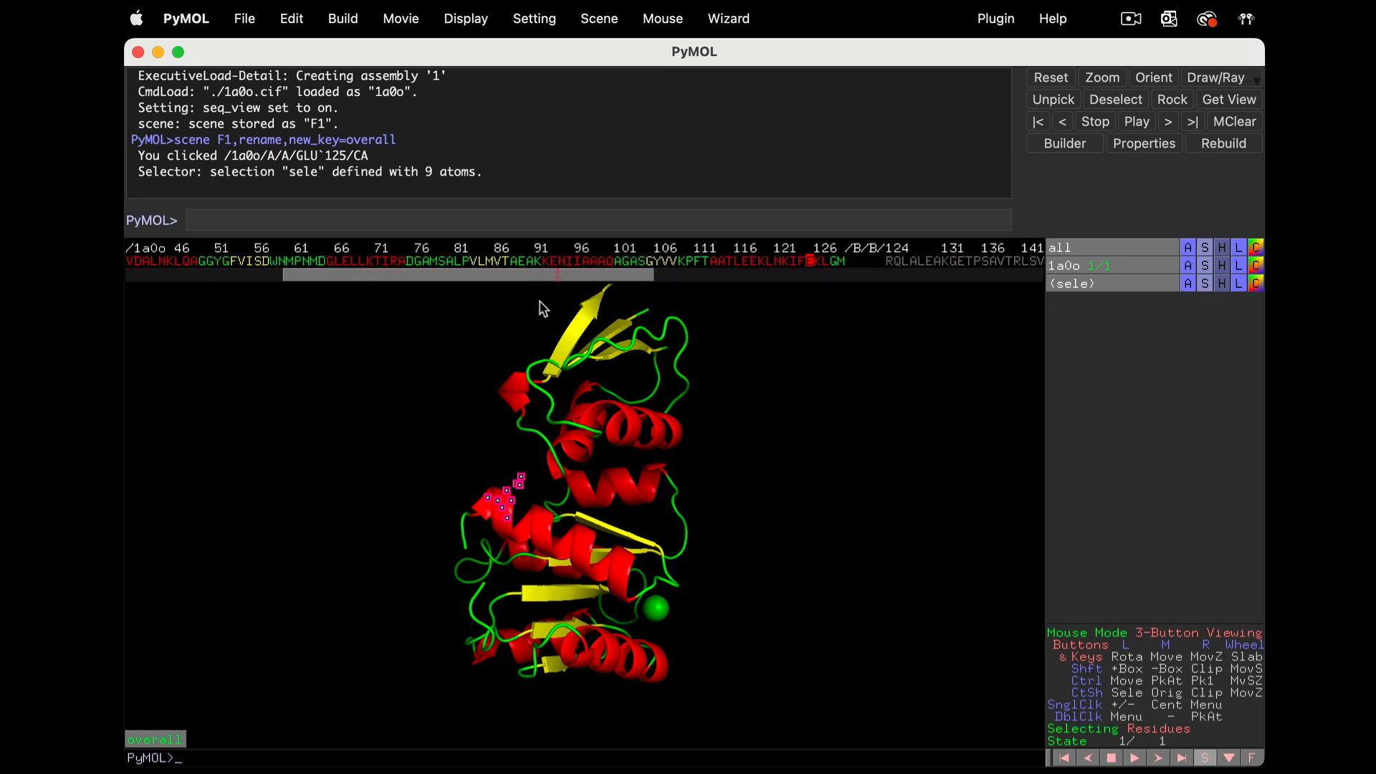
mouse_move(826, 284)
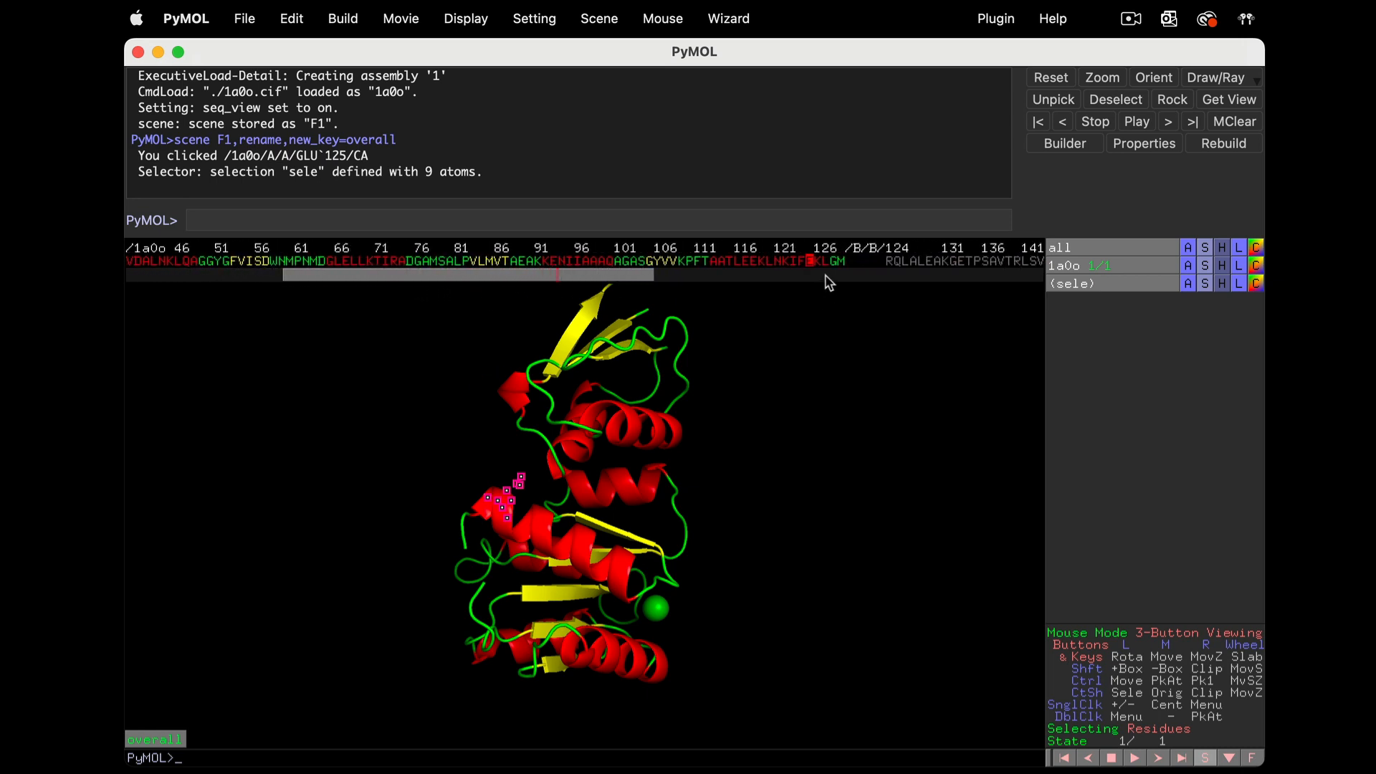
left_click(737, 261)
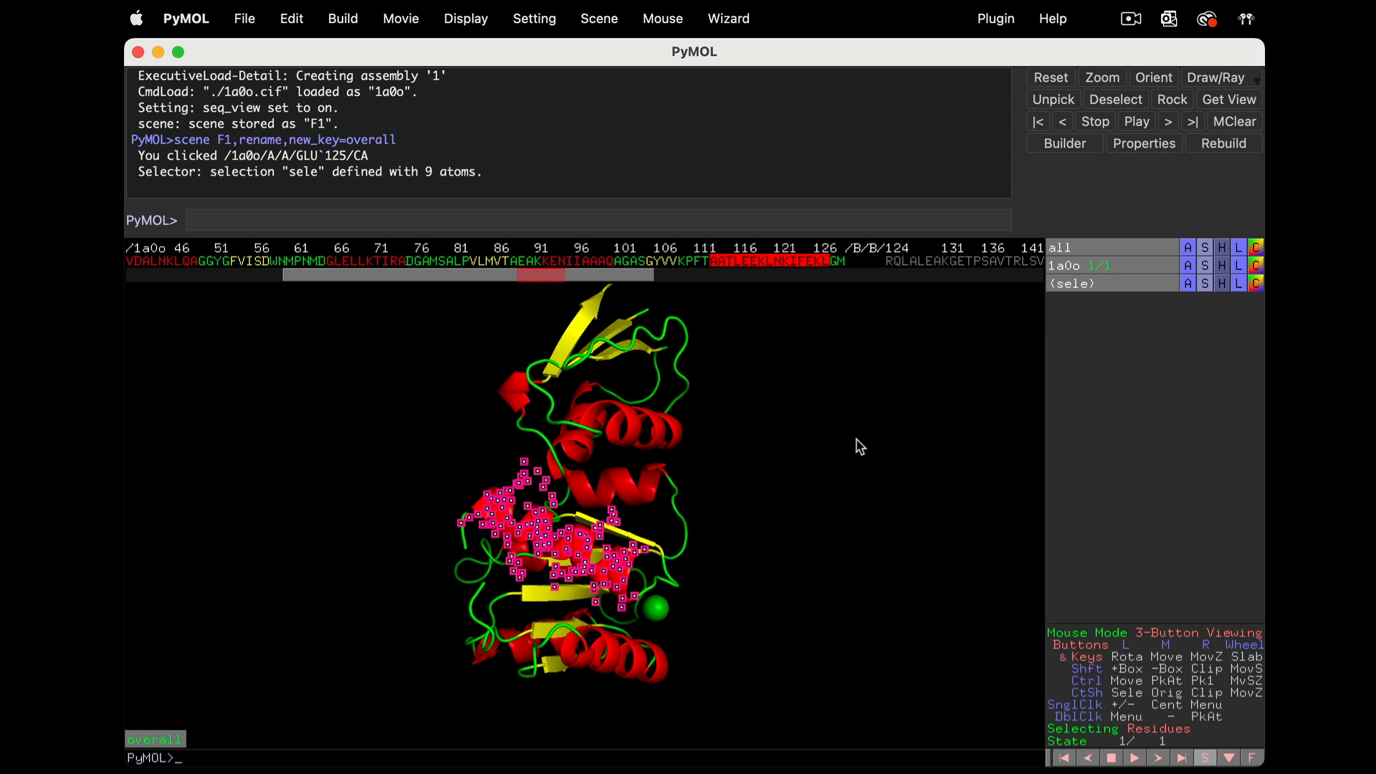
mouse_move(1154, 370)
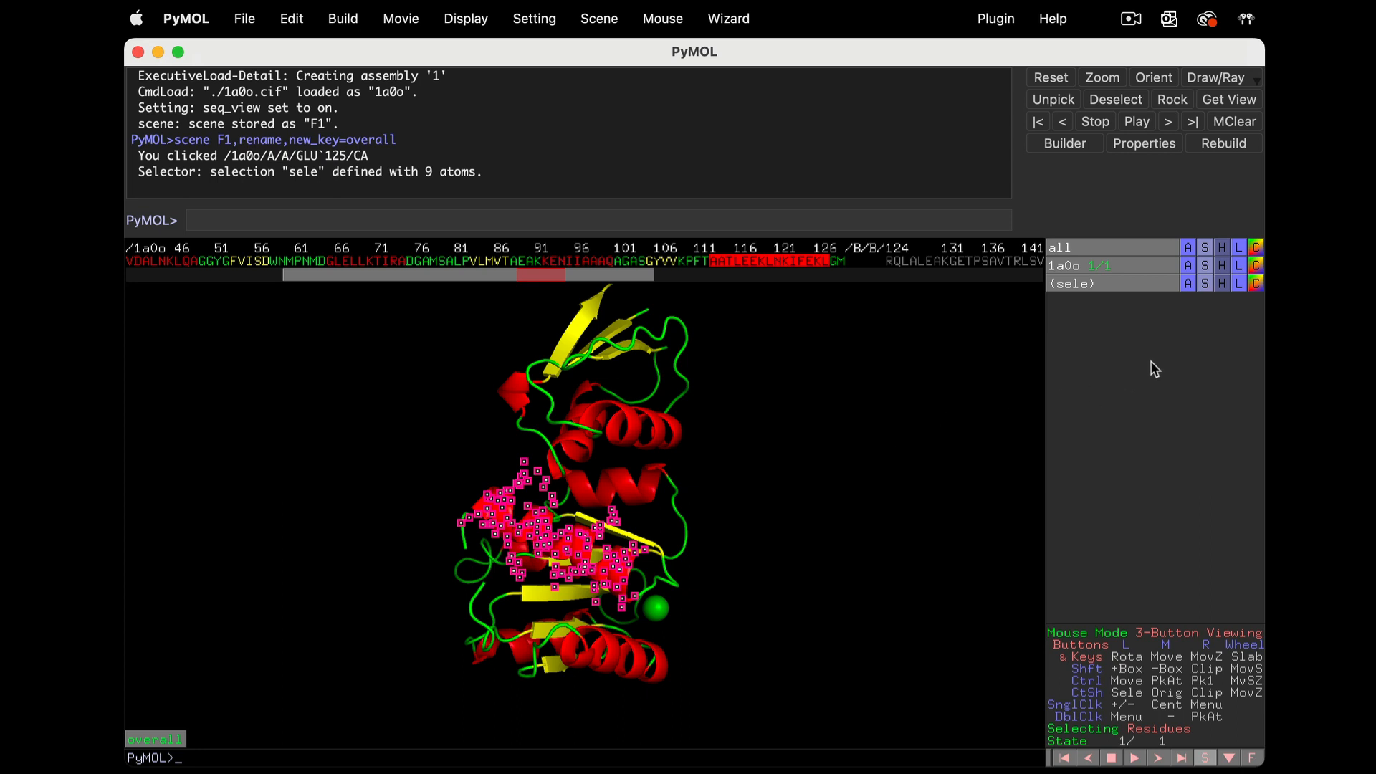
left_click(1222, 283)
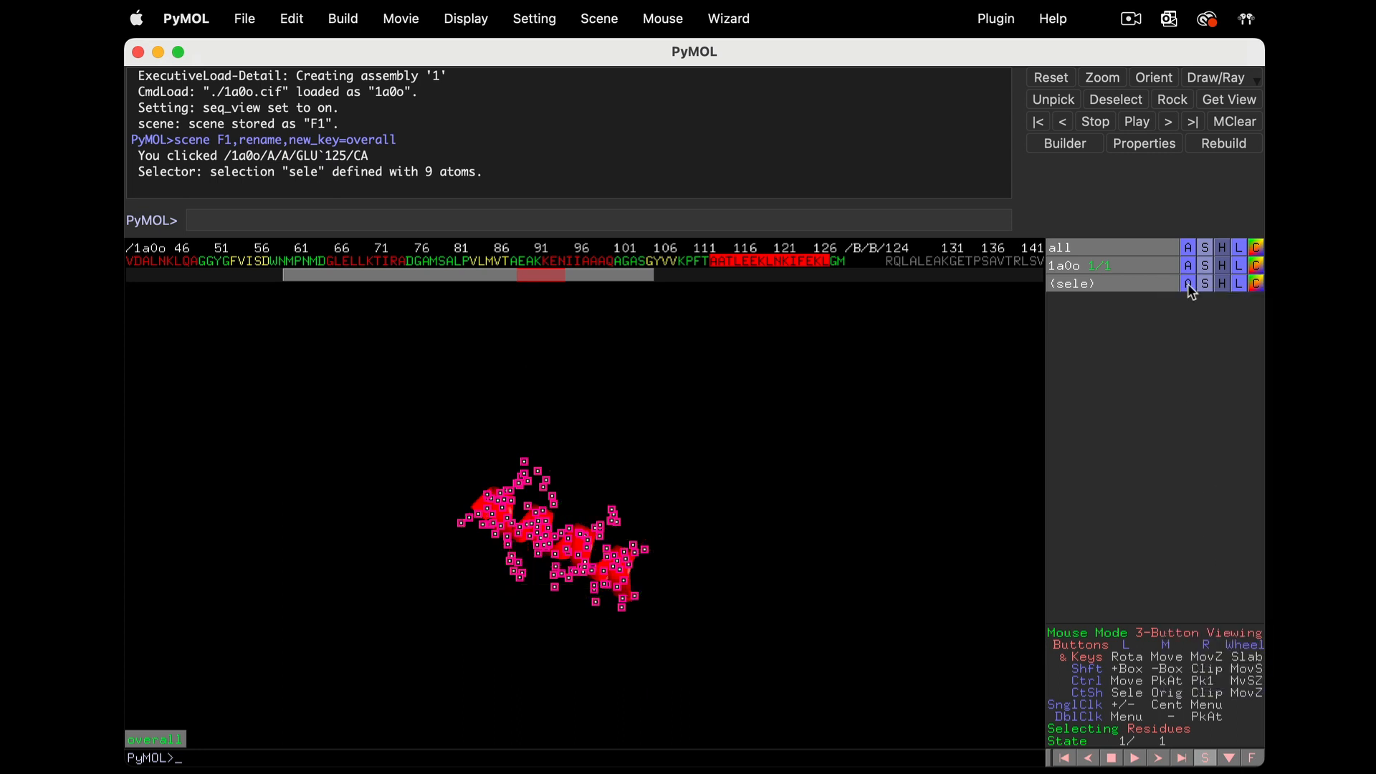
Rename the selection 'helix', colour it cyan and show its atoms as sticks
left_click(1187, 282)
type("set_name sele,helix")
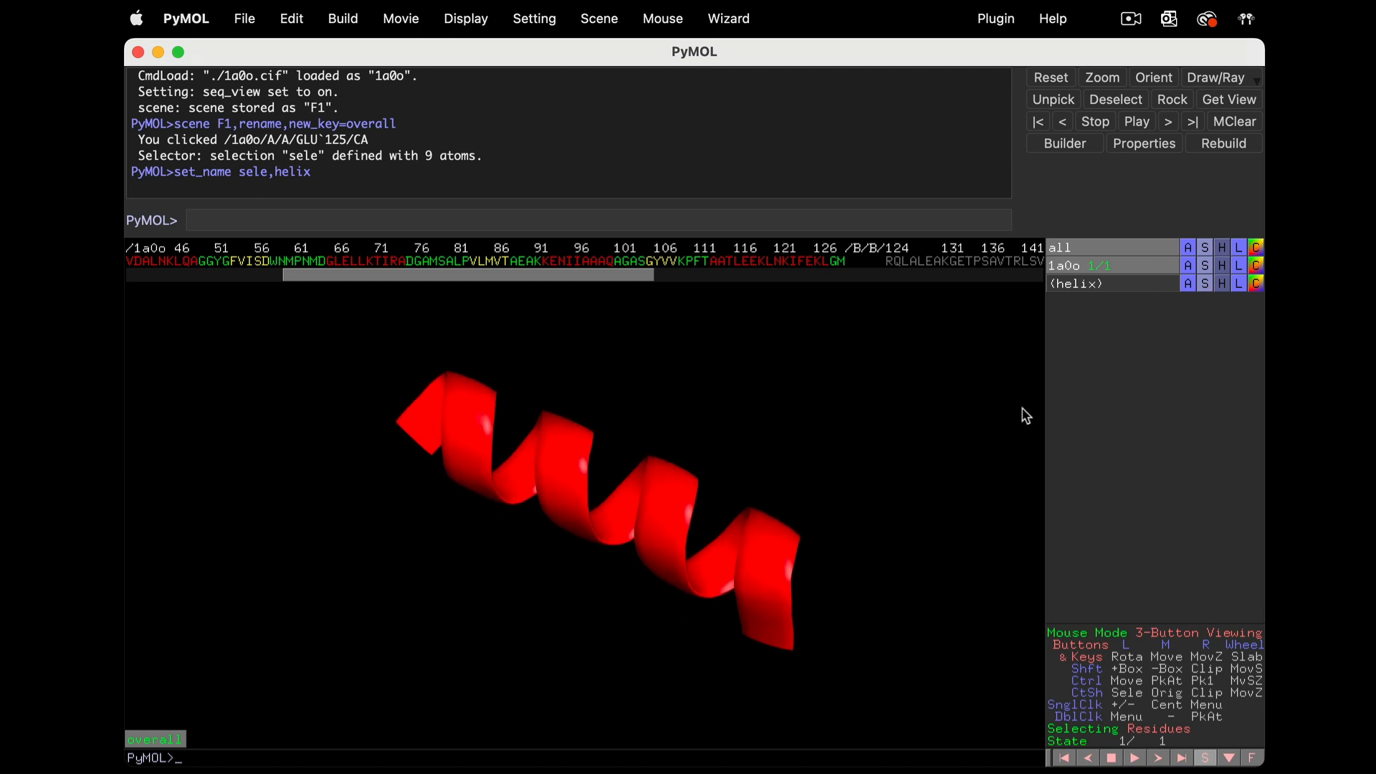
mouse_move(1256, 299)
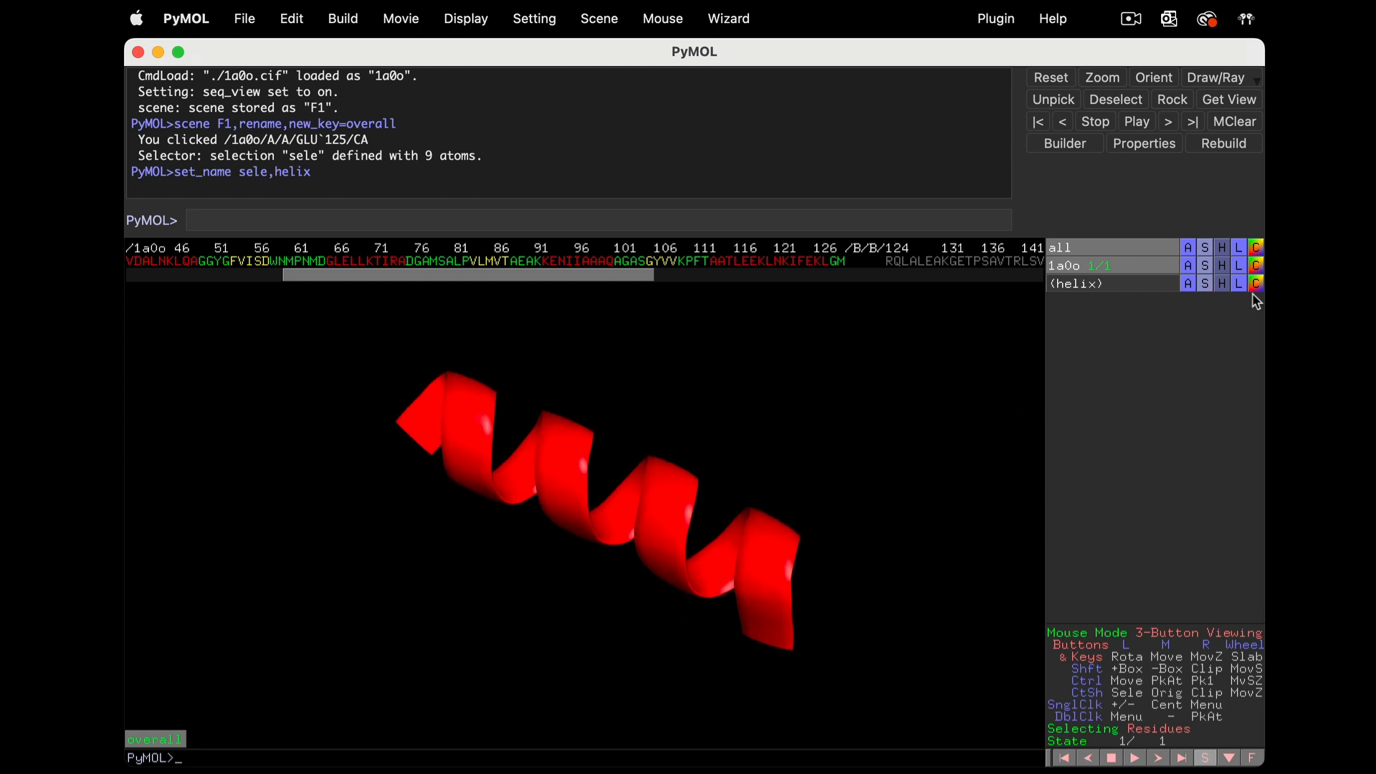
left_click(1256, 282)
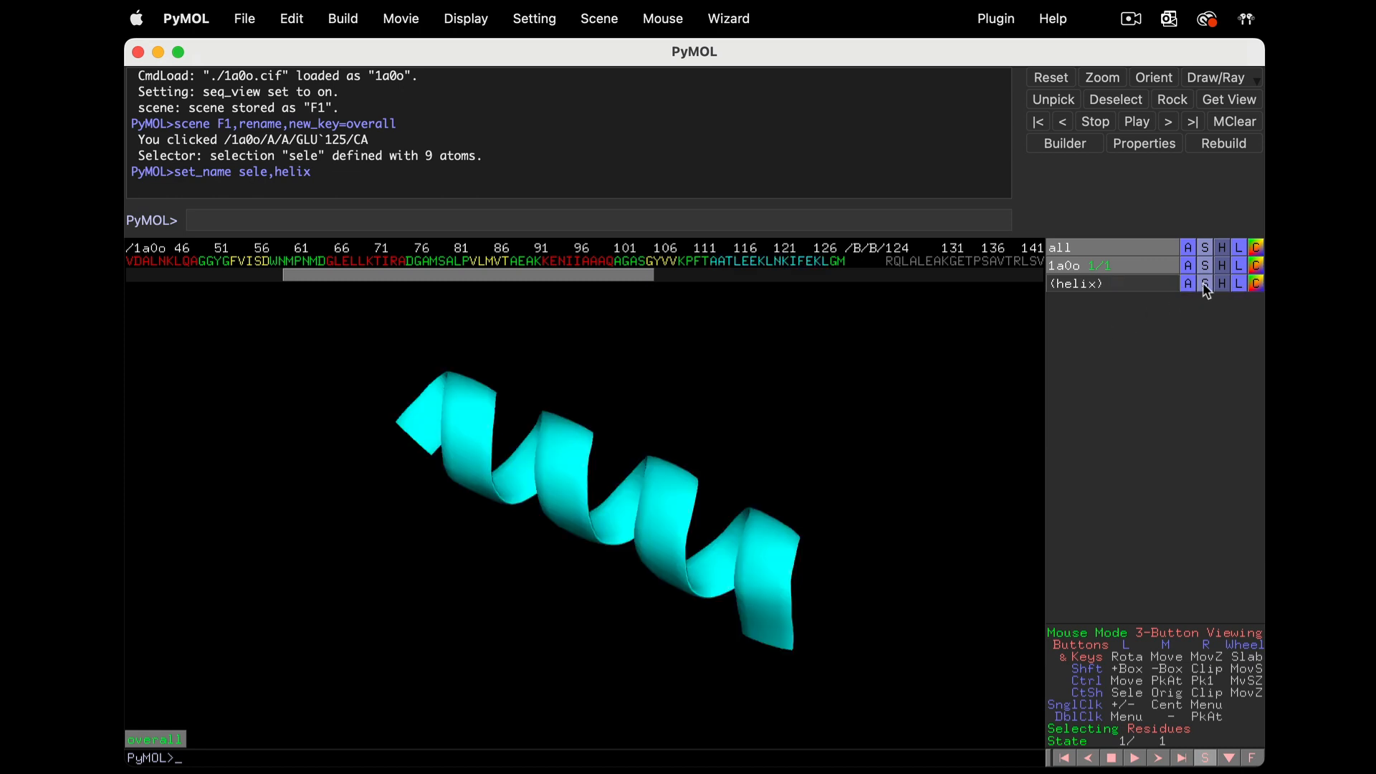
left_click(1205, 284)
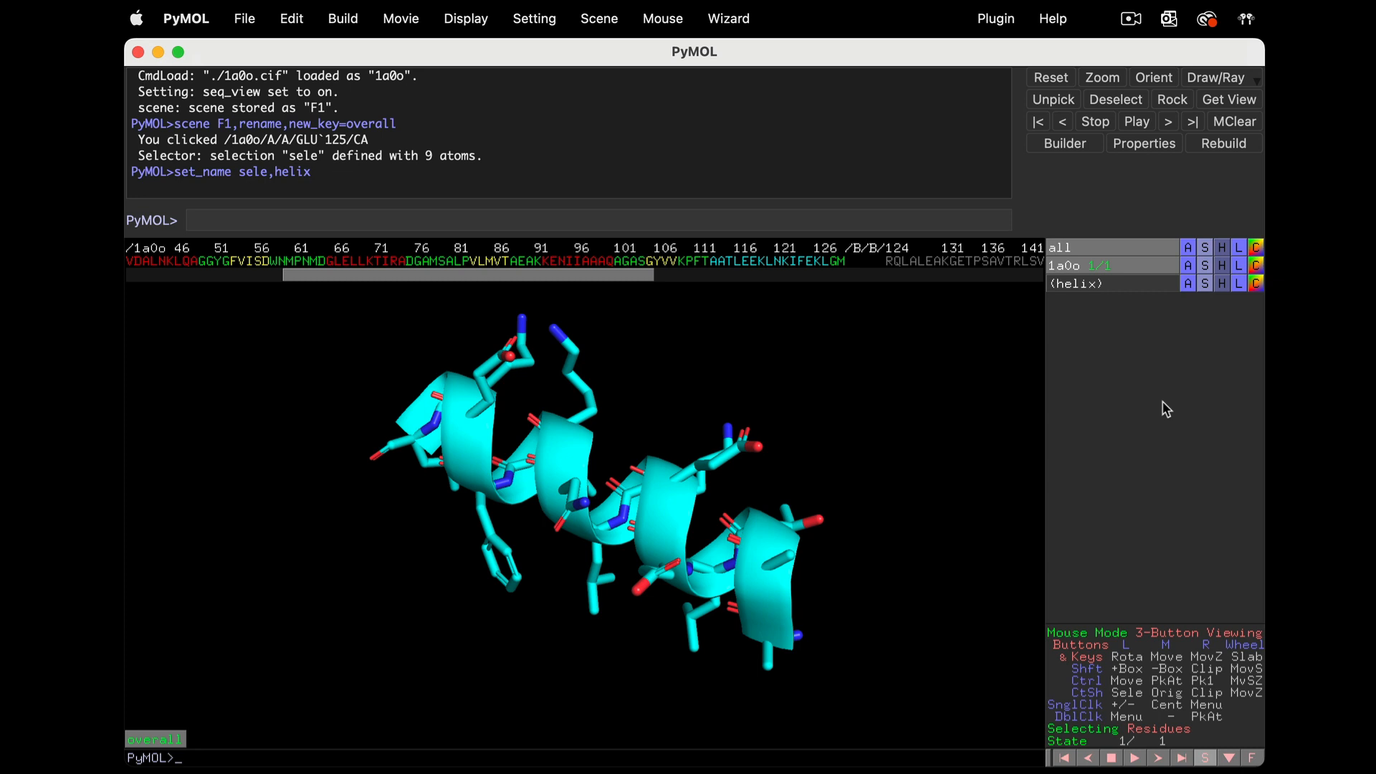
mouse_move(711, 271)
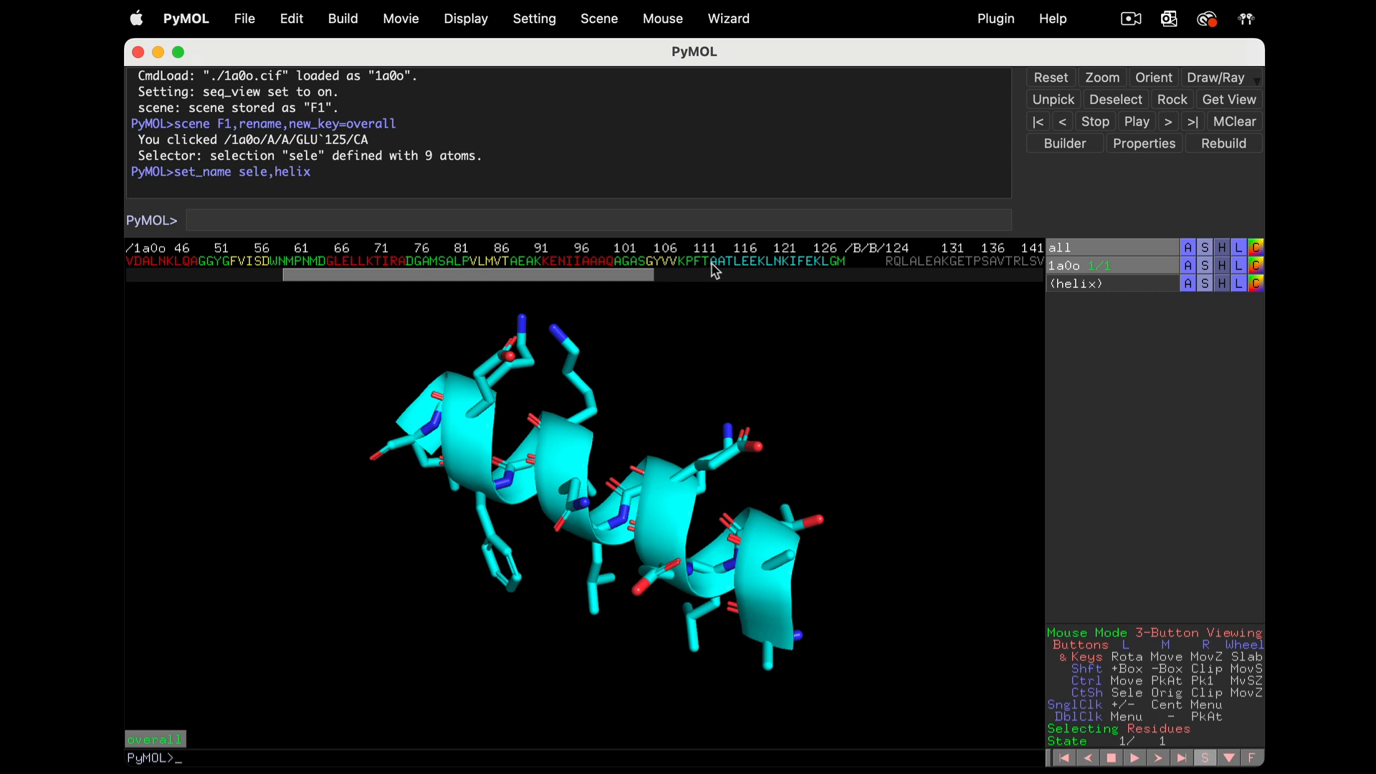
Select one helix residue in the sequence bar and rotate the helix to stand upright
left_click(719, 261)
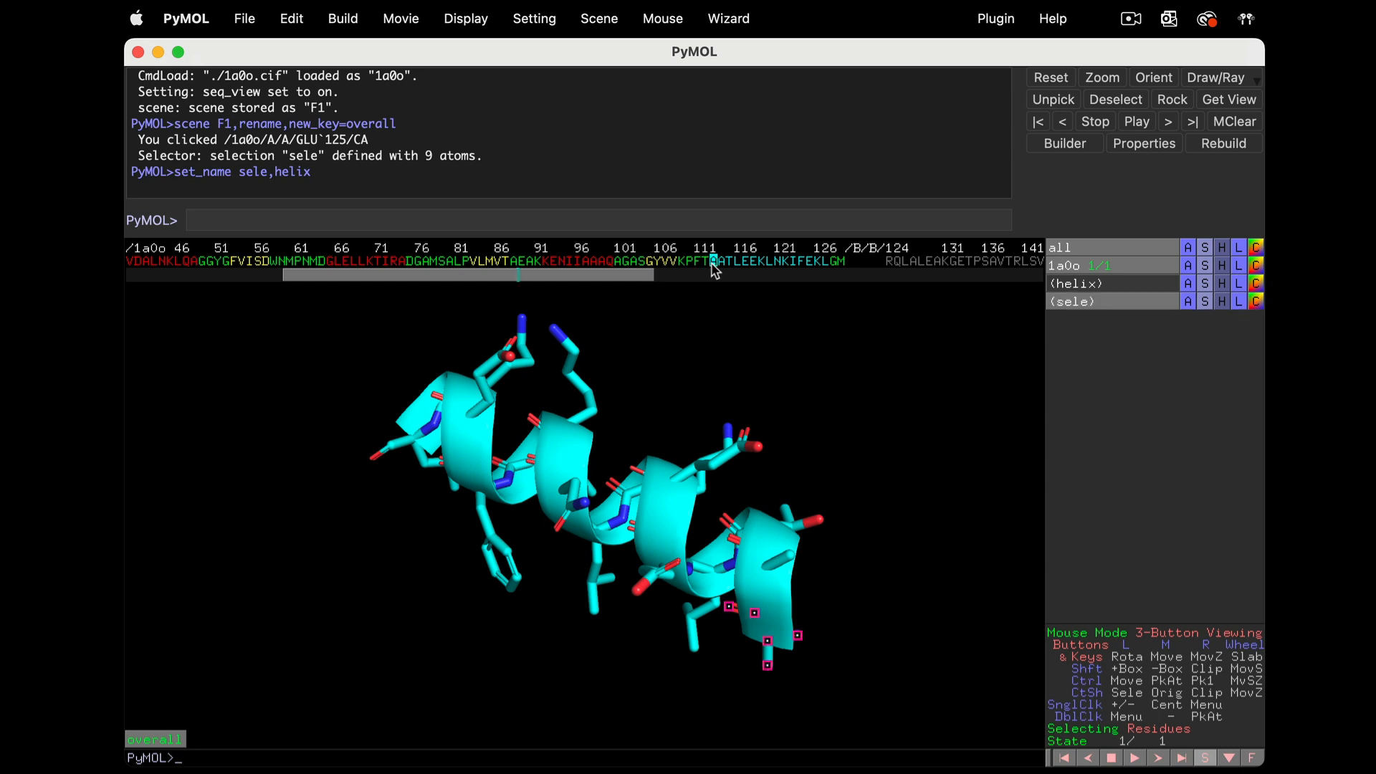
mouse_move(499, 373)
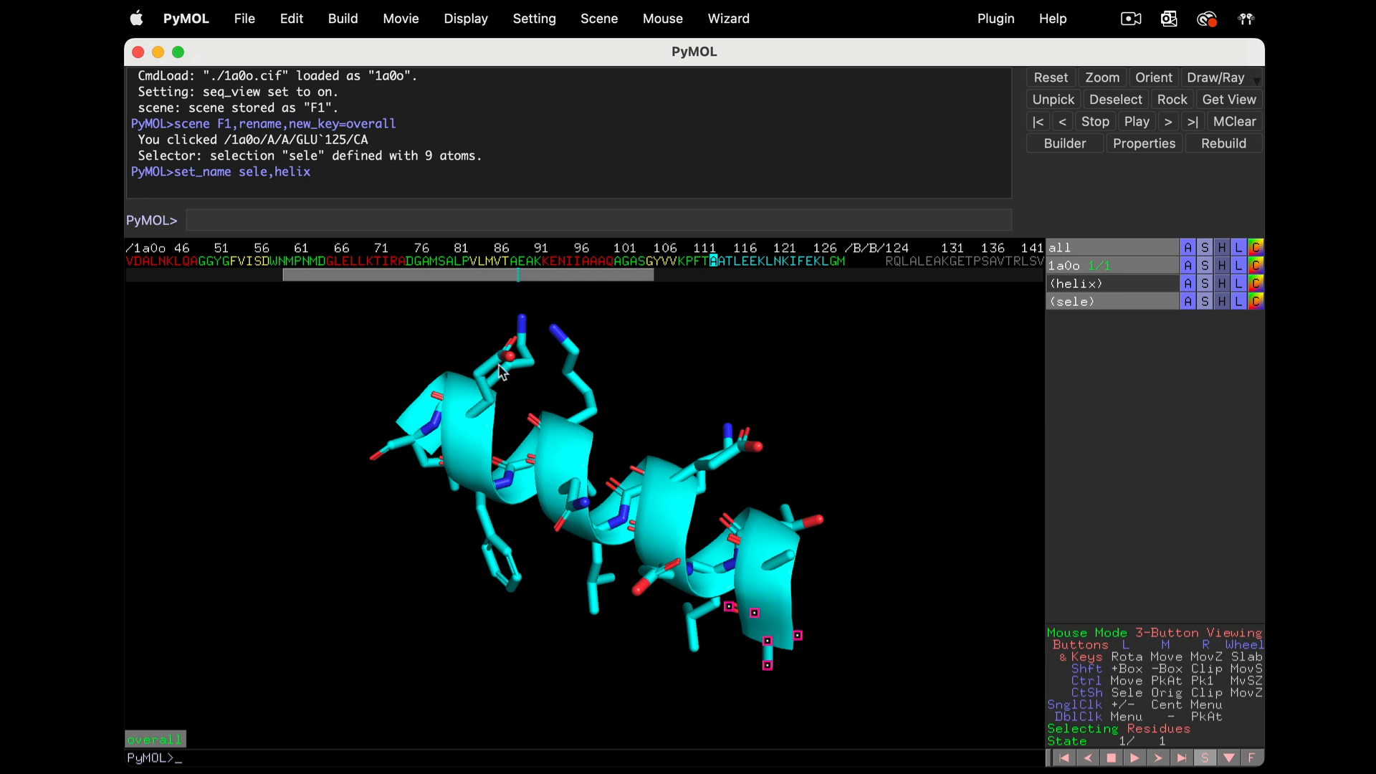
left_click_drag(501, 369, 592, 488)
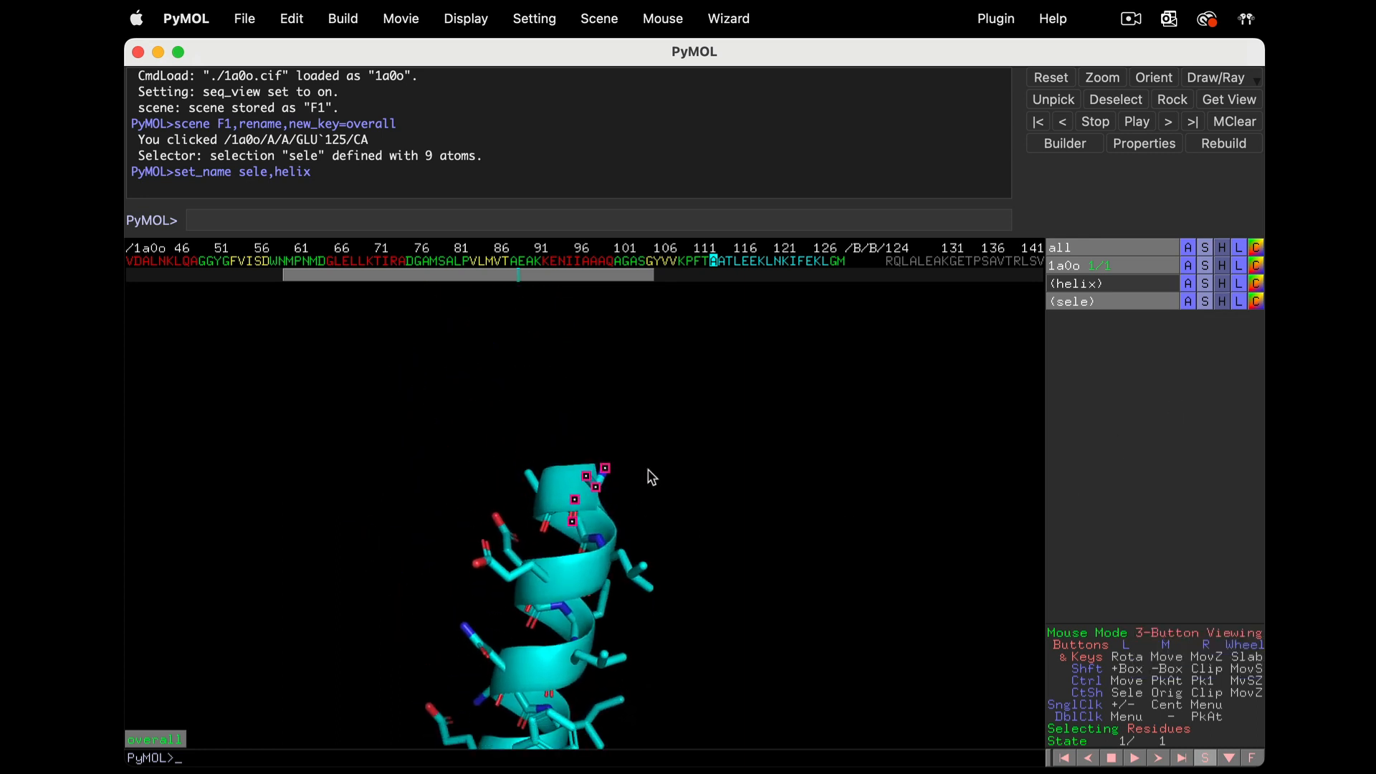
left_click_drag(649, 476, 537, 455)
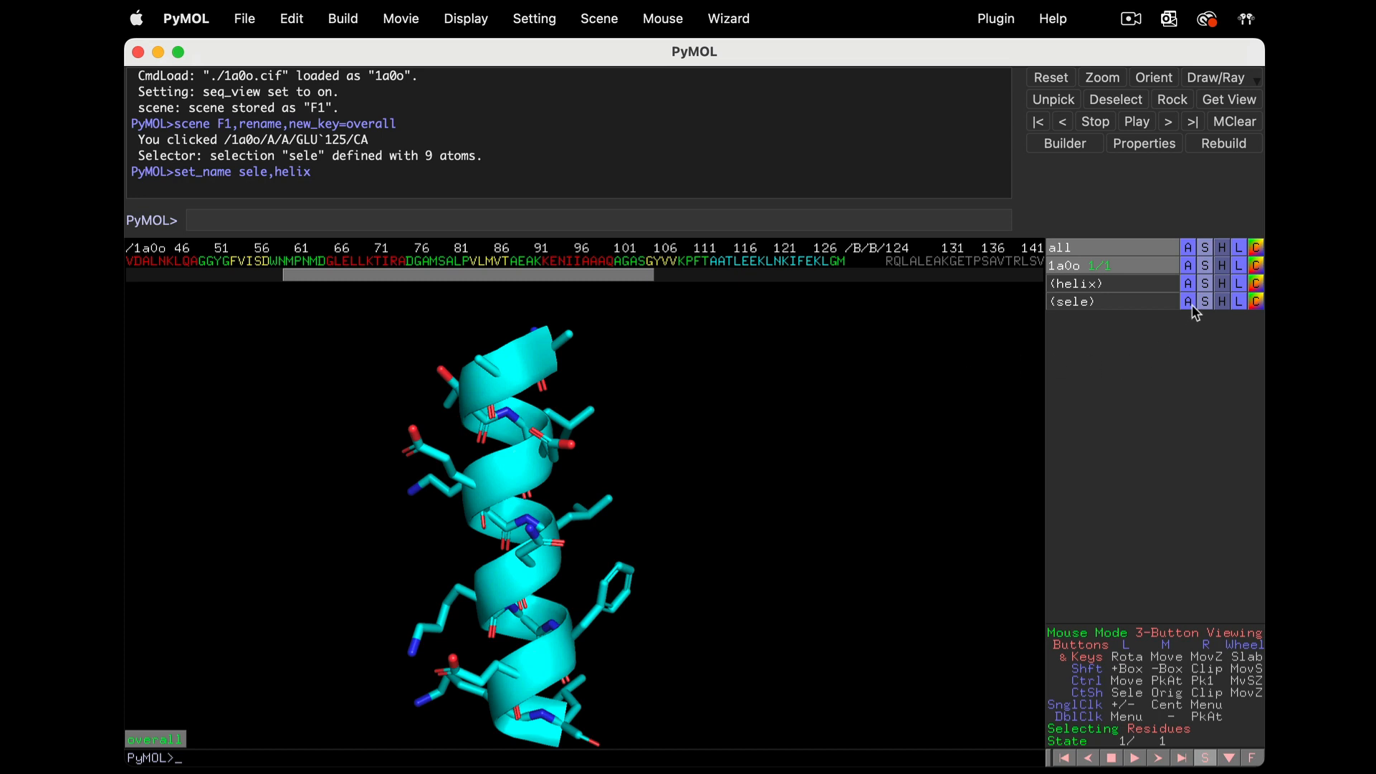
Find the helix's polar contacts as dashed lines and hide its cartoon
left_click(1187, 301)
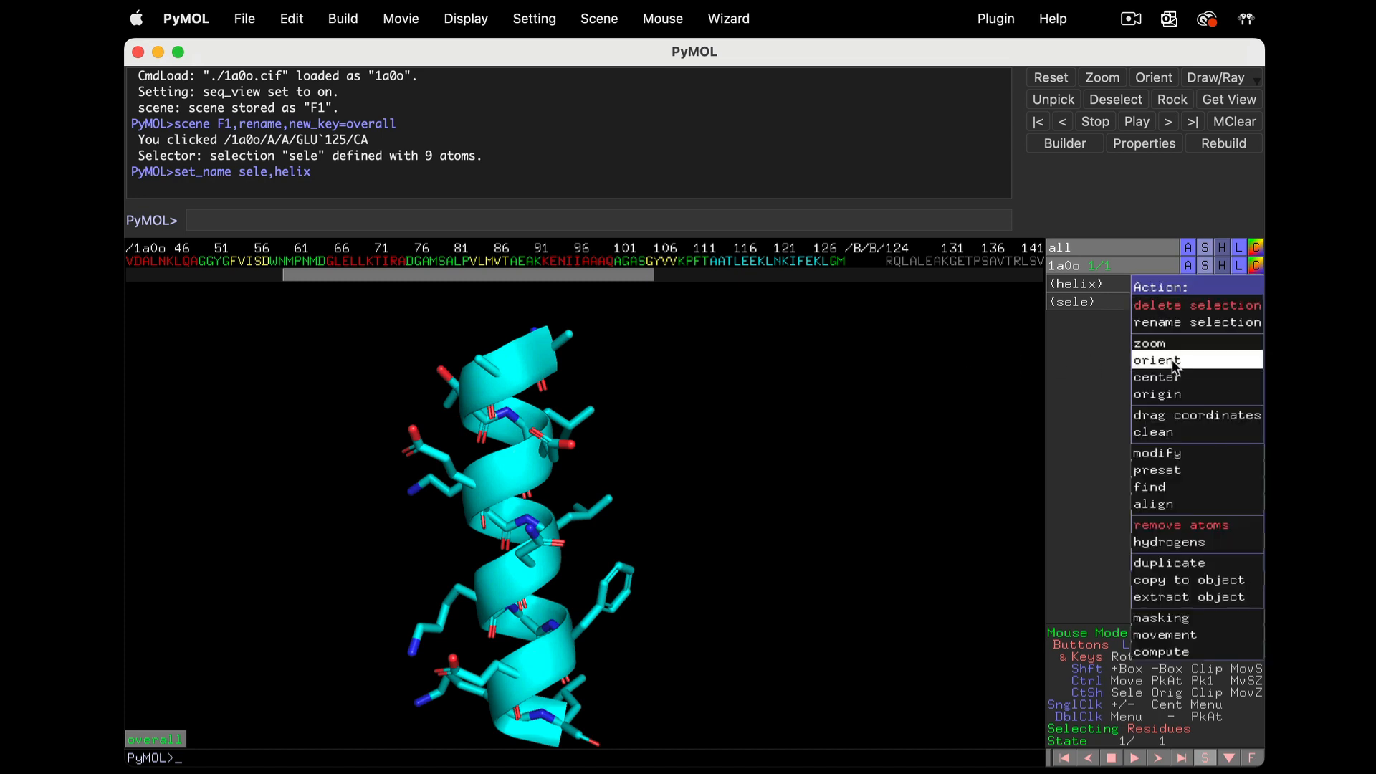
mouse_move(1150, 487)
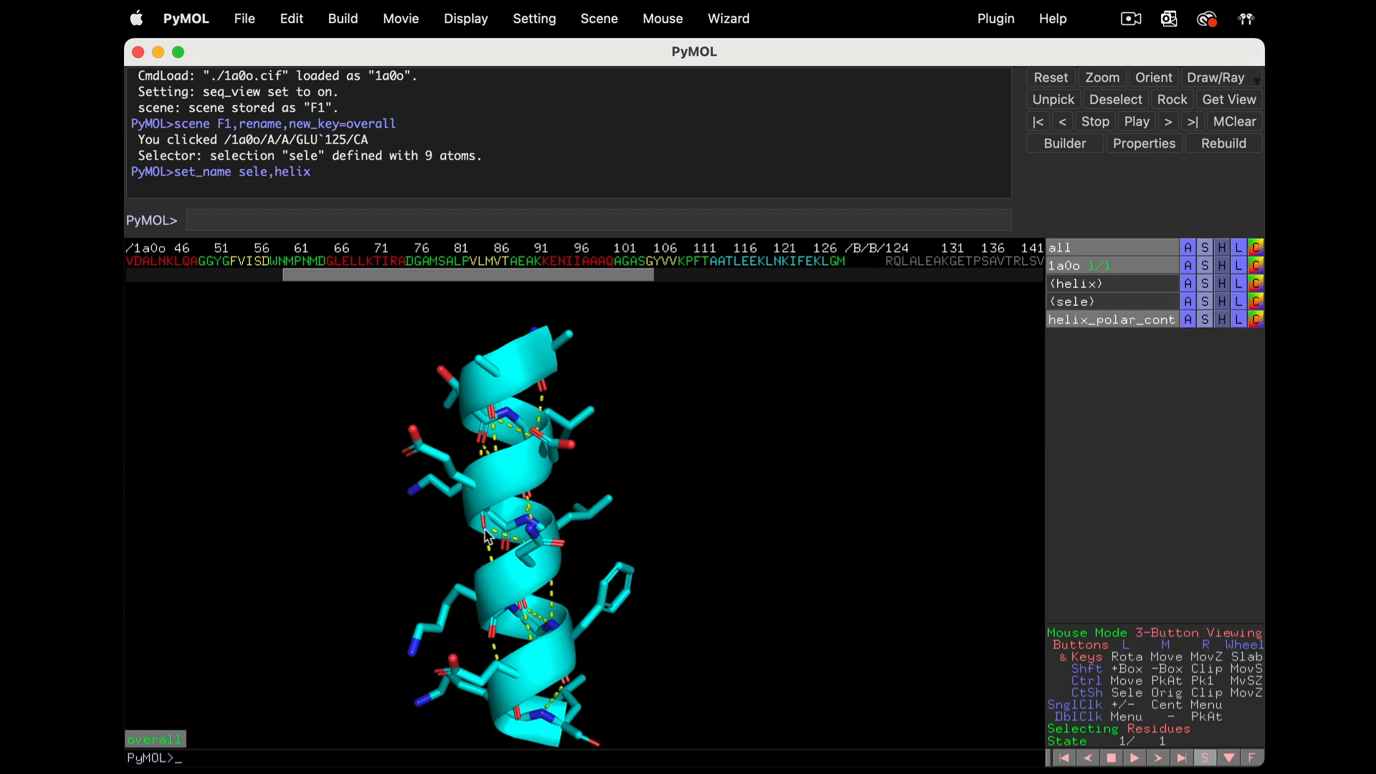
left_click_drag(483, 535, 641, 522)
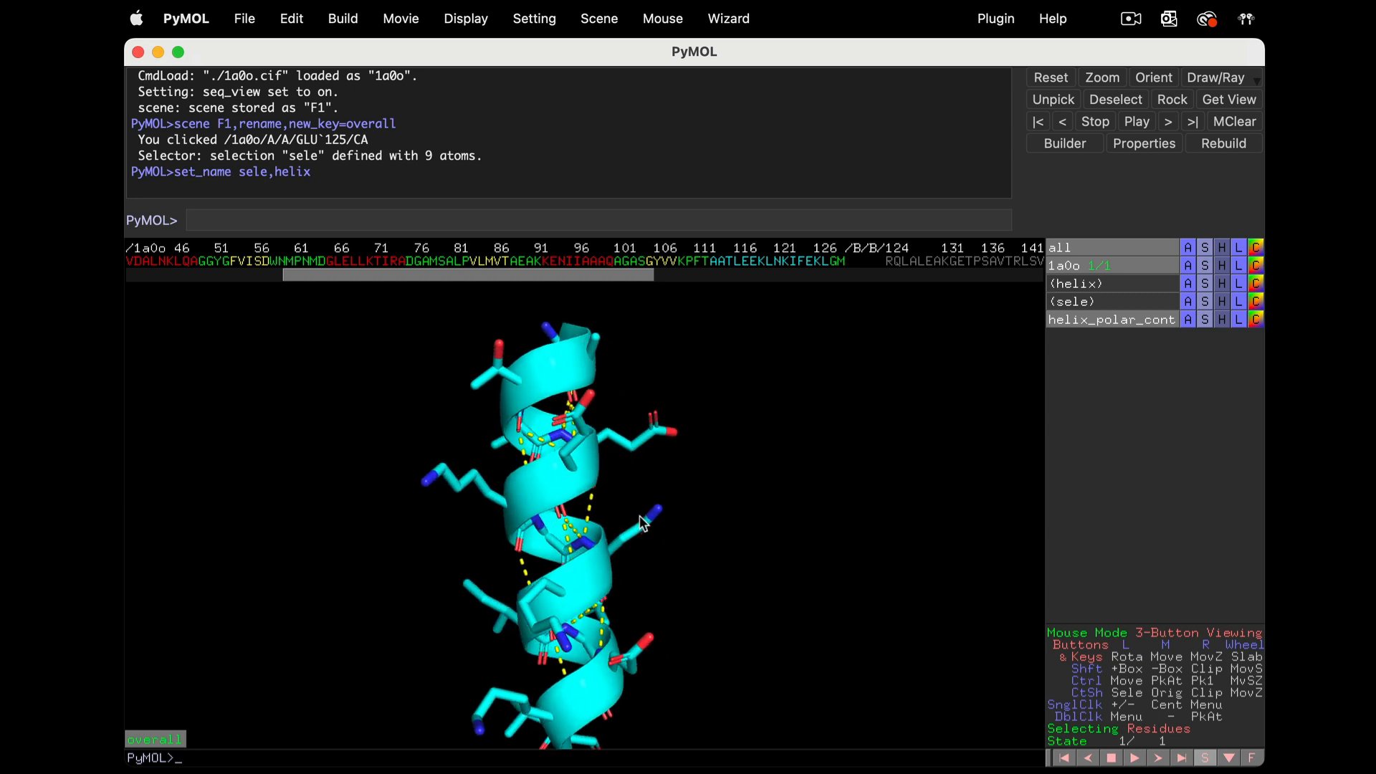
left_click(1222, 267)
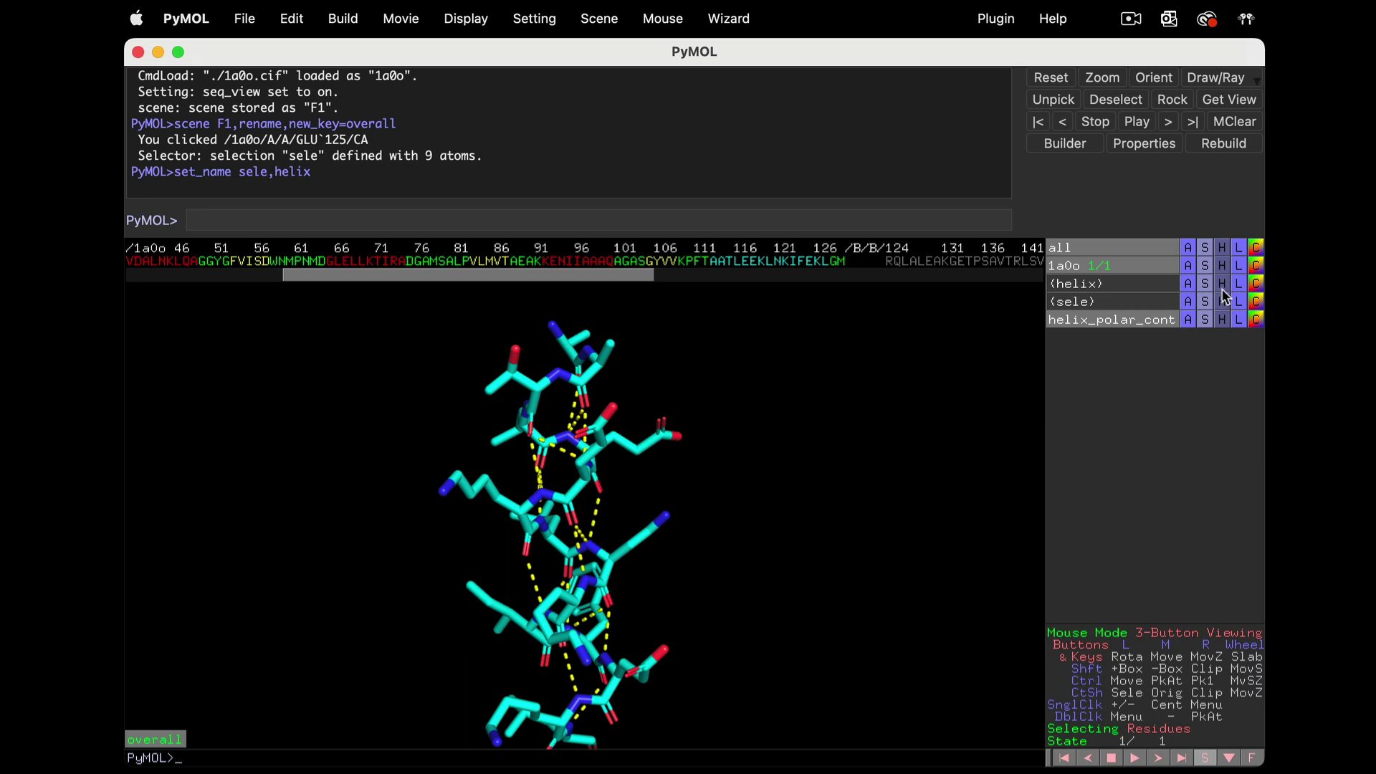
Hide the helix side chains to leave backbone sticks and clear the residue selection
left_click(1222, 284)
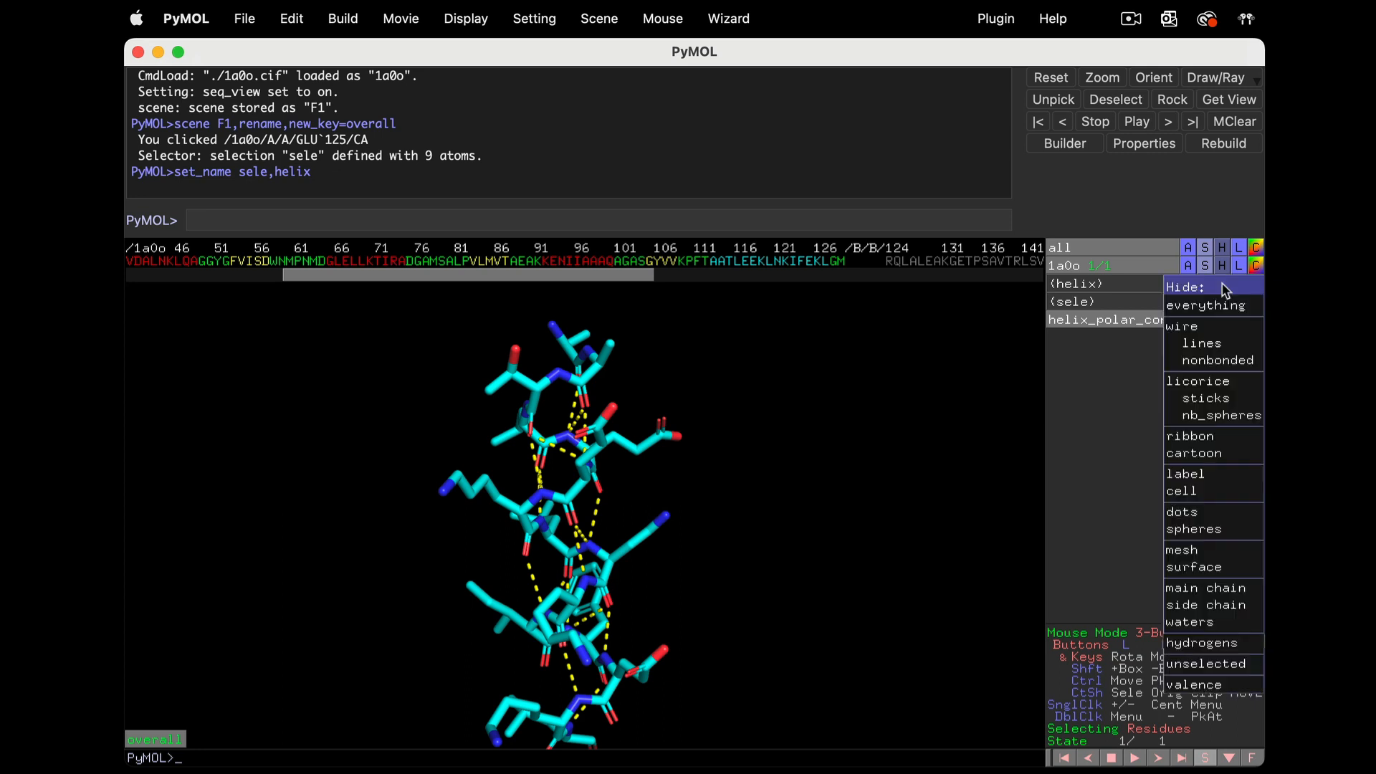
mouse_move(1182, 511)
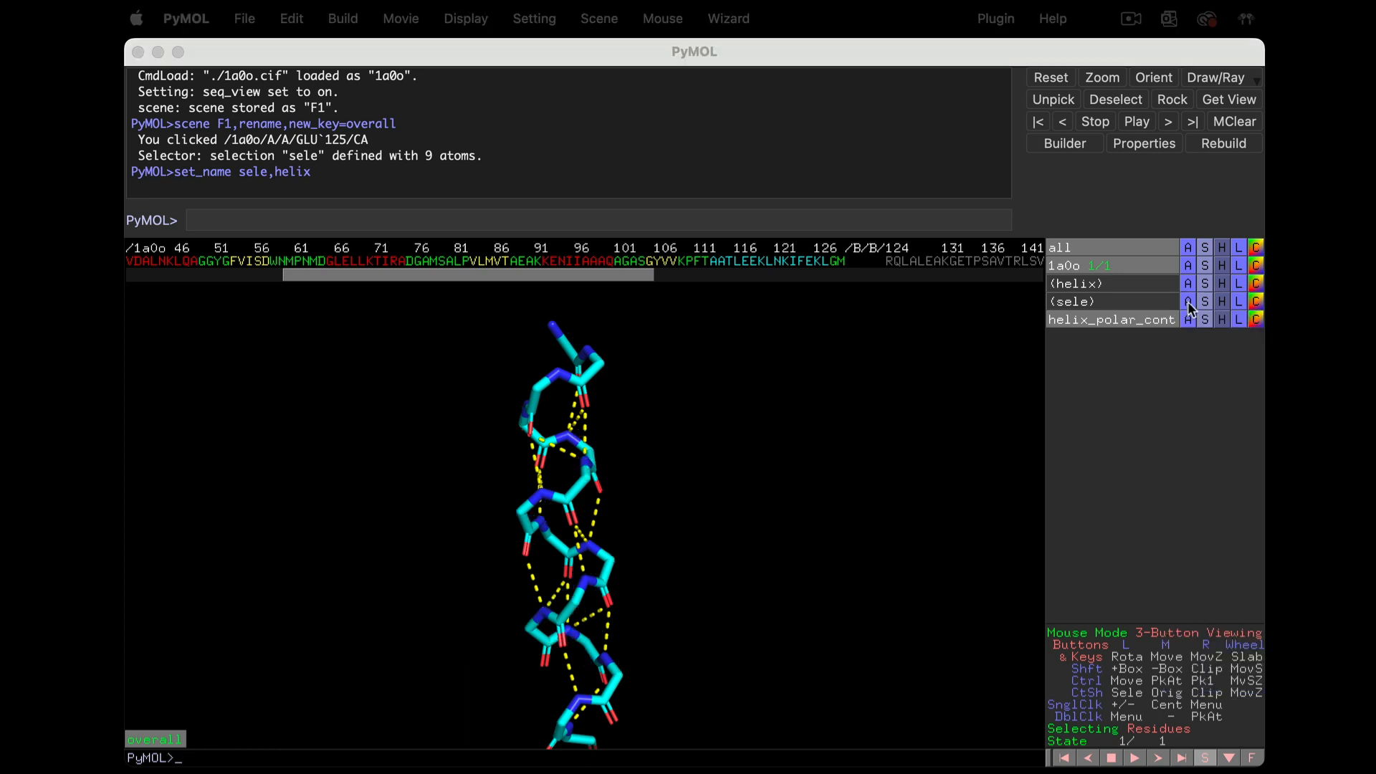
left_click(1187, 301)
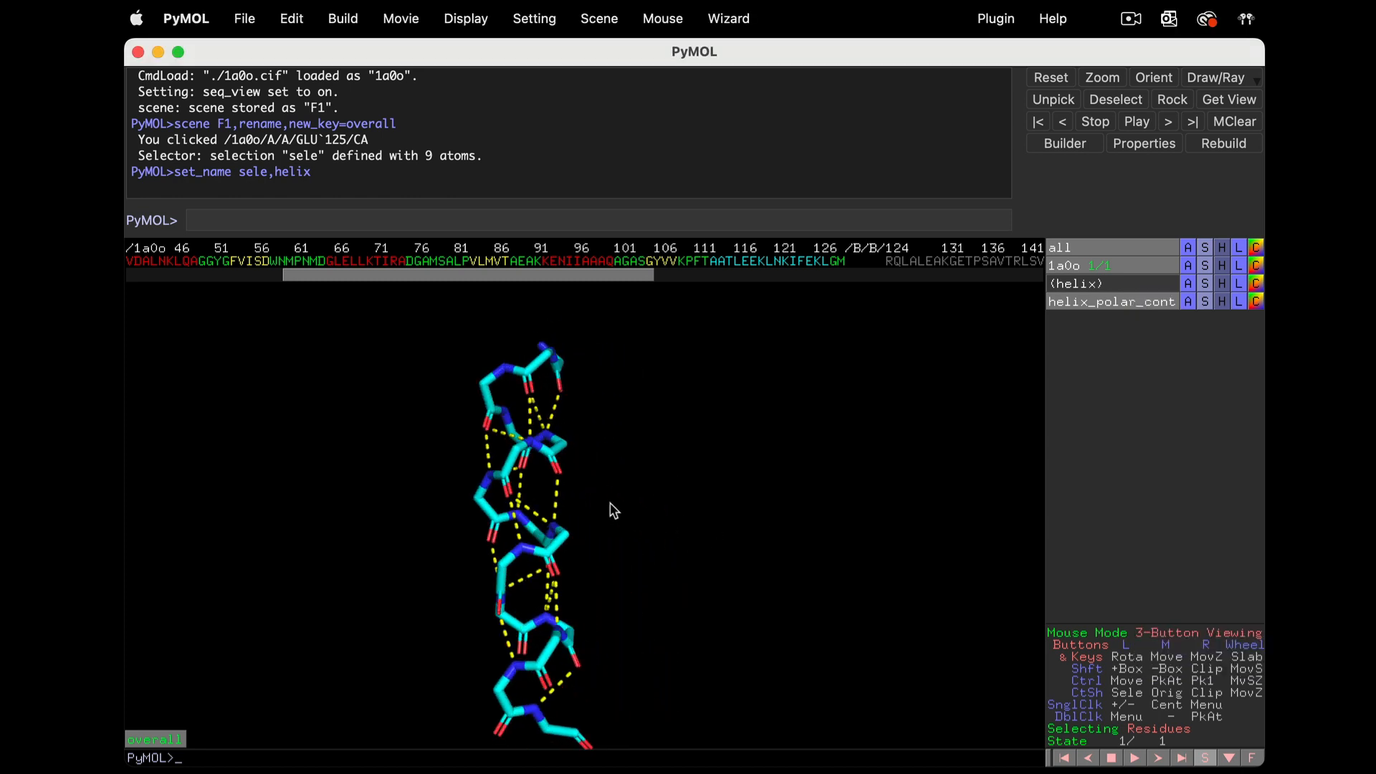
left_click_drag(613, 511, 595, 648)
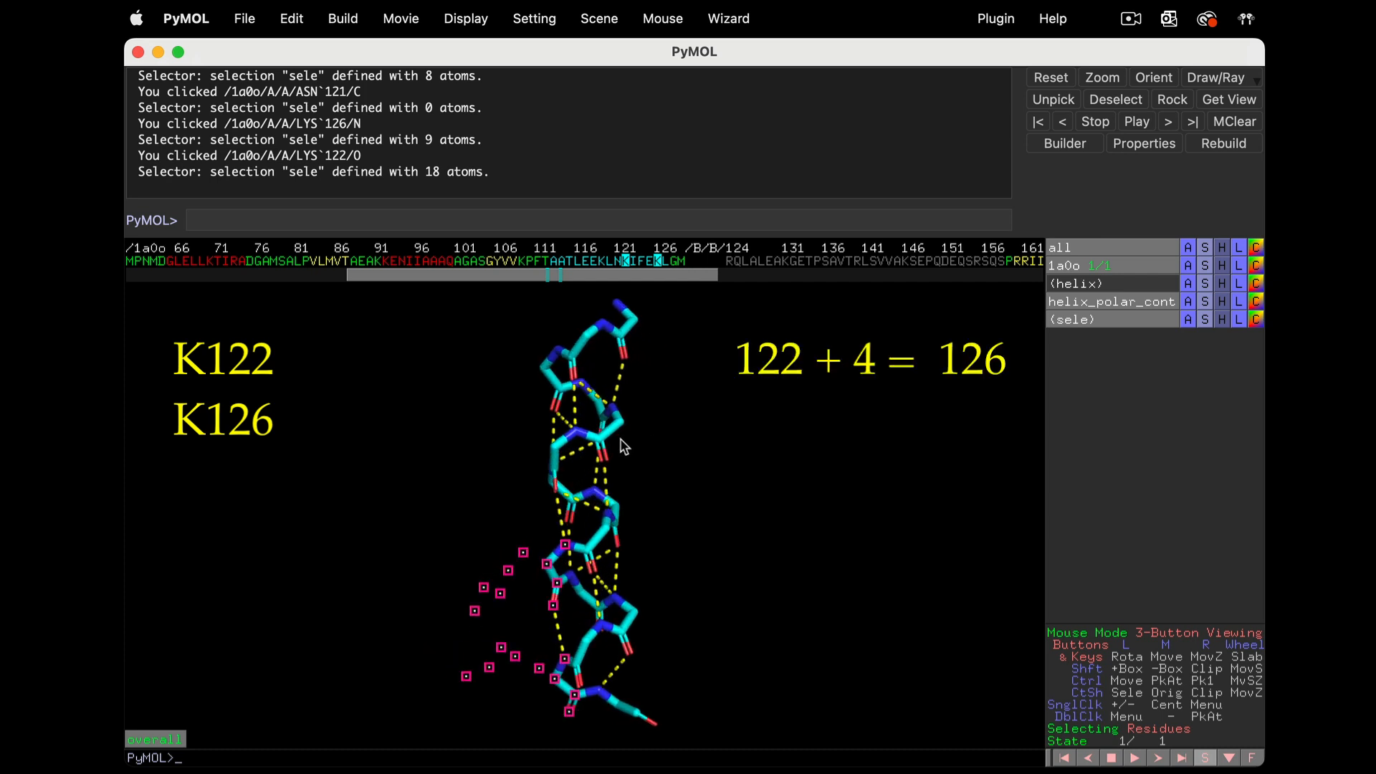
mouse_move(727, 477)
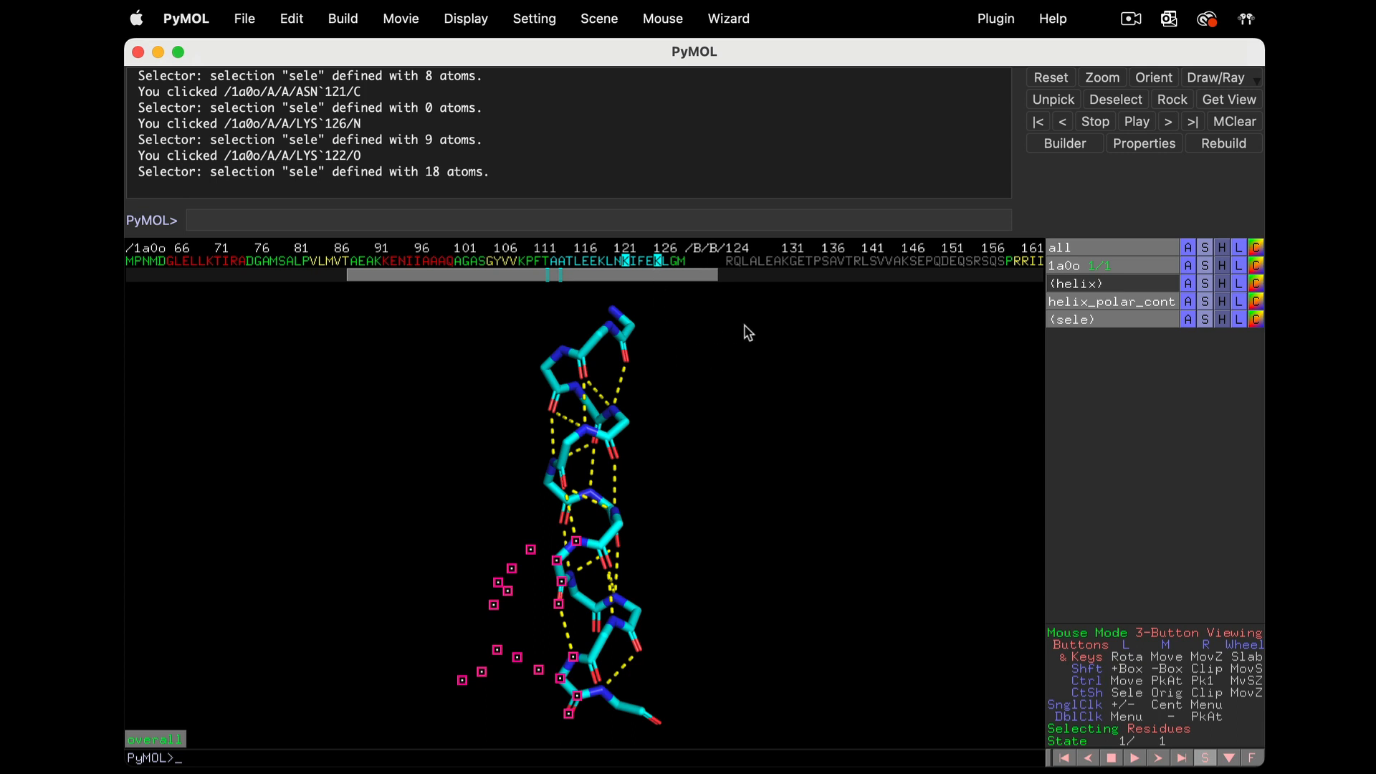
mouse_move(702, 281)
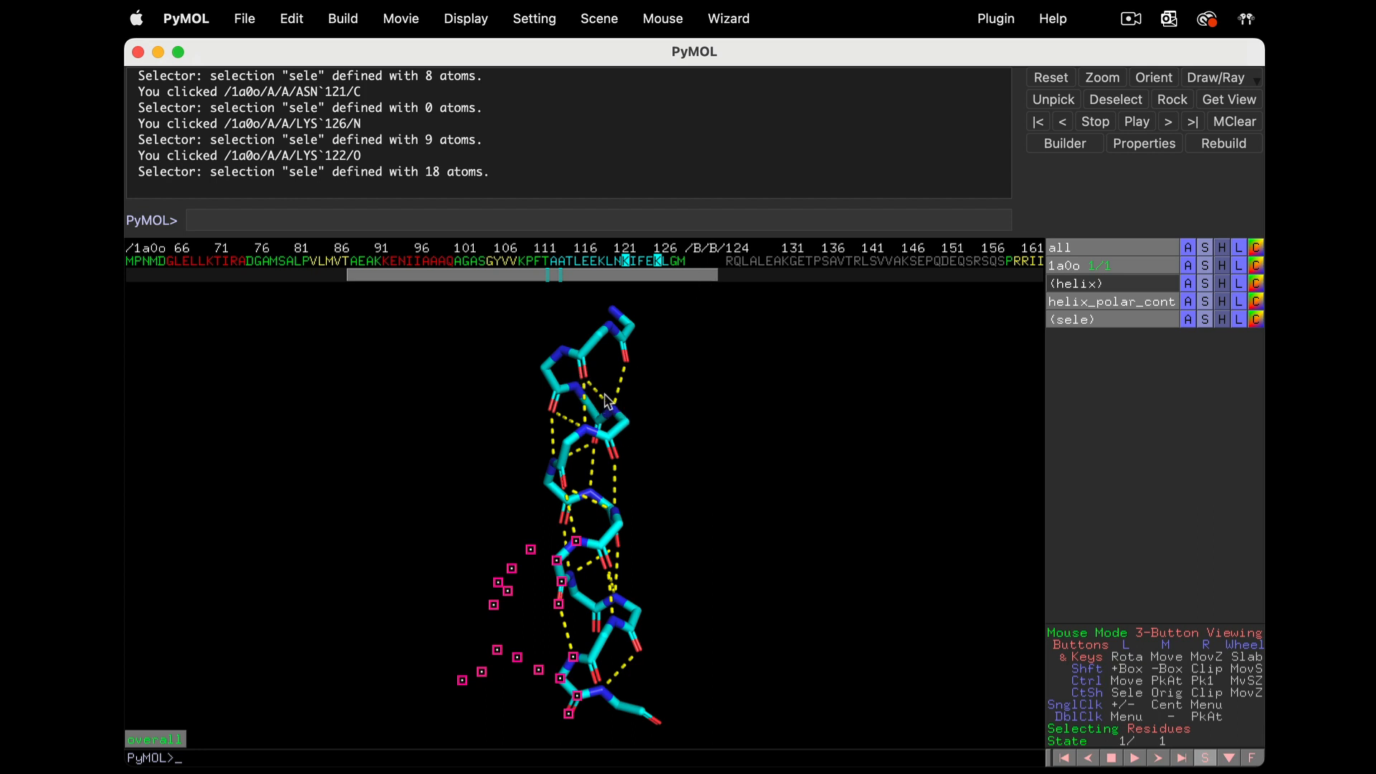
mouse_move(542, 465)
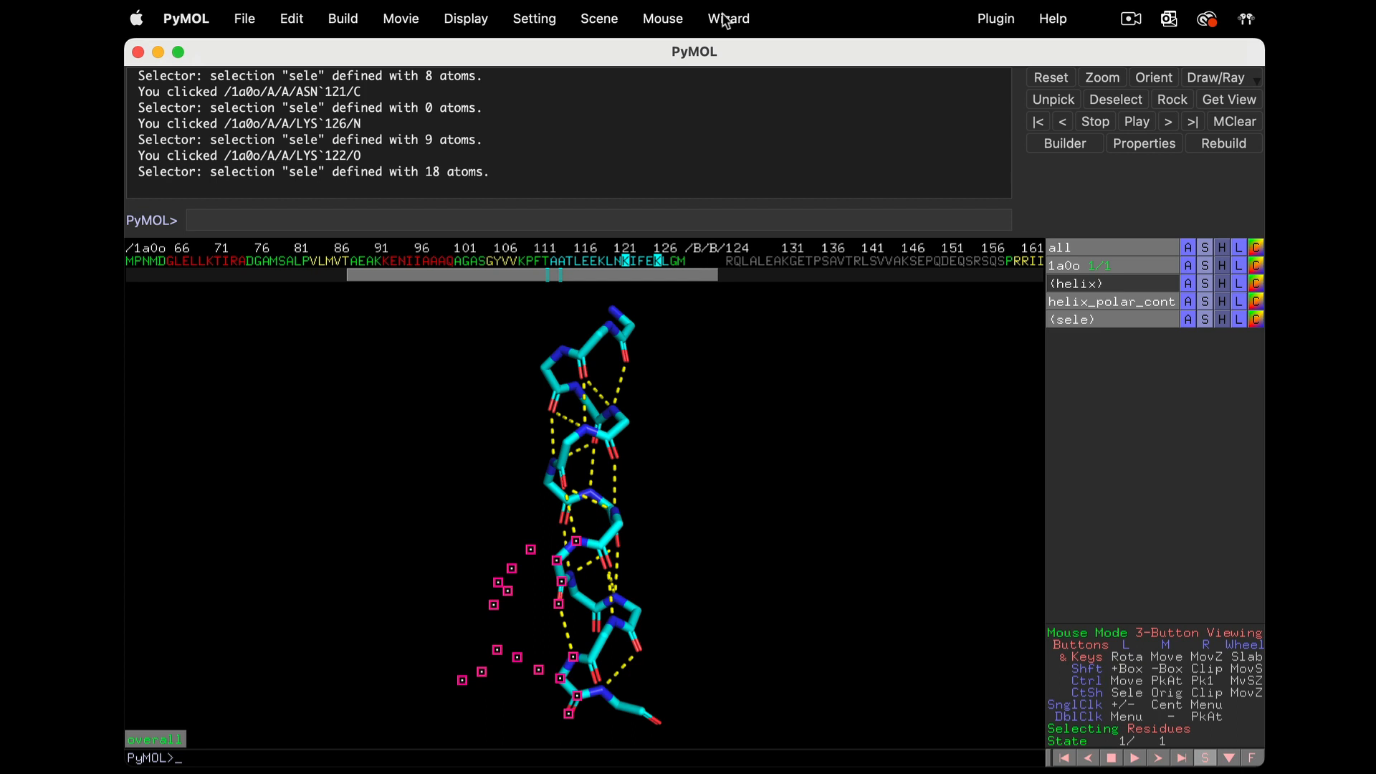
With the Measurement wizard, measure backbone N–O hydrogen-bond distances (3.0, 2.8, 2.8 Å) along the helix
left_click(727, 18)
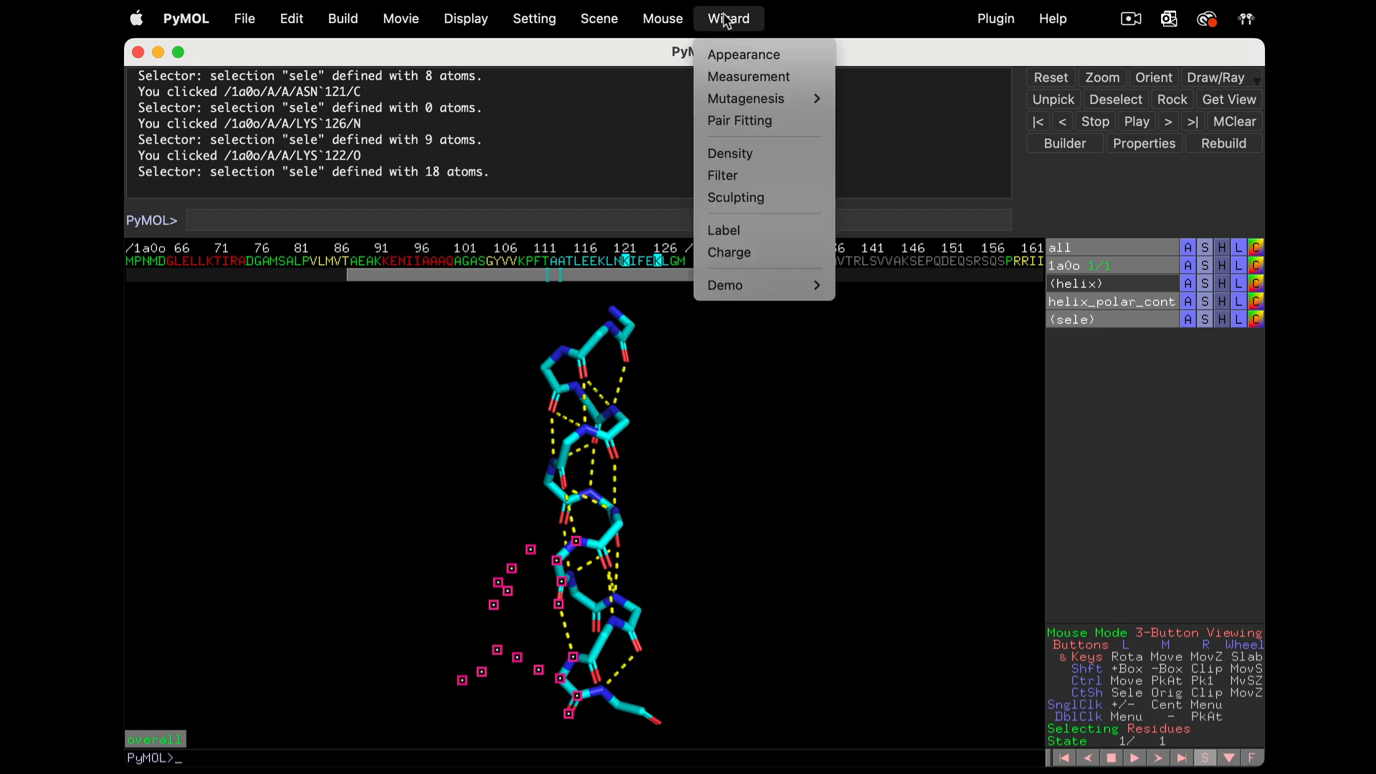
left_click(748, 76)
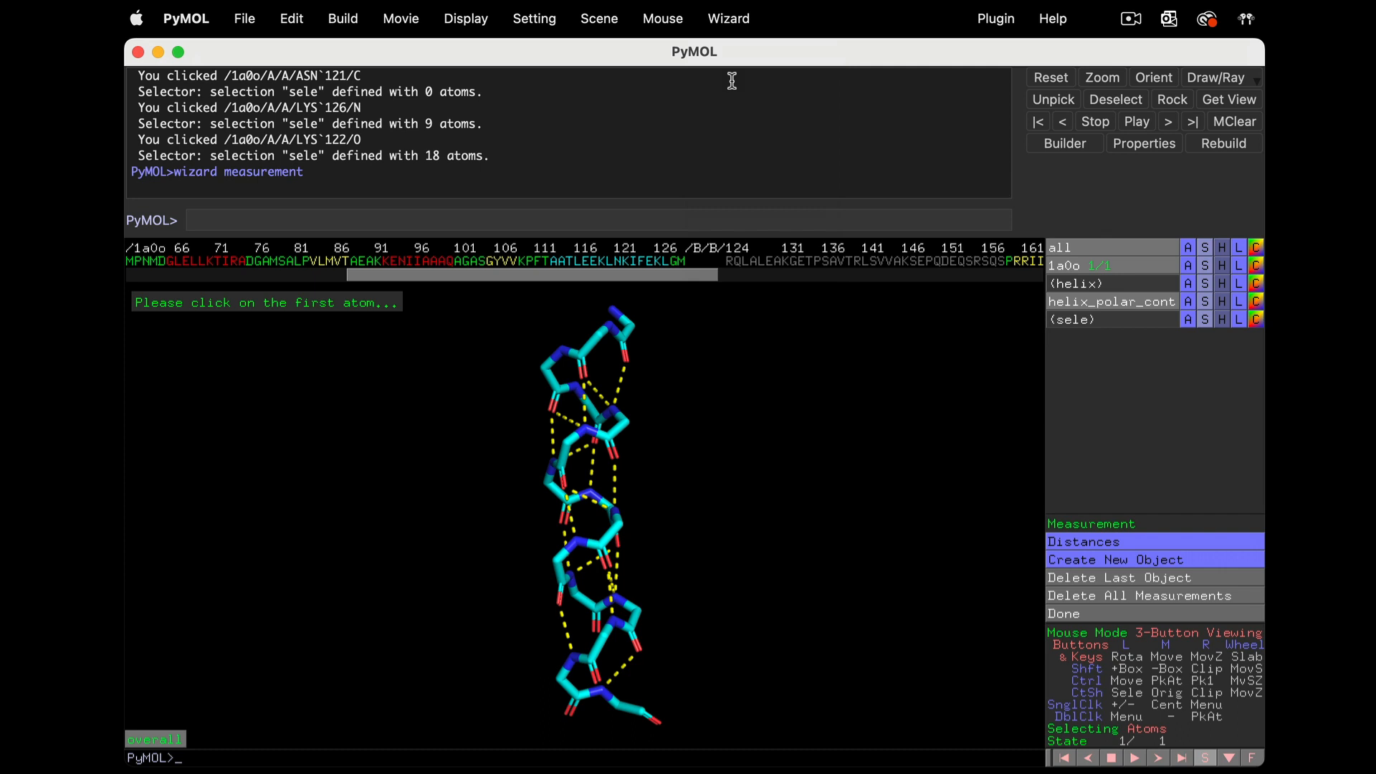
mouse_move(571, 676)
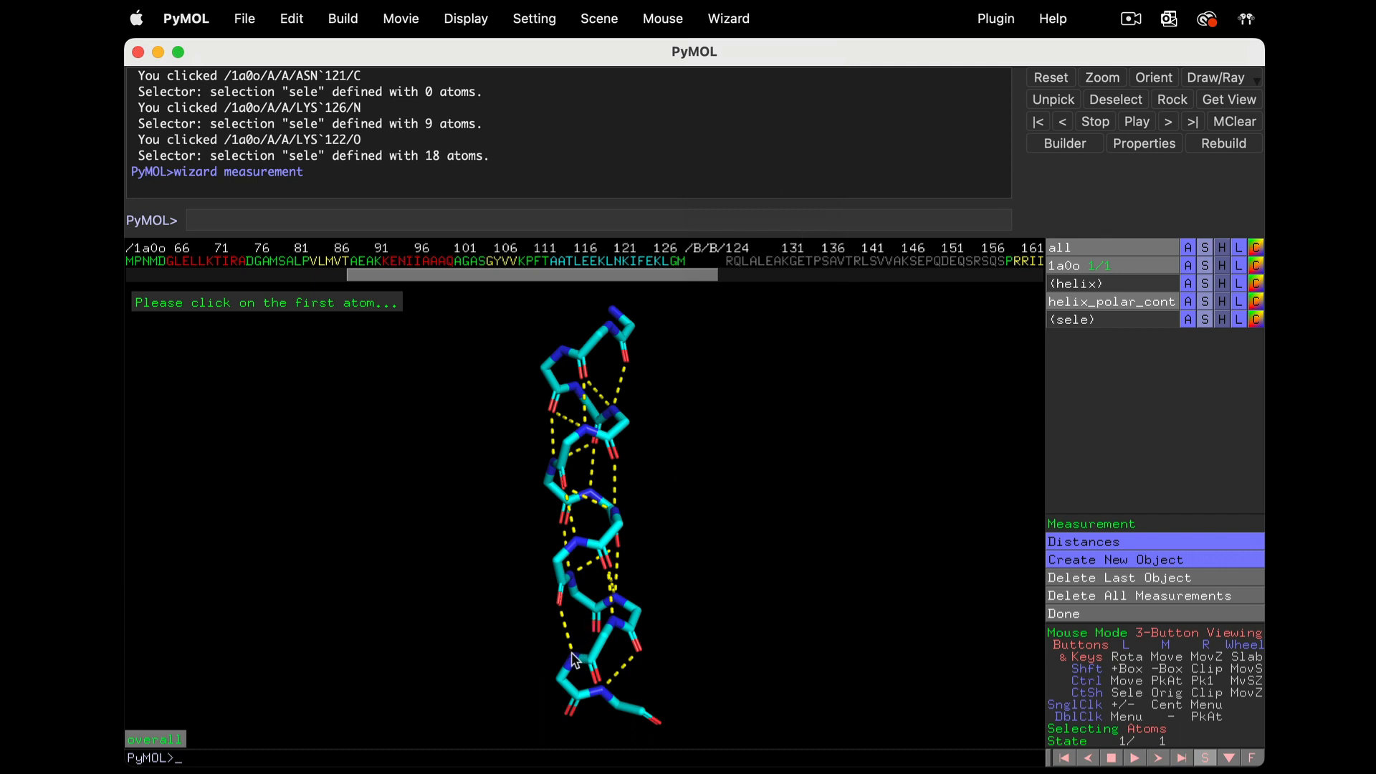
left_click(571, 674)
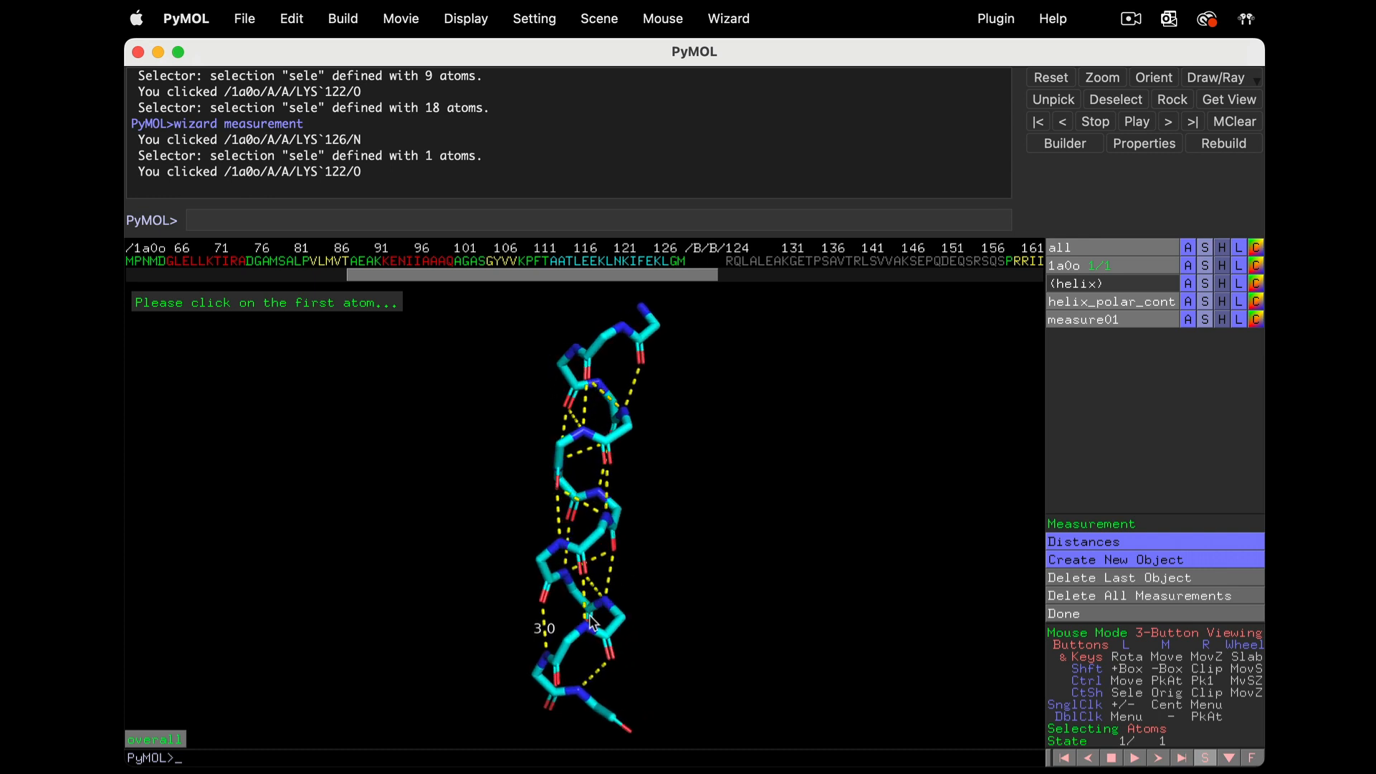
left_click(590, 620)
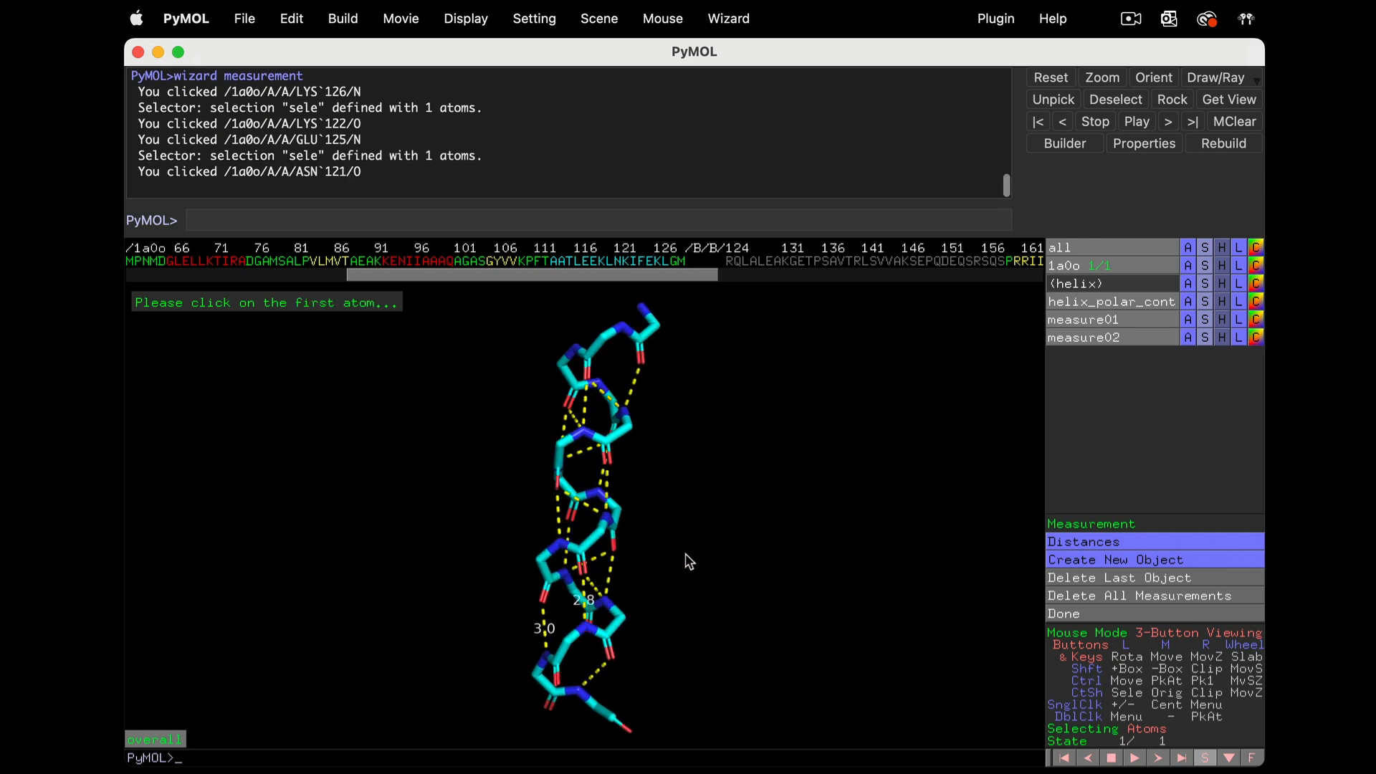
left_click(589, 614)
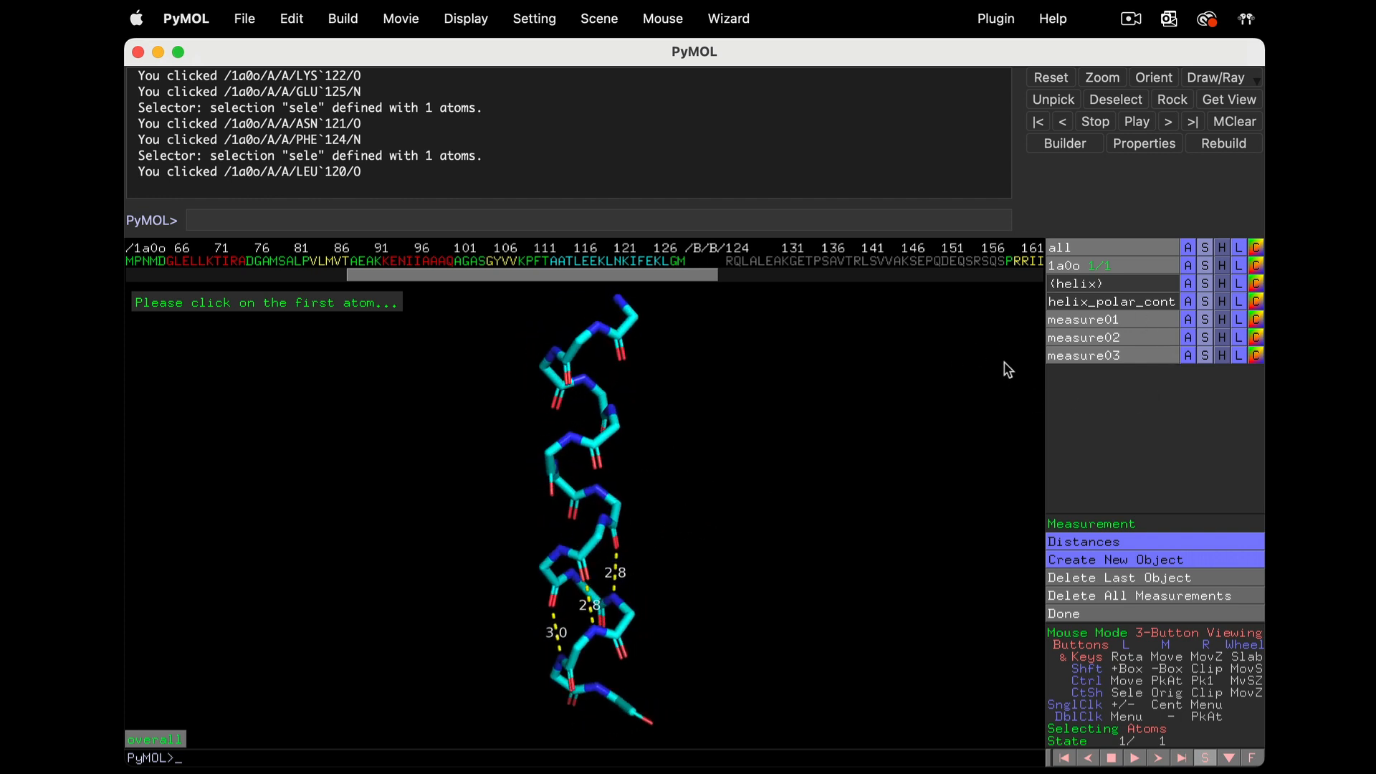
mouse_move(1079, 391)
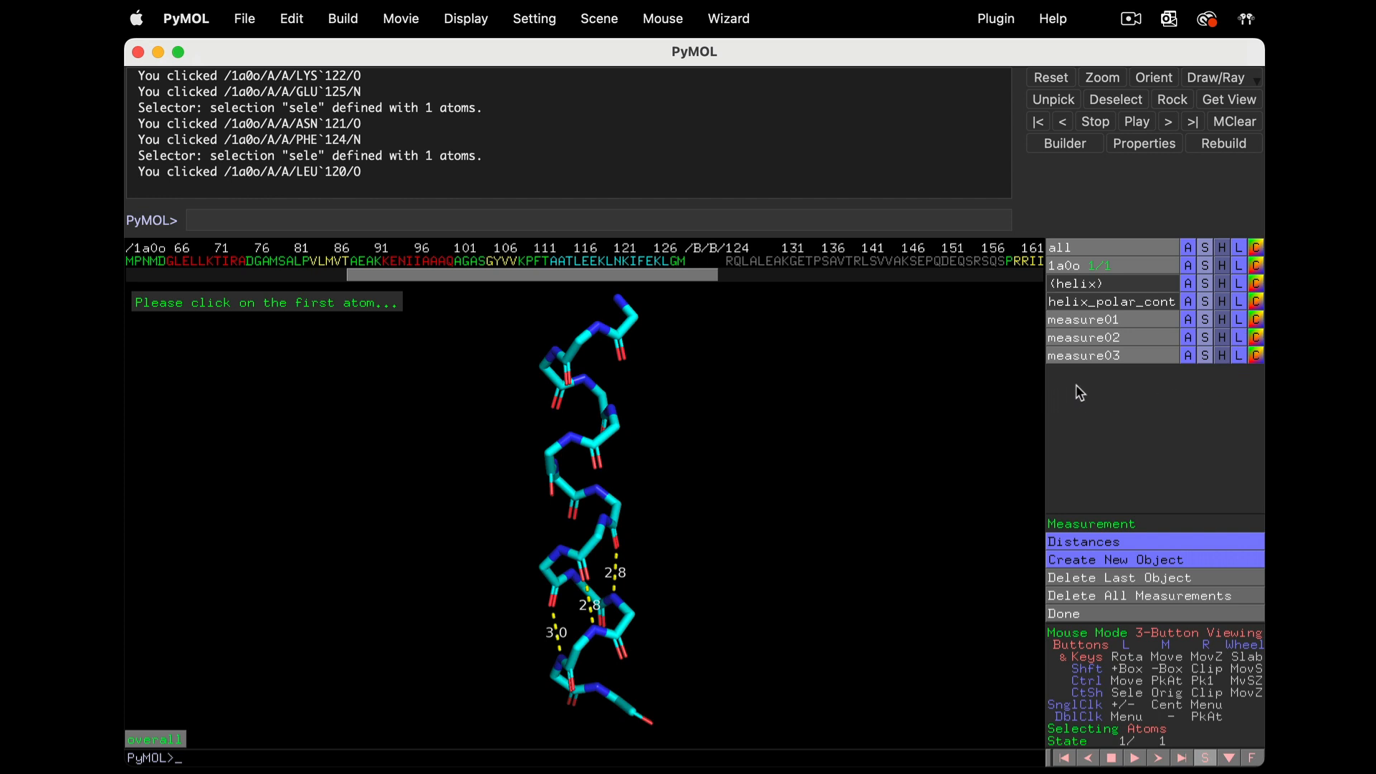
mouse_move(1164, 364)
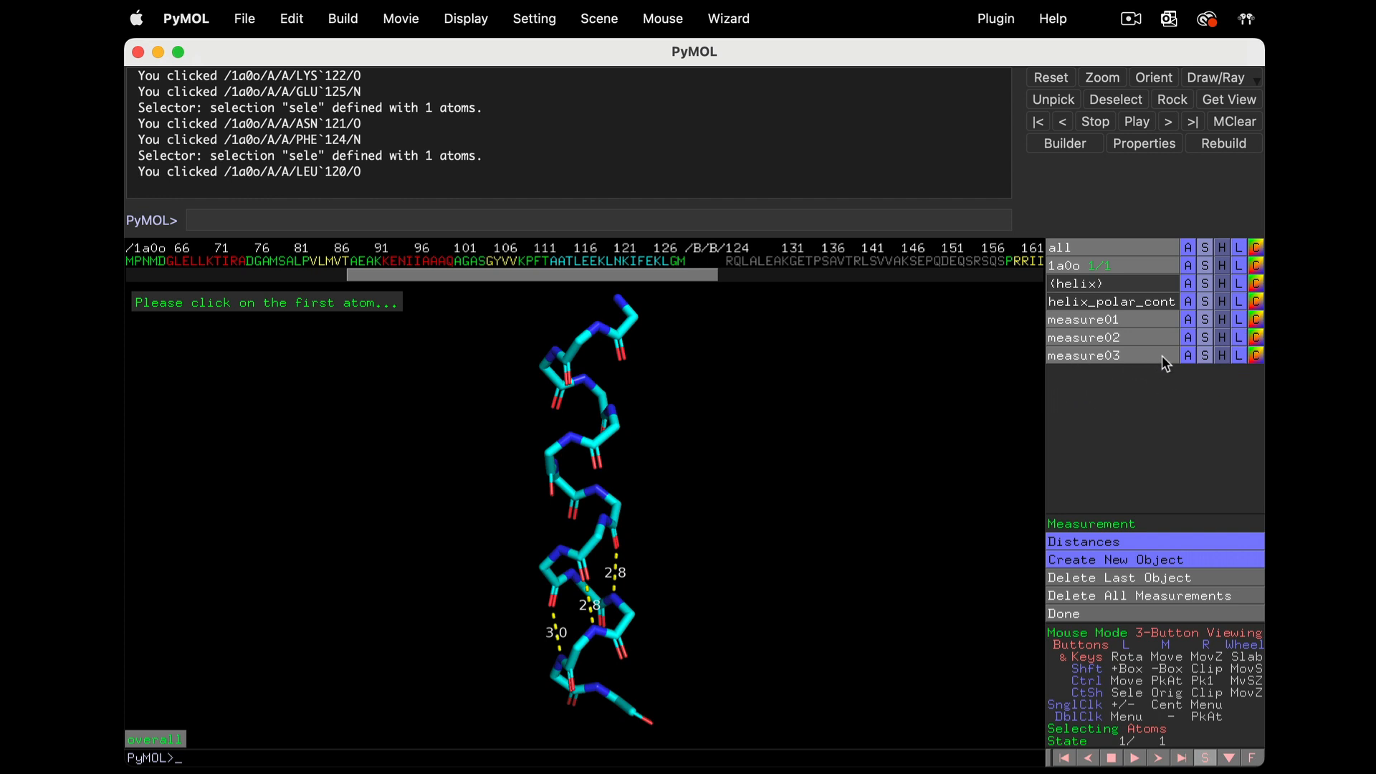
mouse_move(1184, 349)
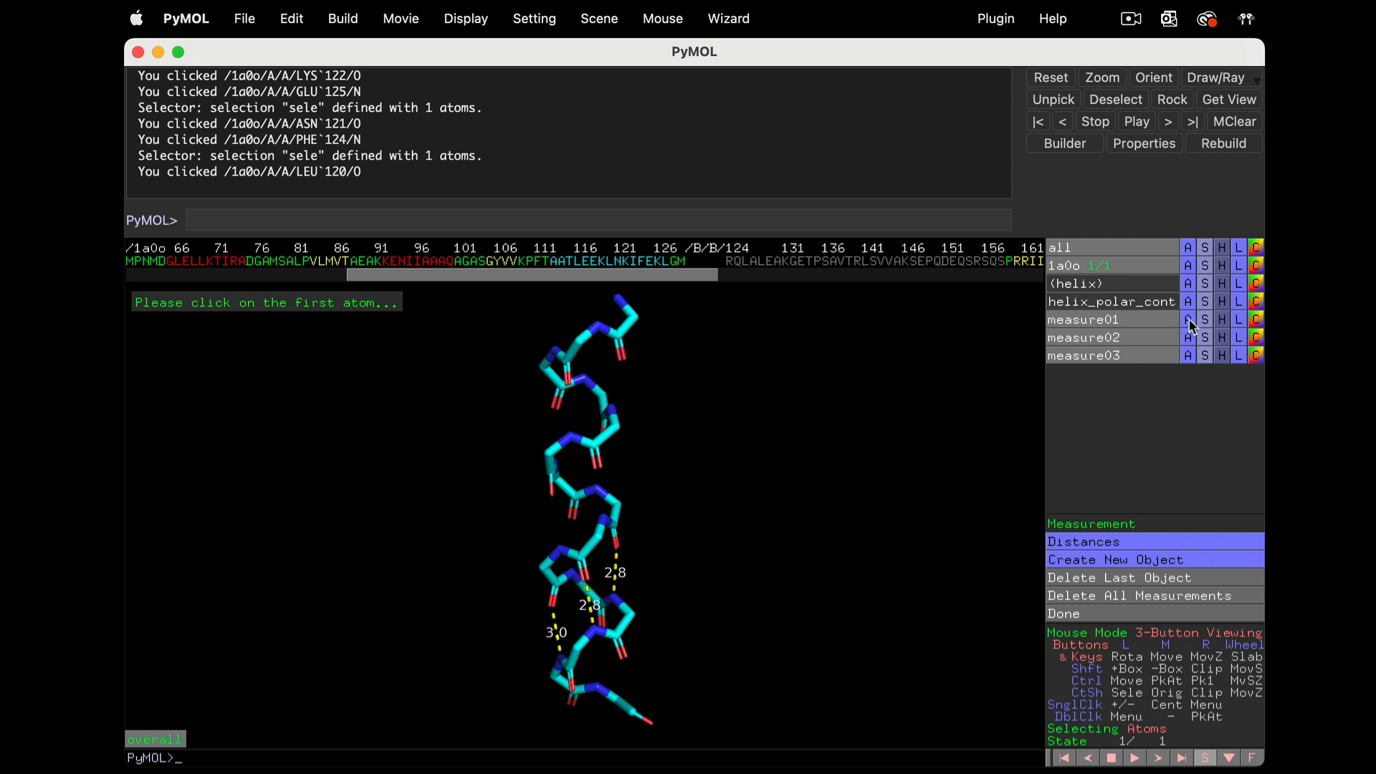
Group the three distance measurements into group01 and colour their dashes magenta
left_click(1187, 320)
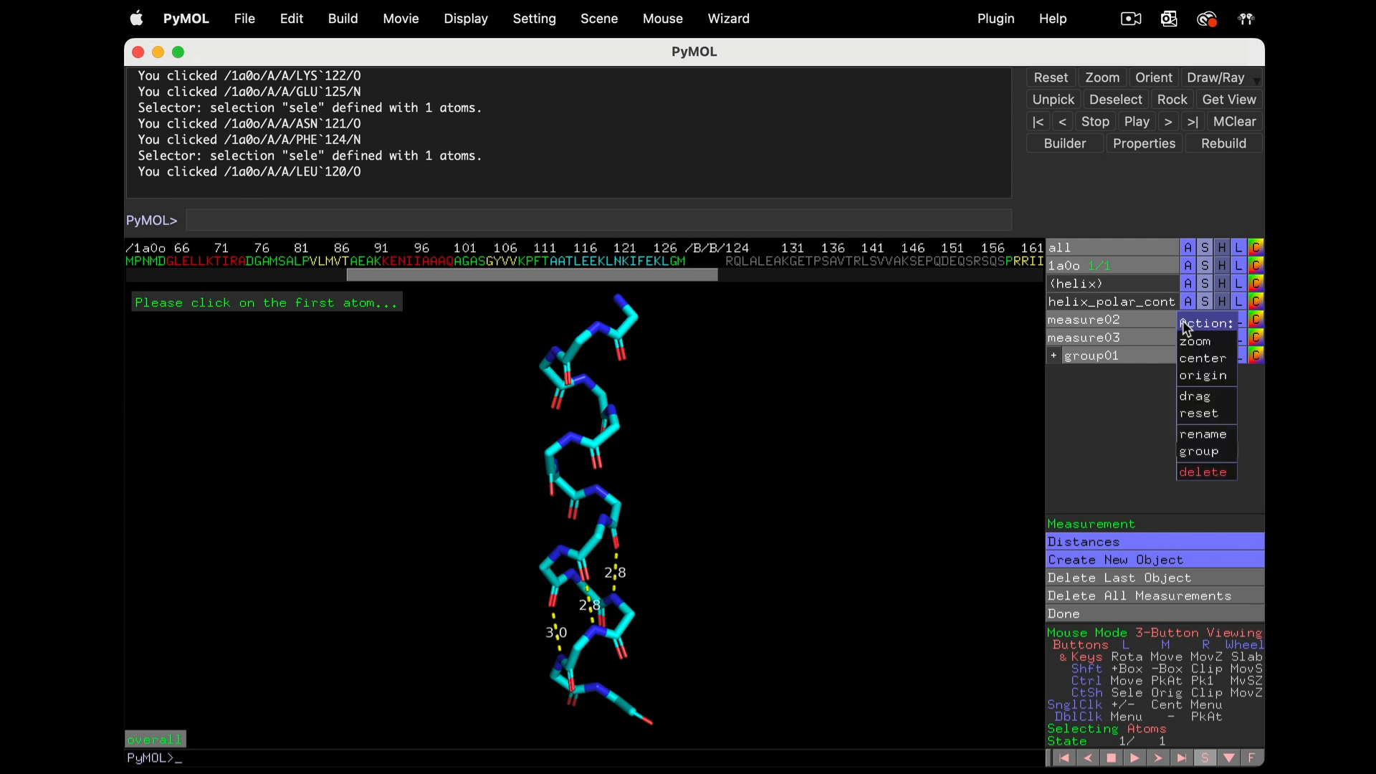
left_click(1200, 451)
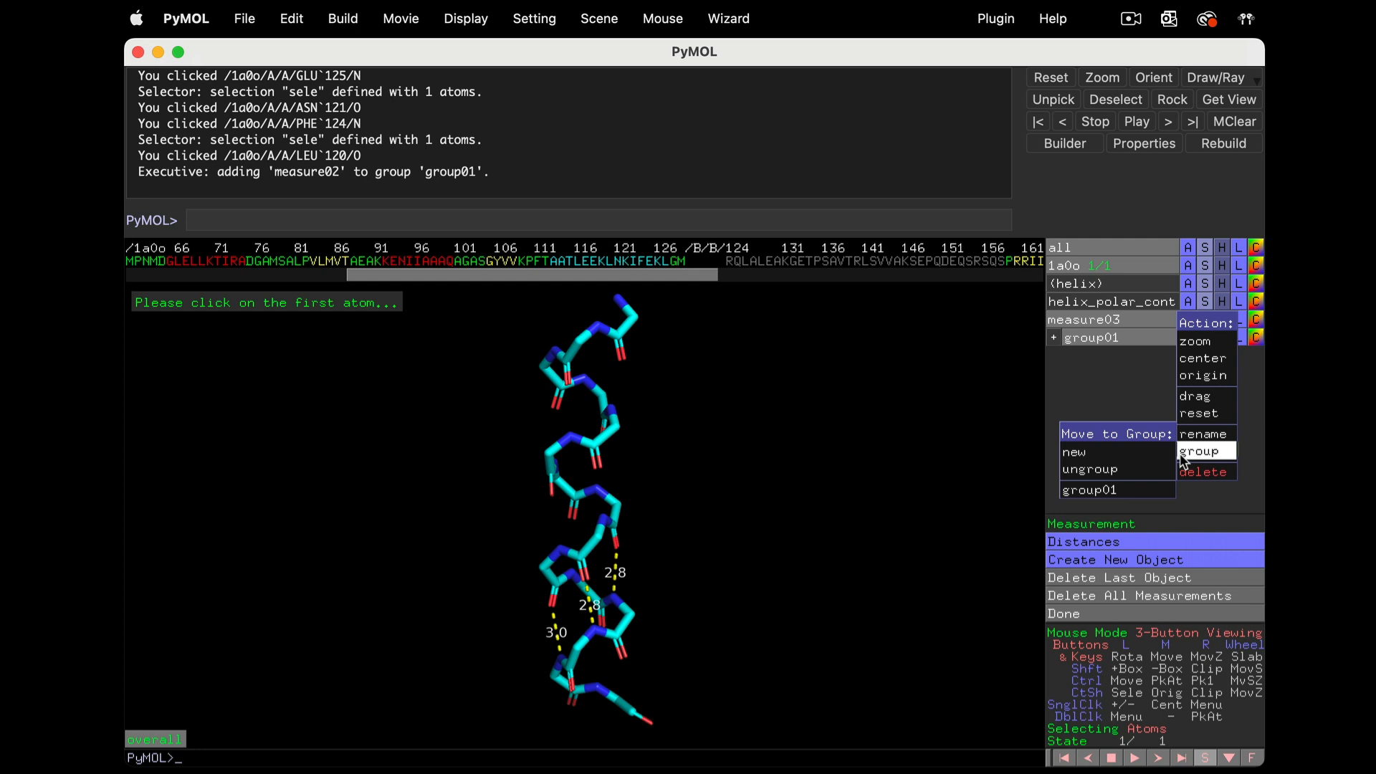
left_click(1202, 450)
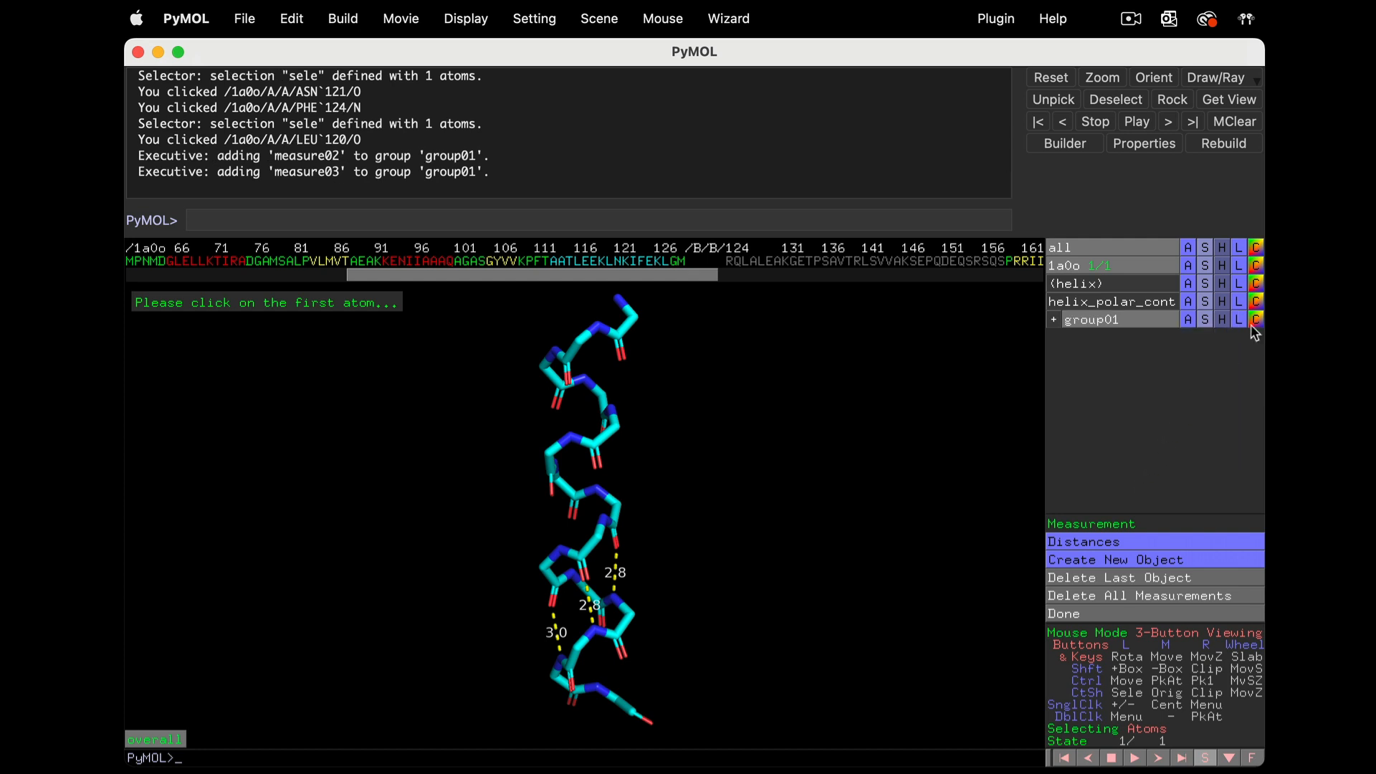
mouse_move(1133, 324)
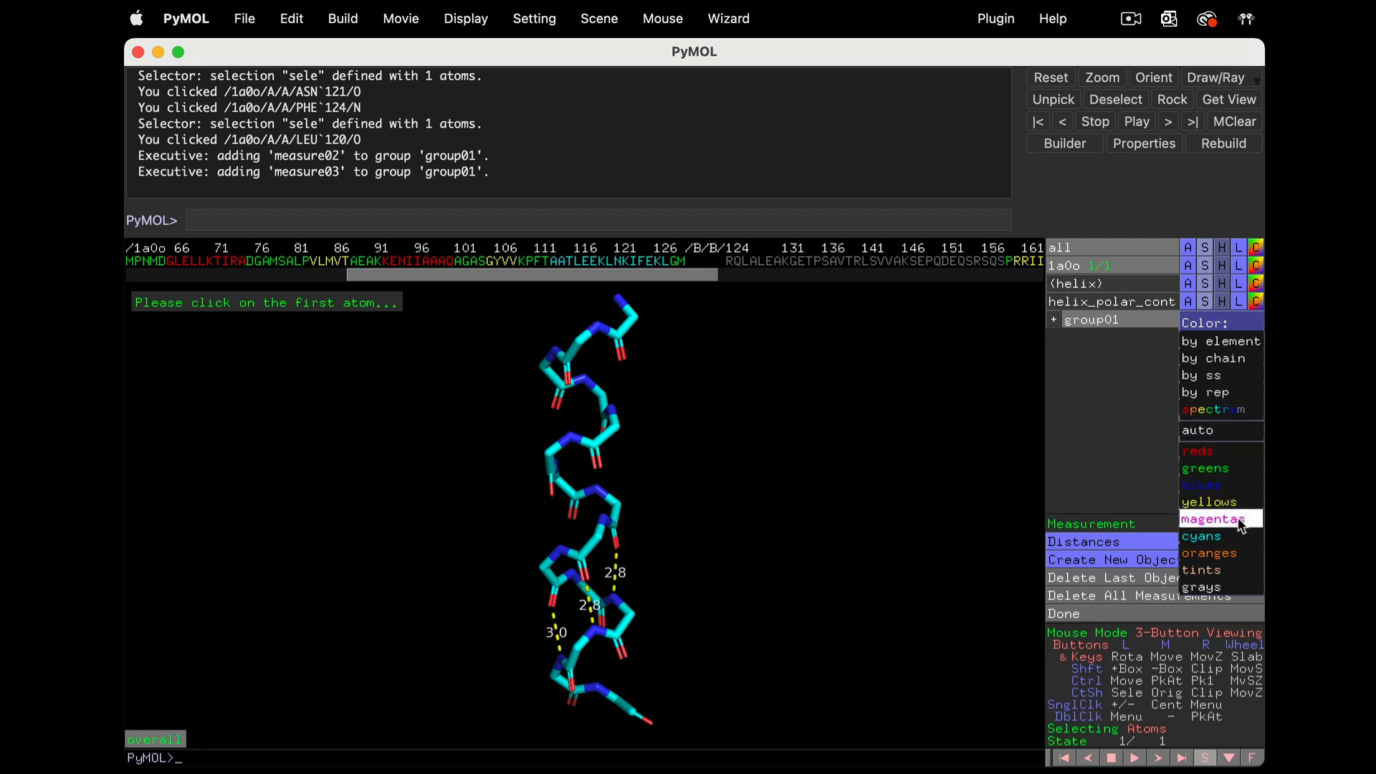
left_click(1213, 519)
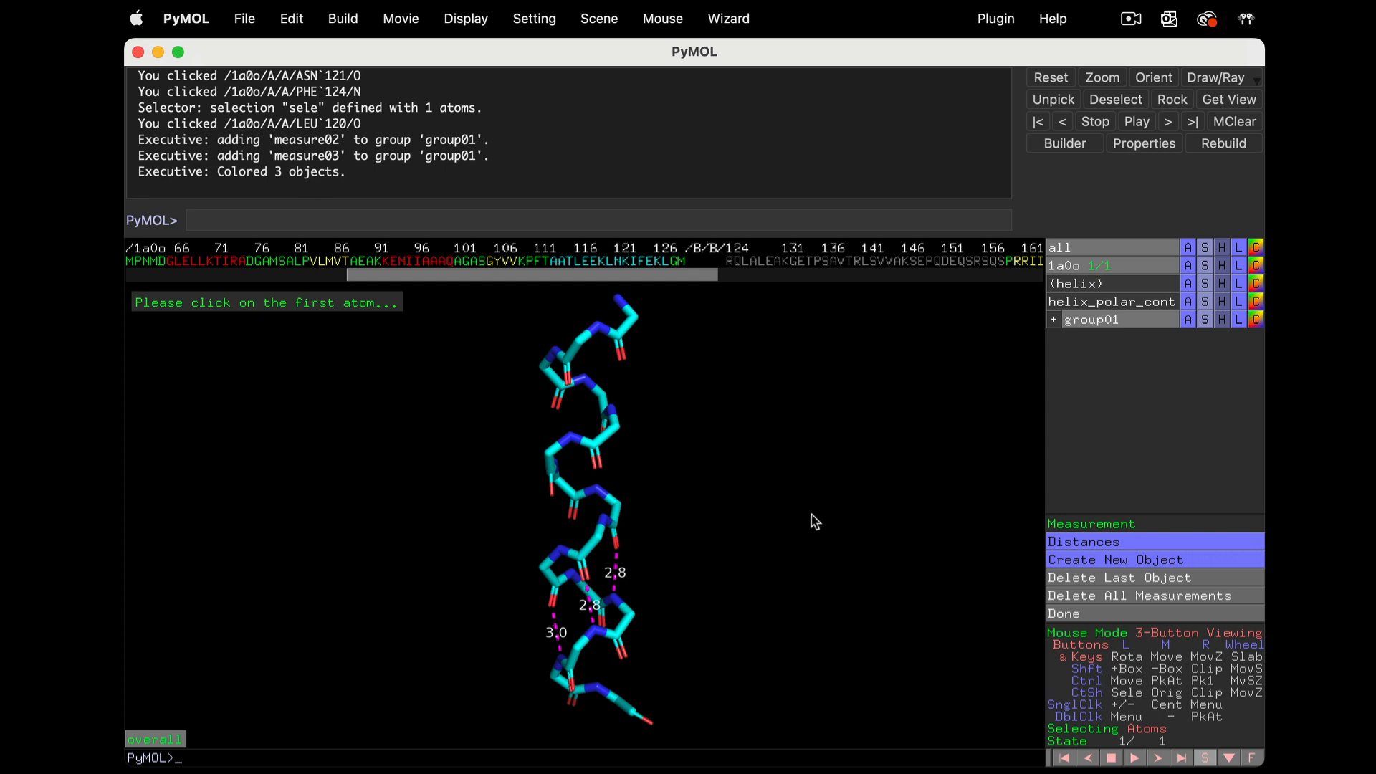
mouse_move(1198, 330)
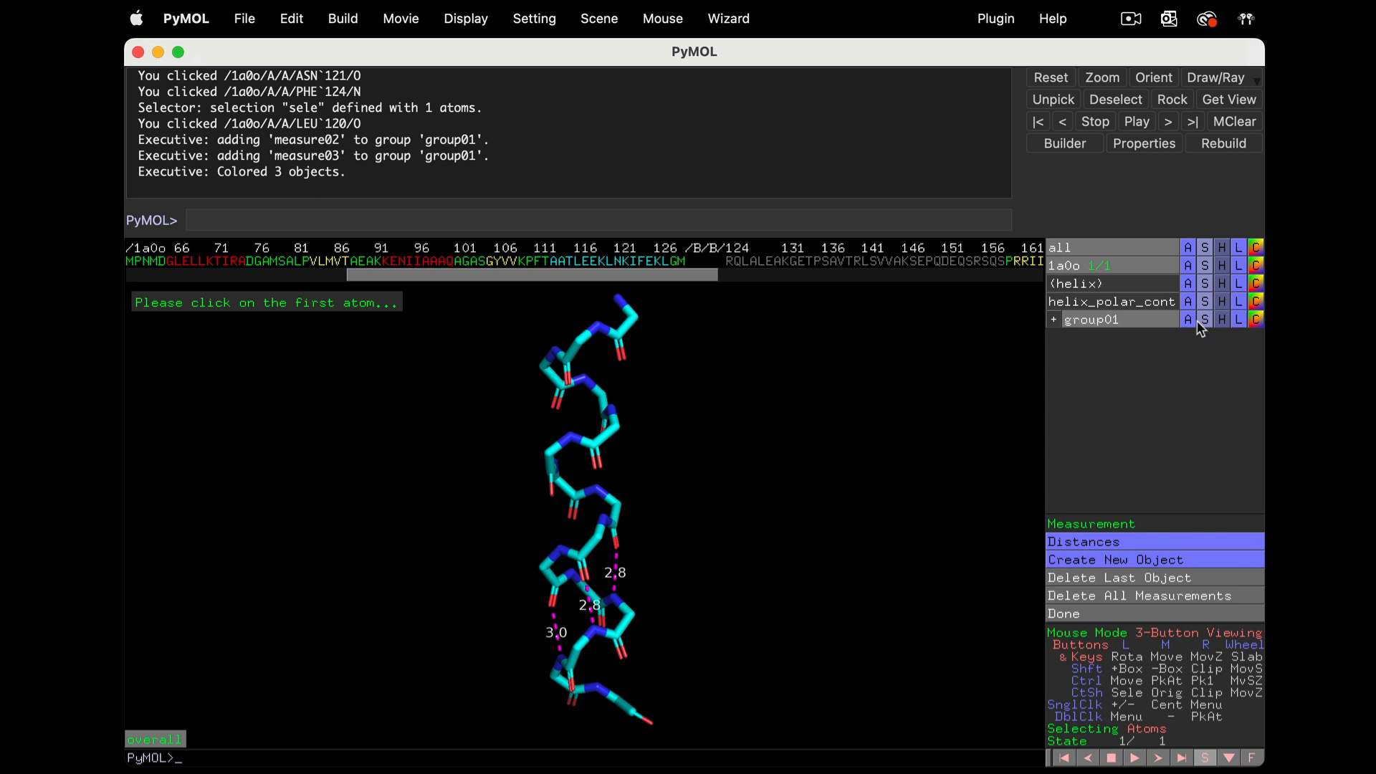
Delete the magenta group01 and set the Measurement wizard to Merge With Previous
left_click(1188, 318)
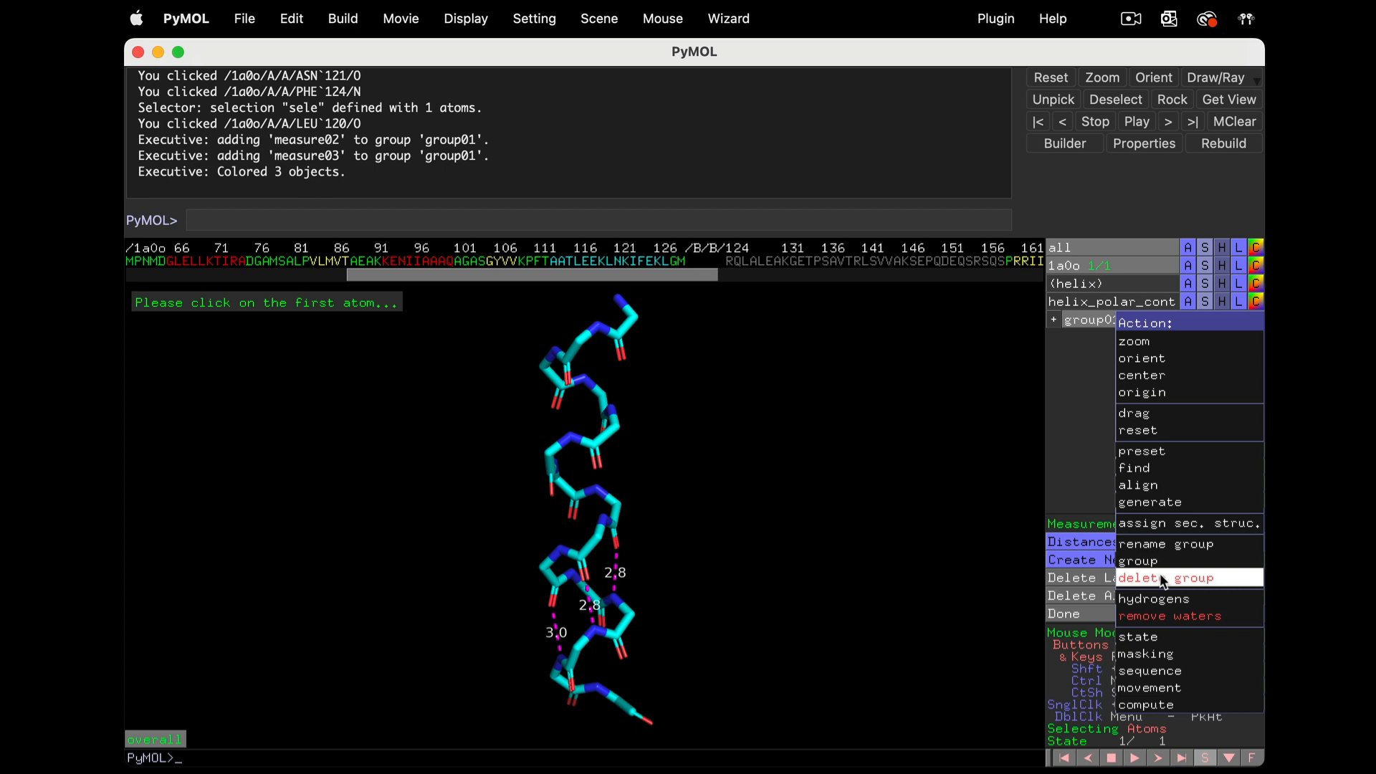
left_click(1166, 578)
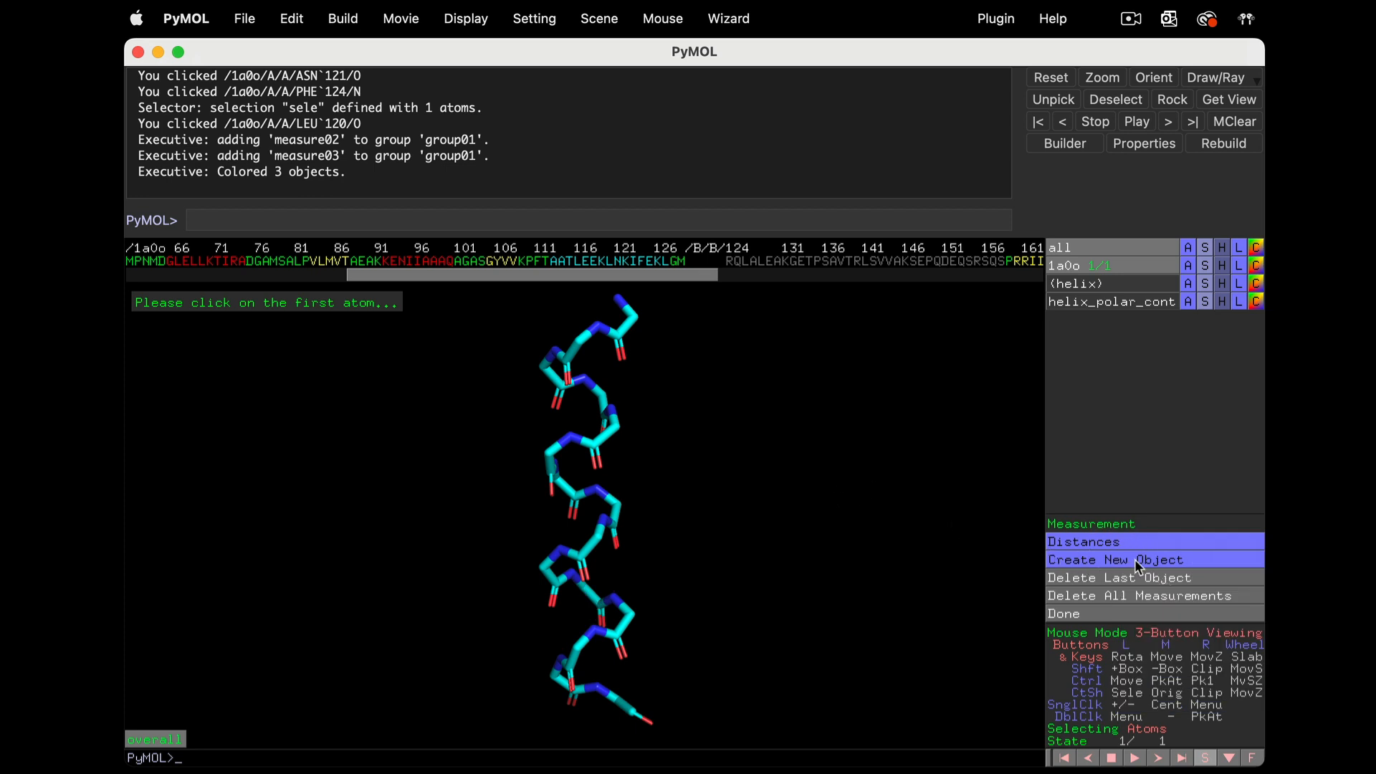
left_click(1116, 559)
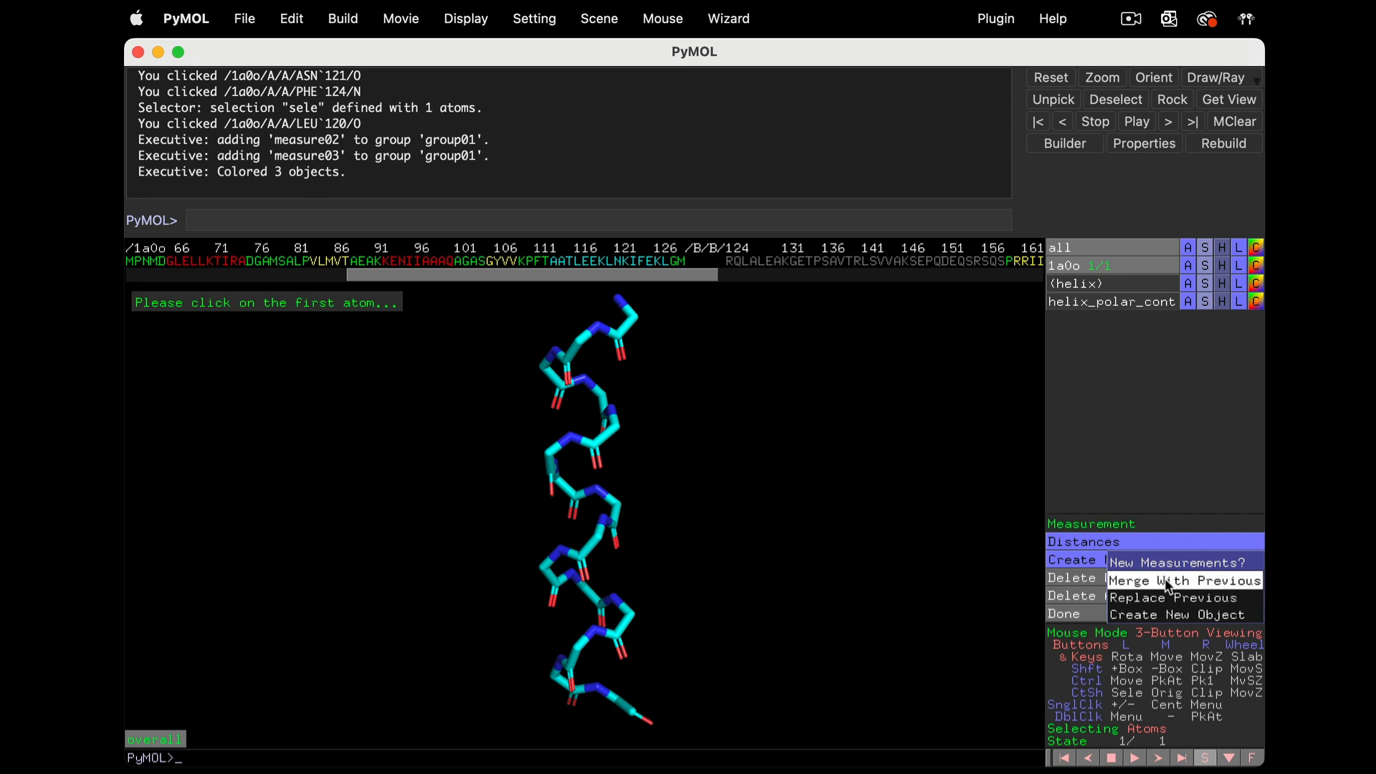
left_click(1184, 581)
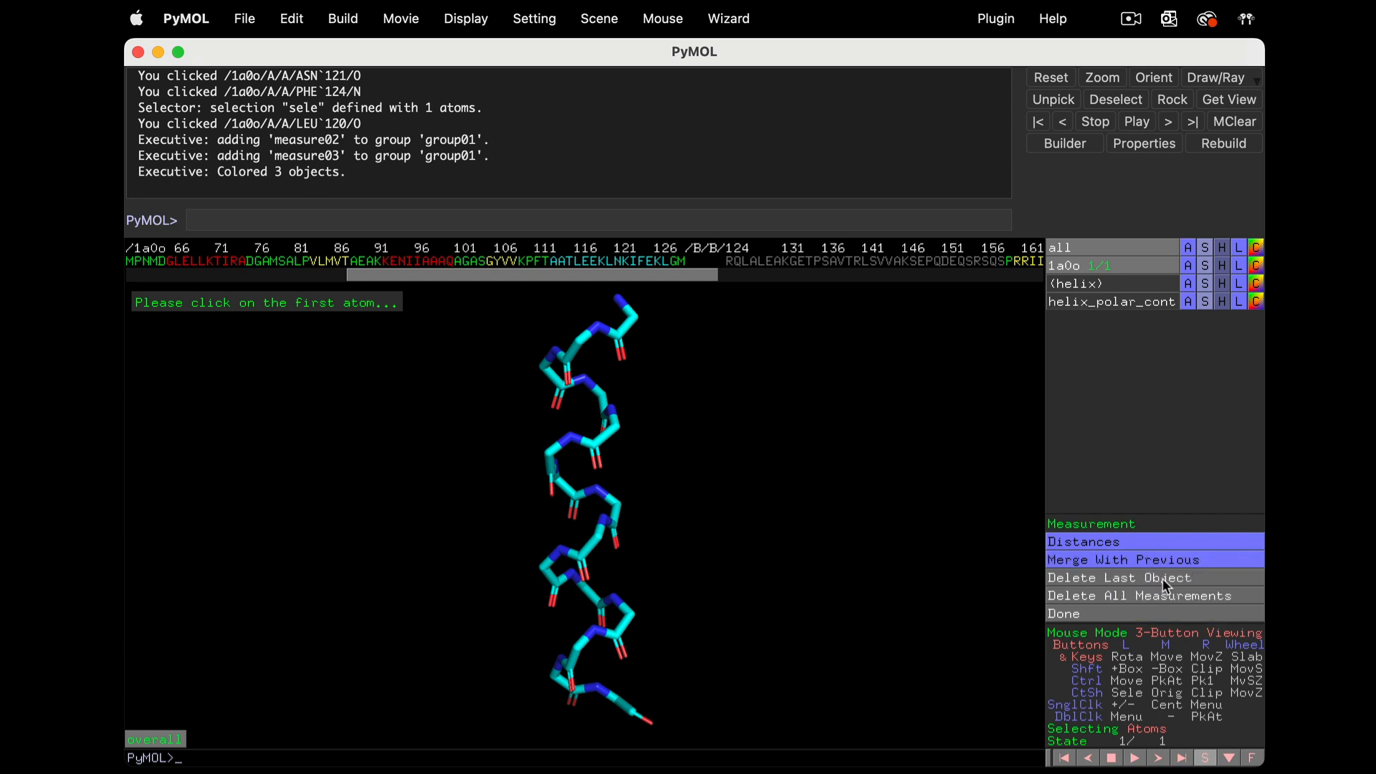
Measure O–N hydrogen-bond distances along the whole helix into one merged measurement object
left_click(568, 678)
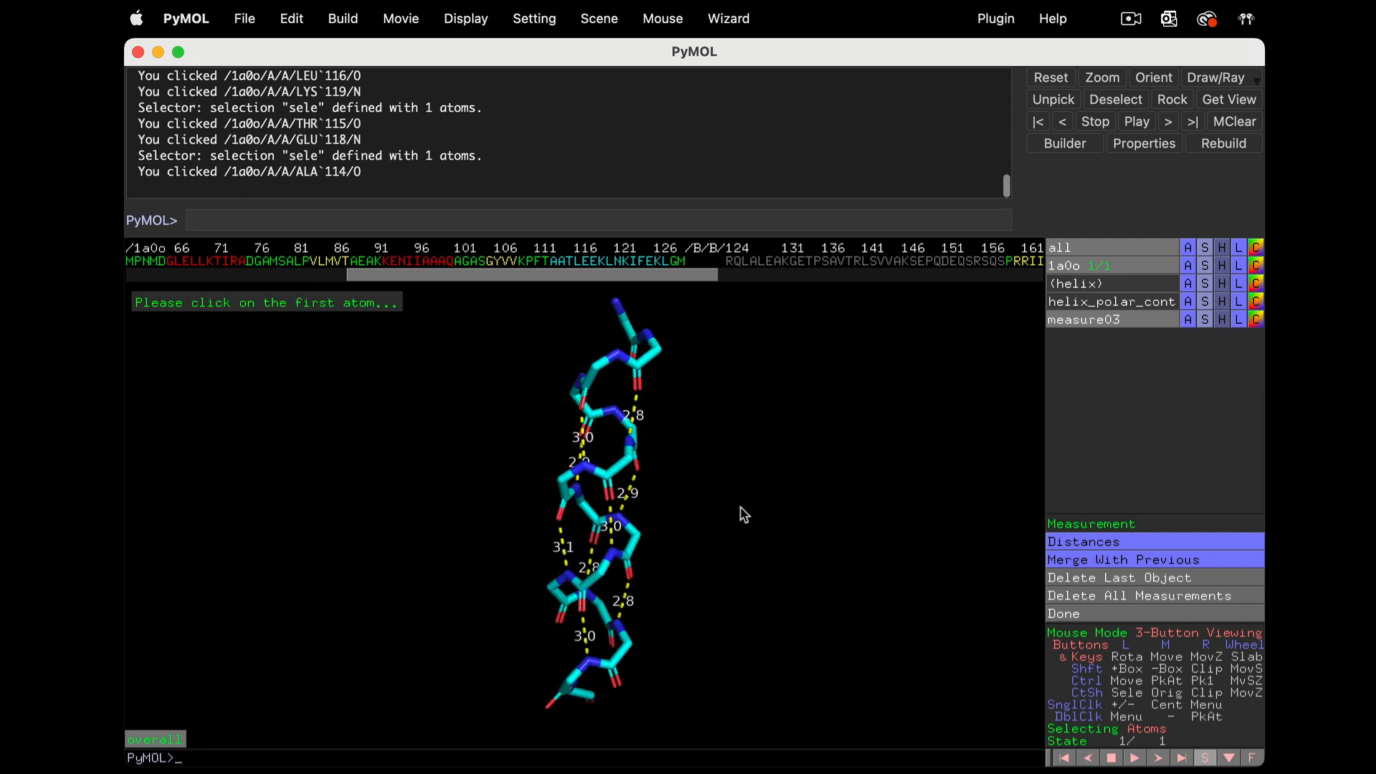
left_click(625, 373)
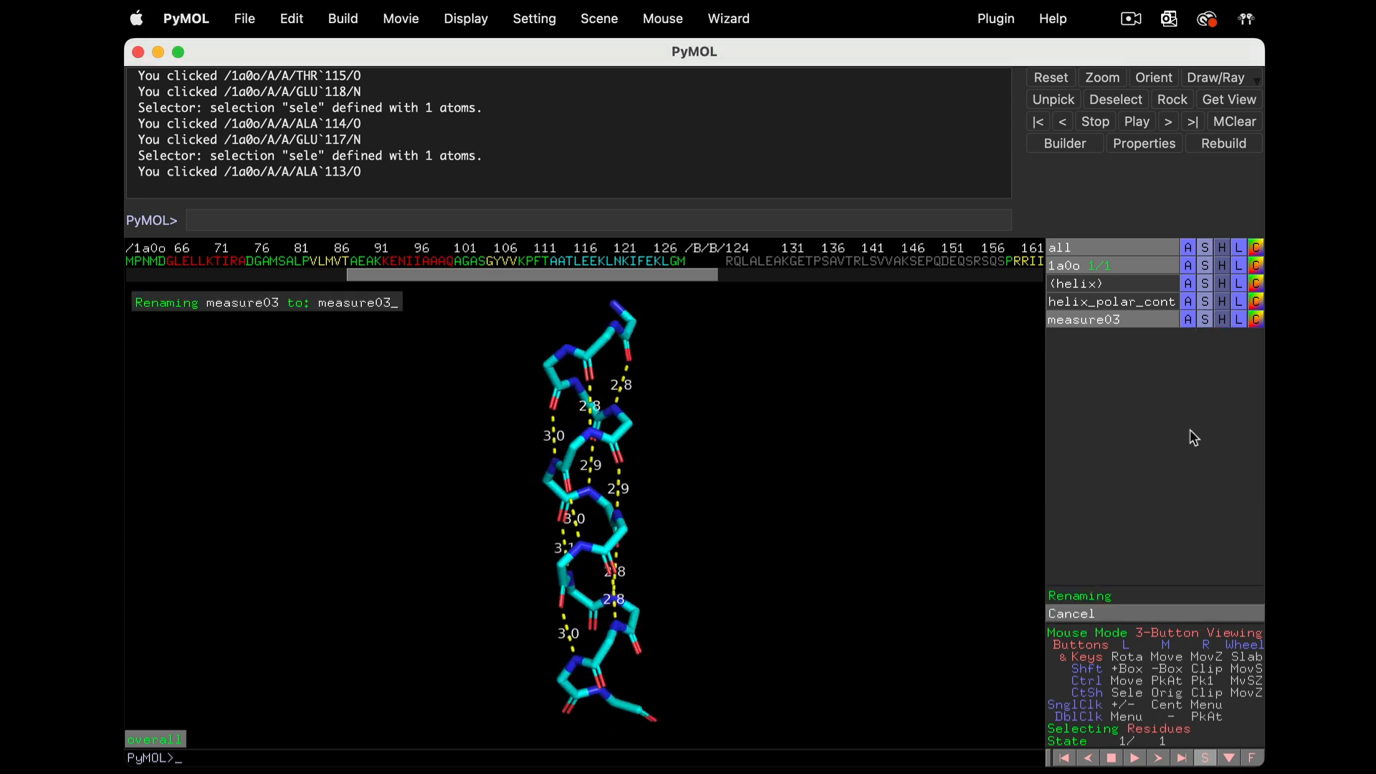
Store the helix view as a new scene and rename it helix
type("hex")
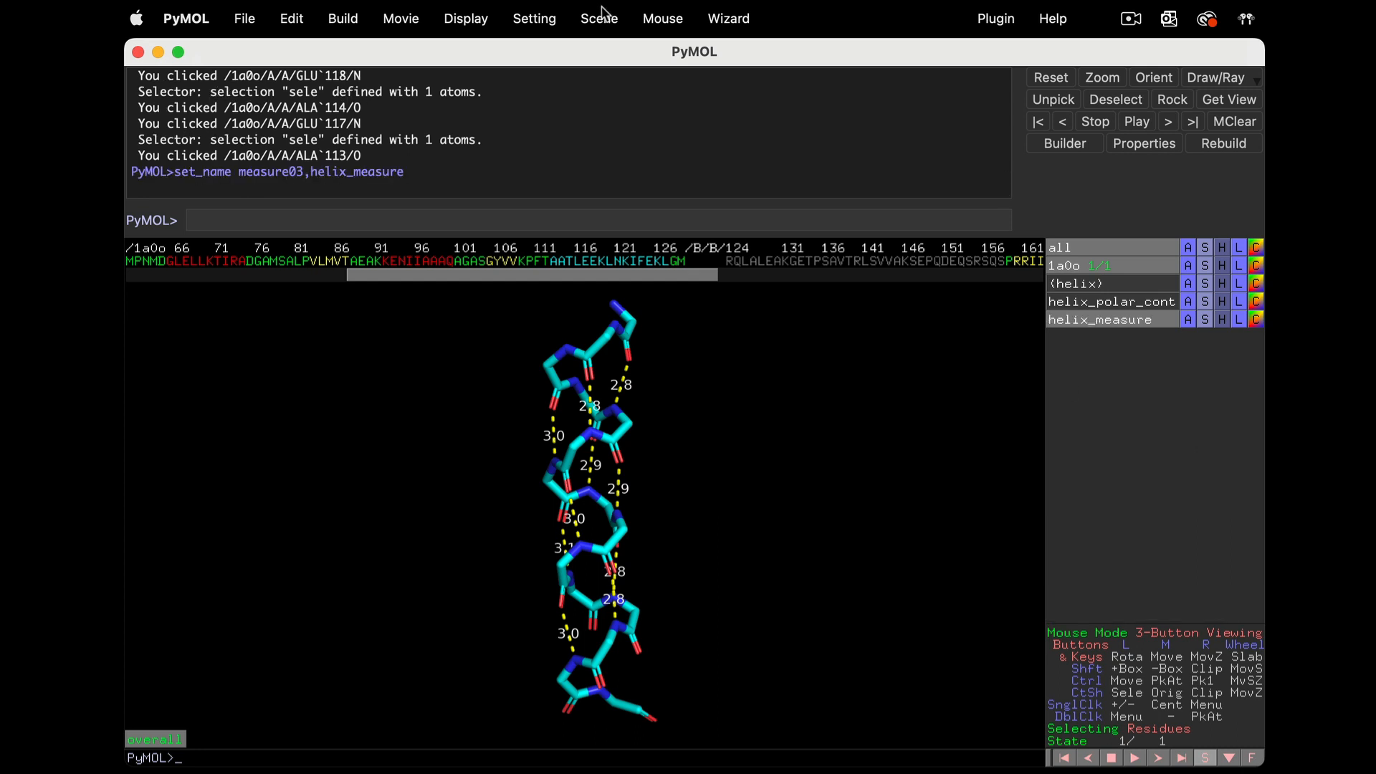
left_click(599, 19)
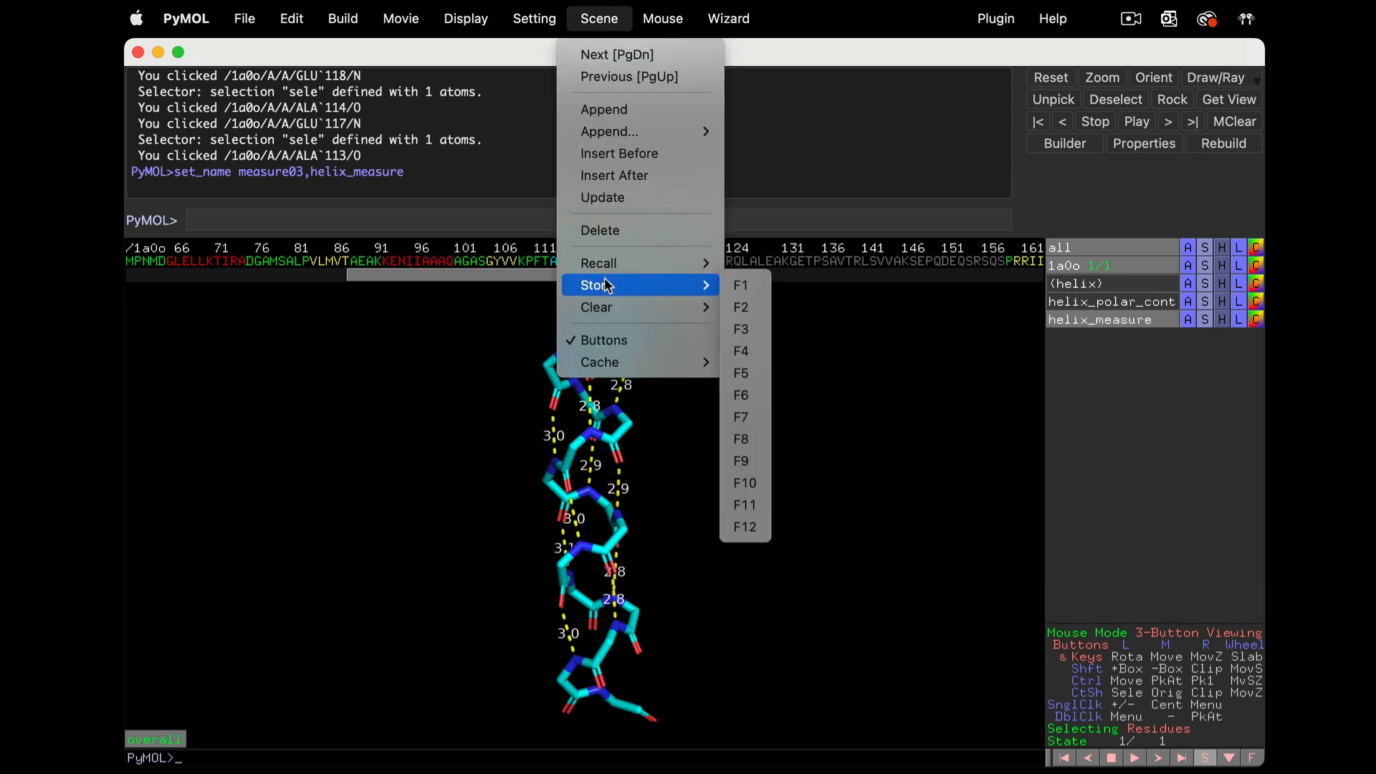
left_click(740, 285)
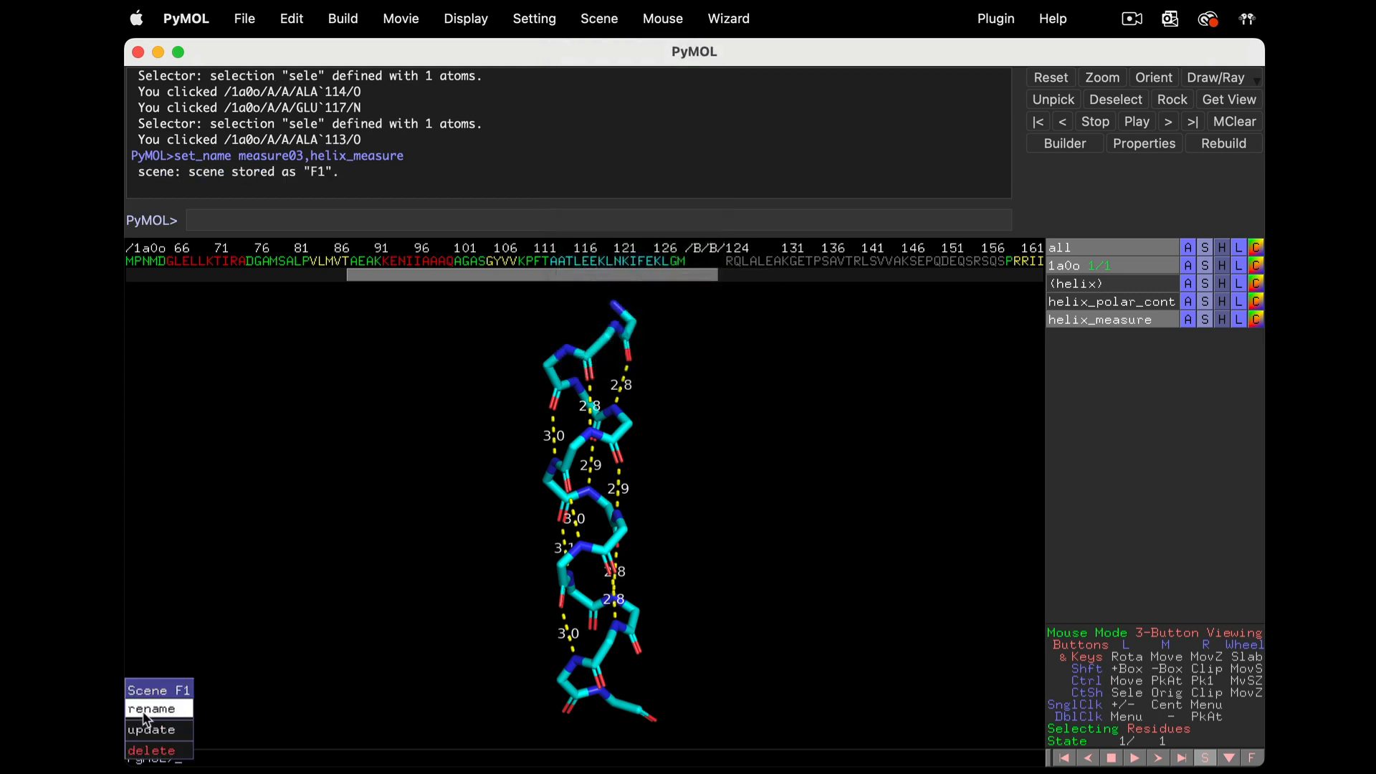
left_click(150, 709)
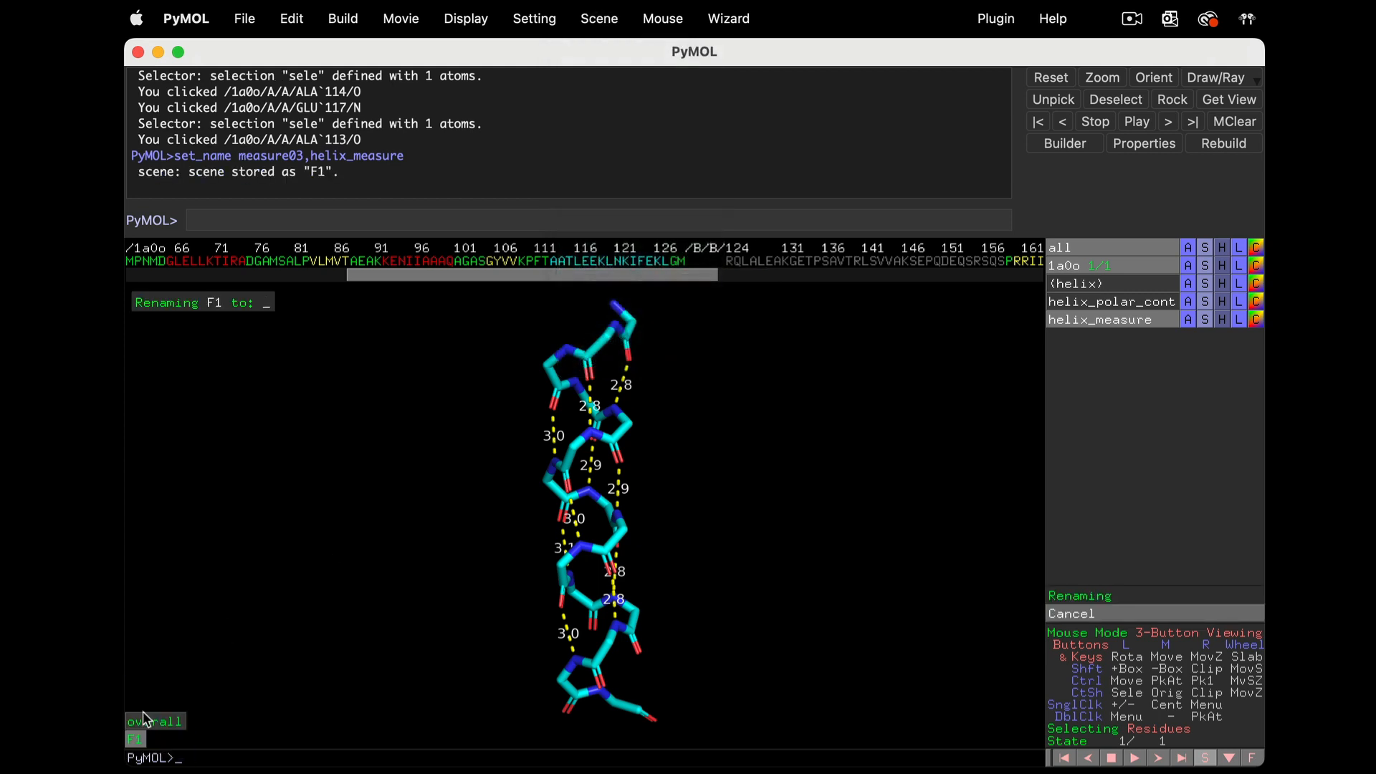
type("helix")
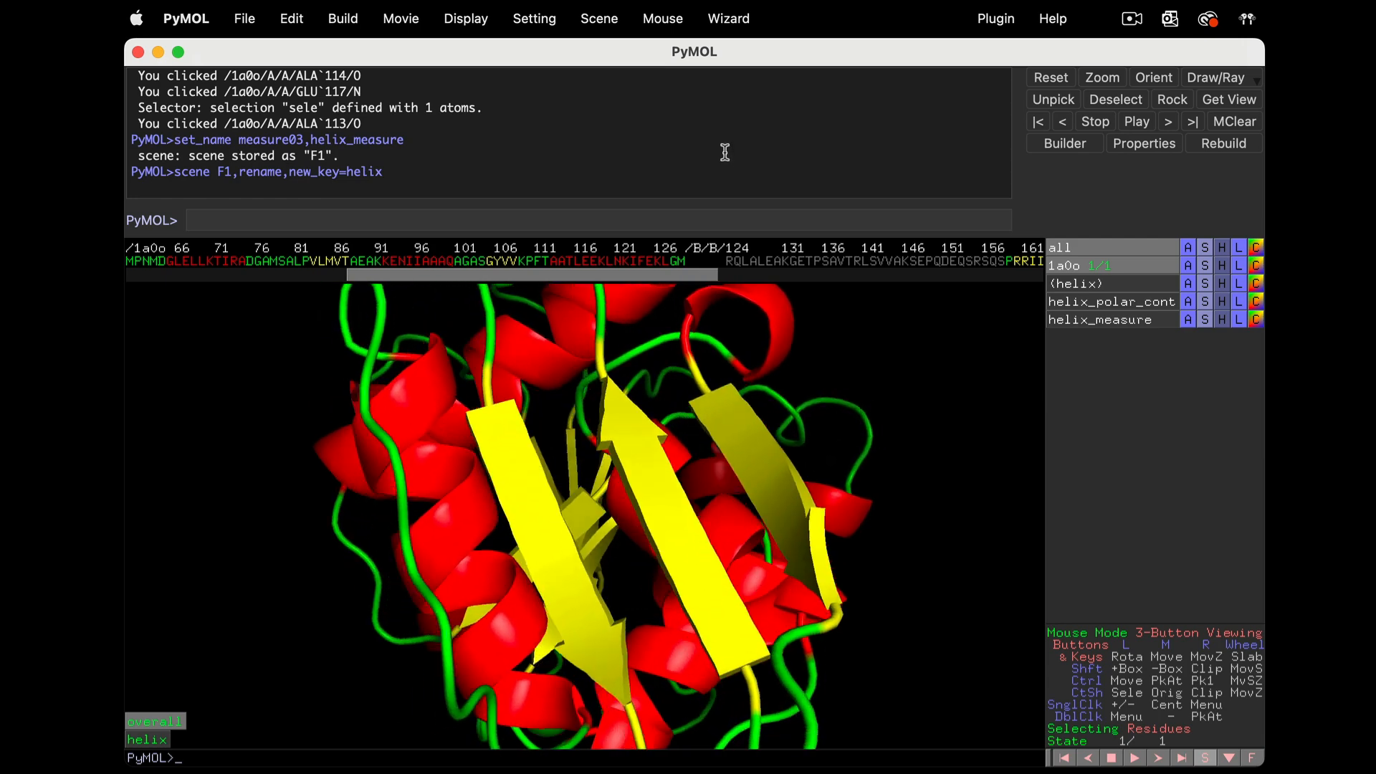
Store the overall cartoon view as scene F1, then rotate the protein to check it
left_click(599, 18)
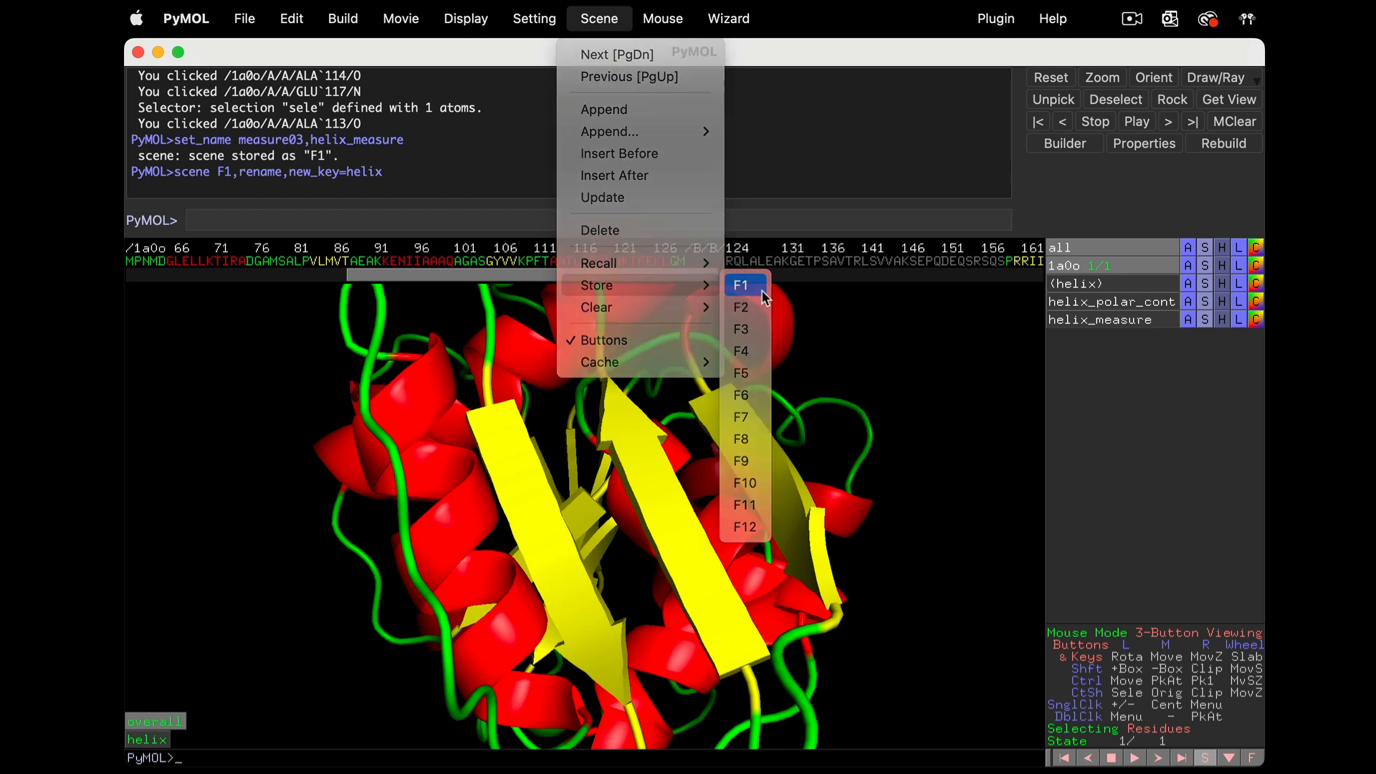
left_click(740, 286)
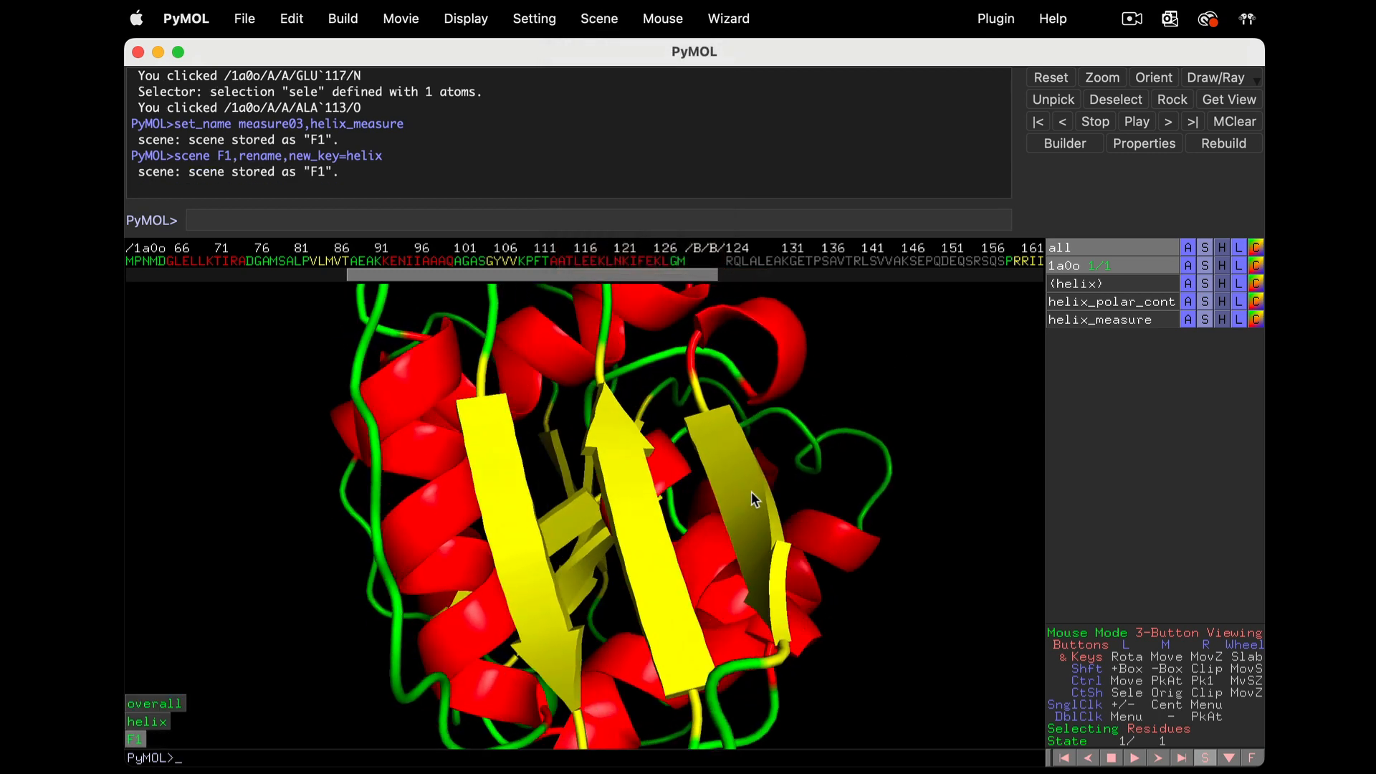
left_click_drag(753, 498, 926, 554)
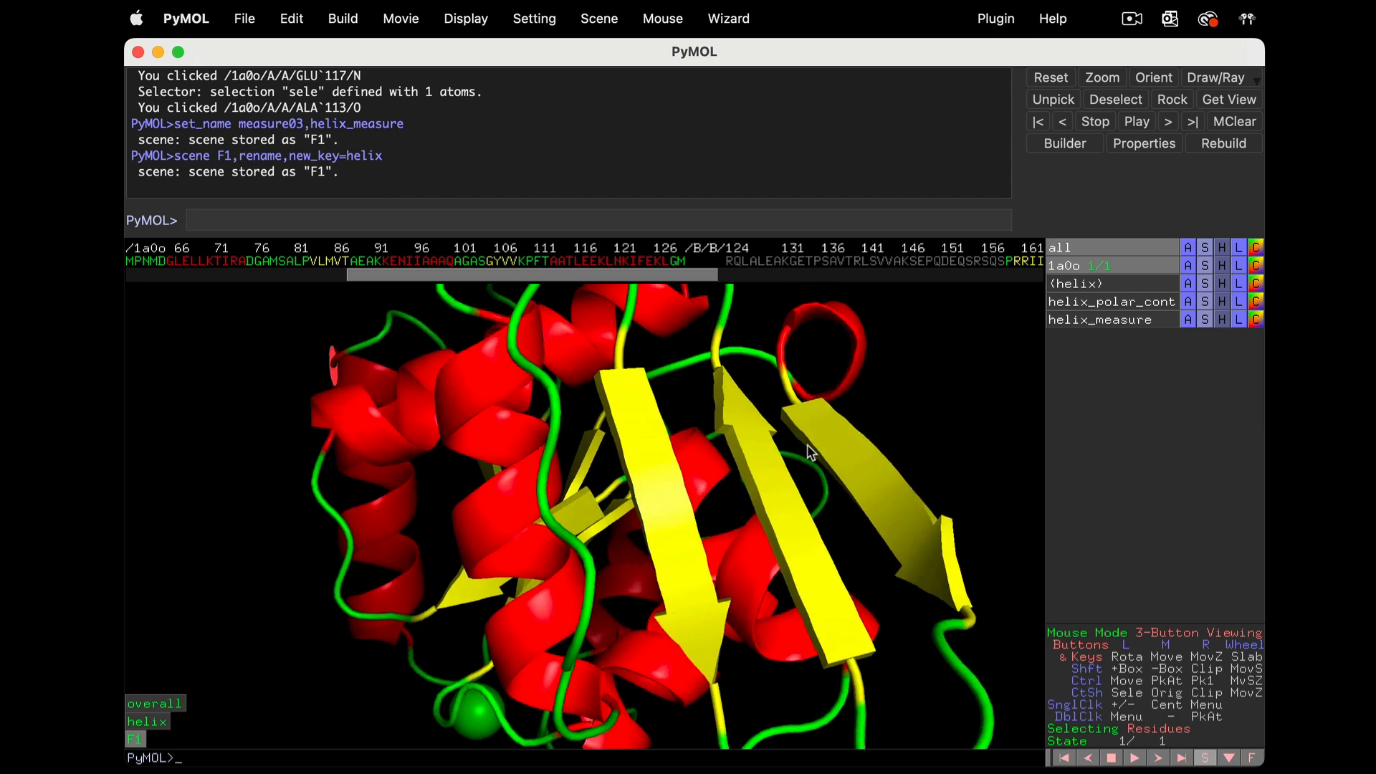
left_click_drag(807, 452, 657, 484)
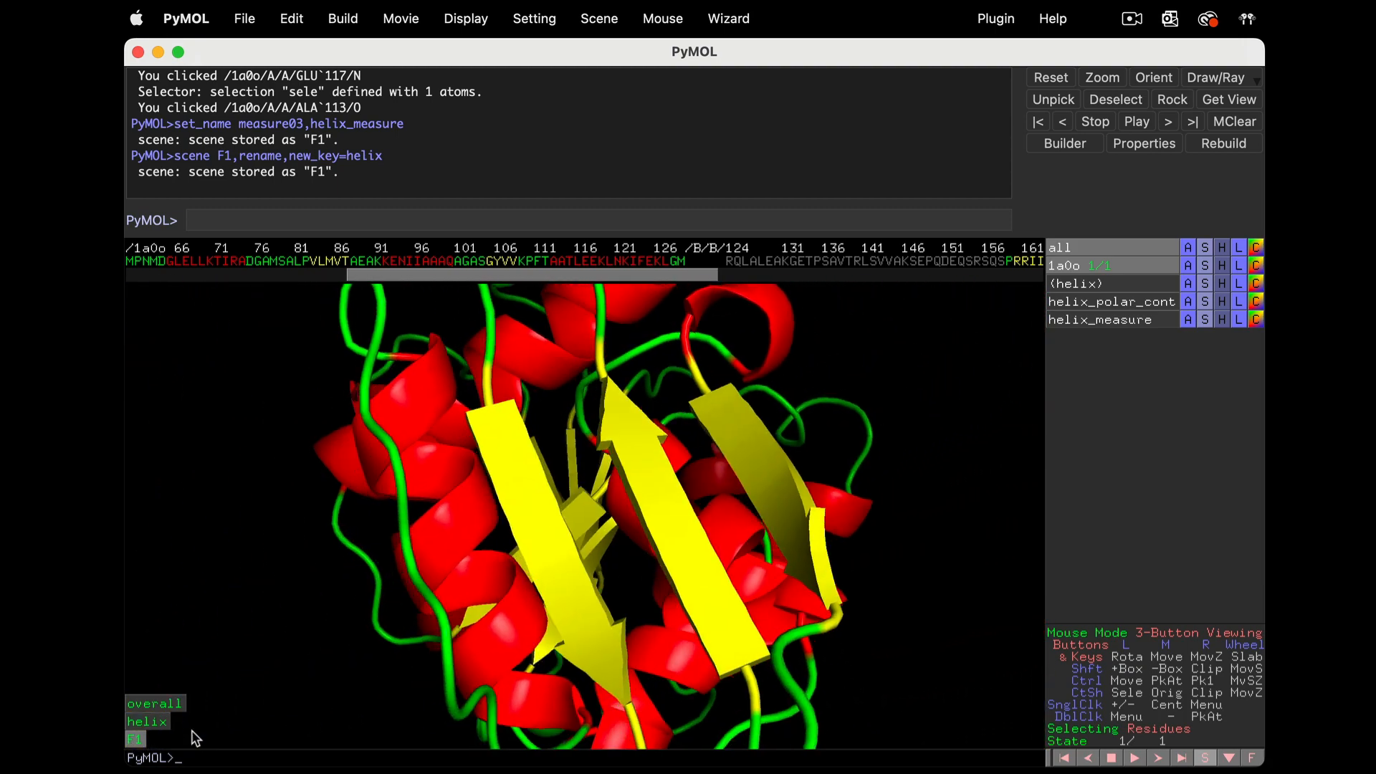
mouse_move(430, 468)
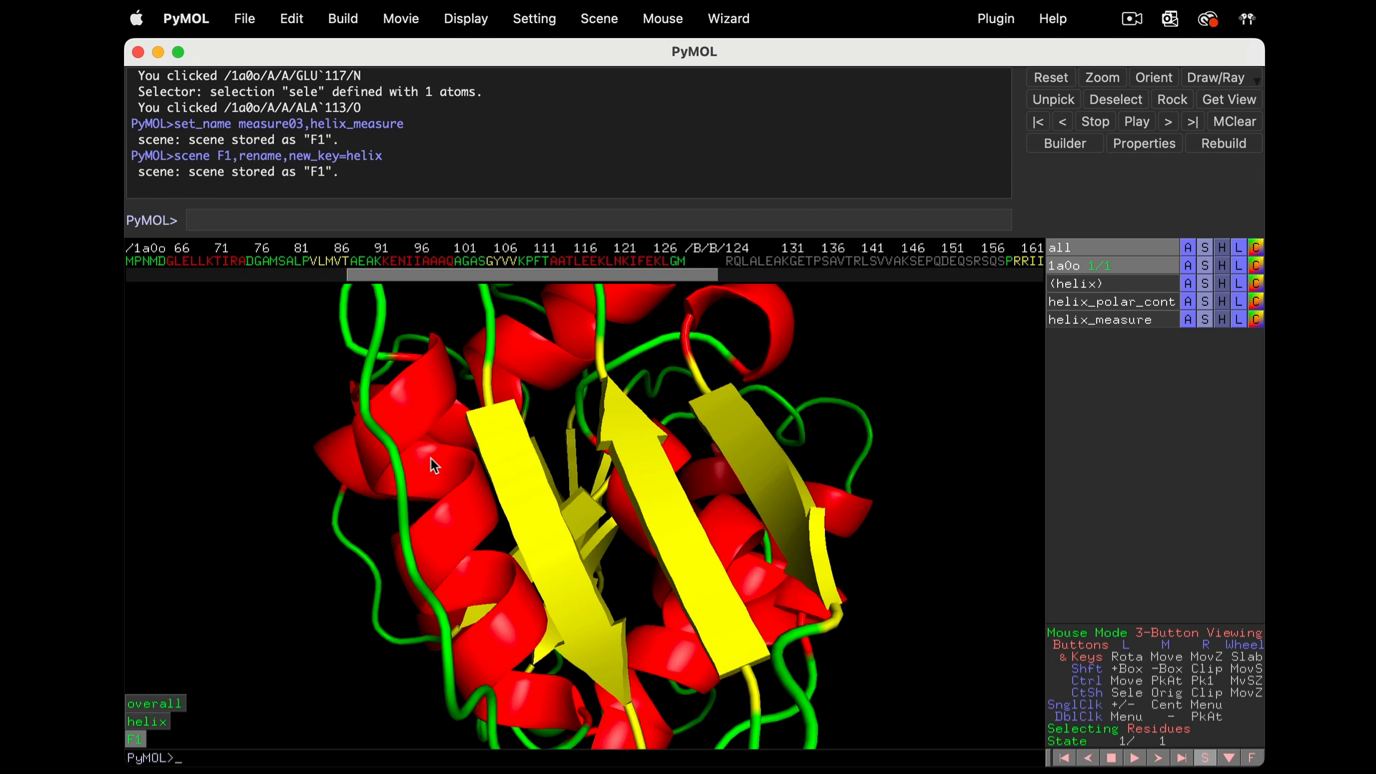
mouse_move(517, 470)
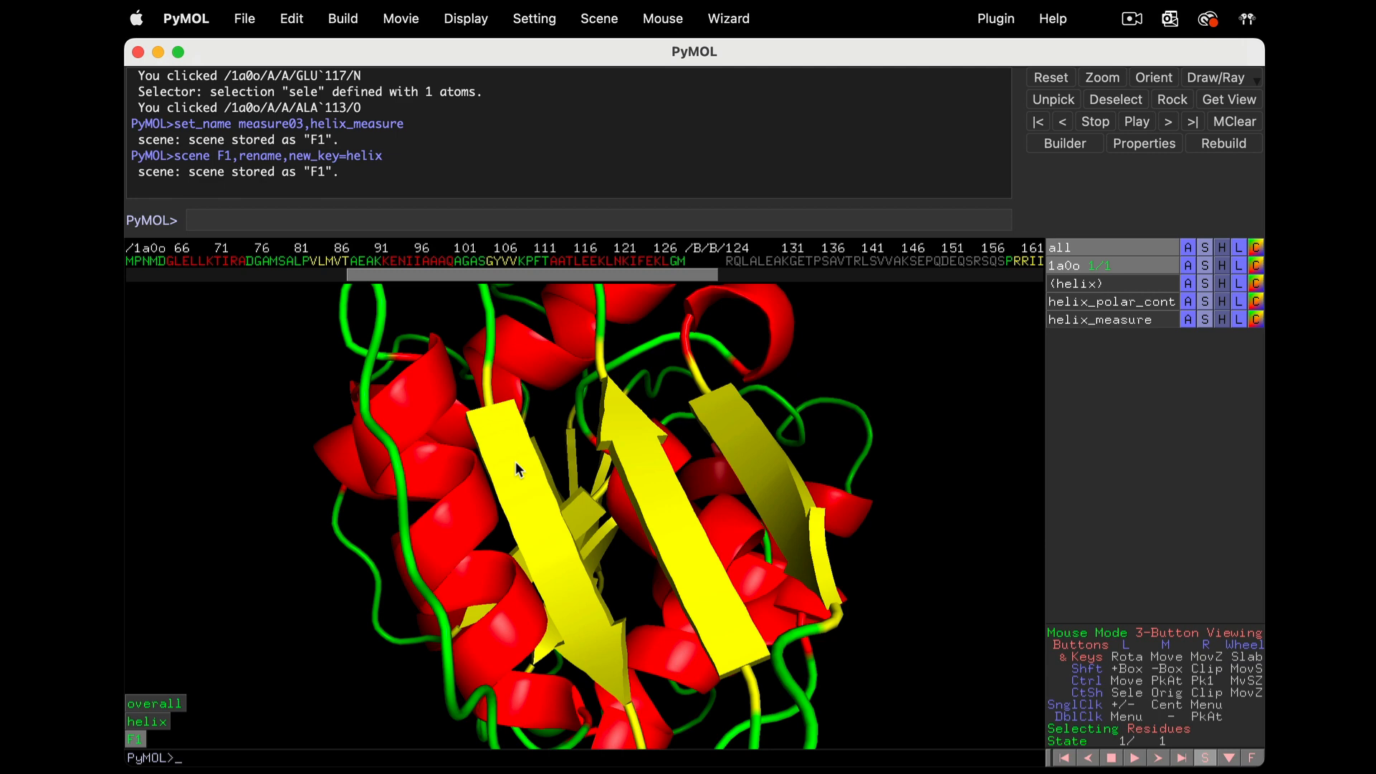
Select the antiparallel beta-strand residues and rename the selection anti
left_click(513, 467)
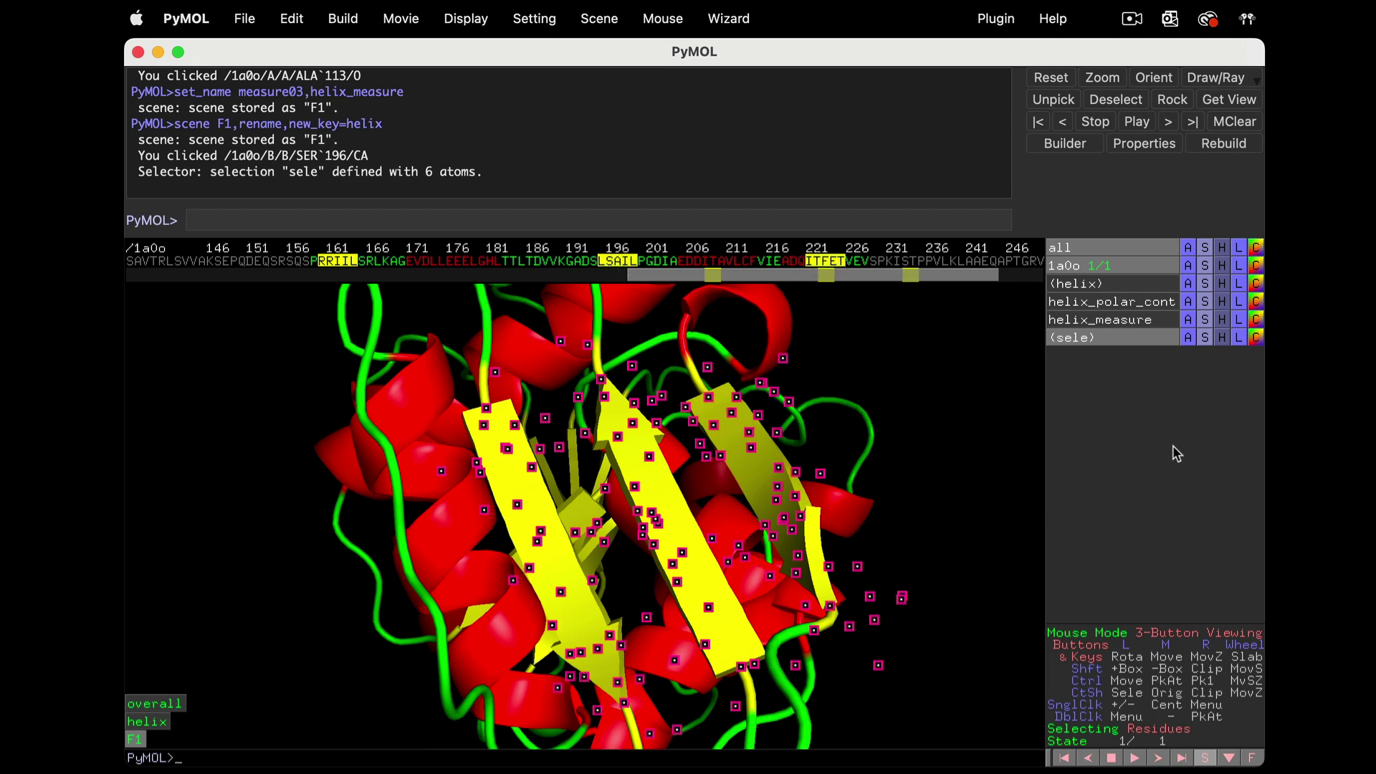
mouse_move(1223, 345)
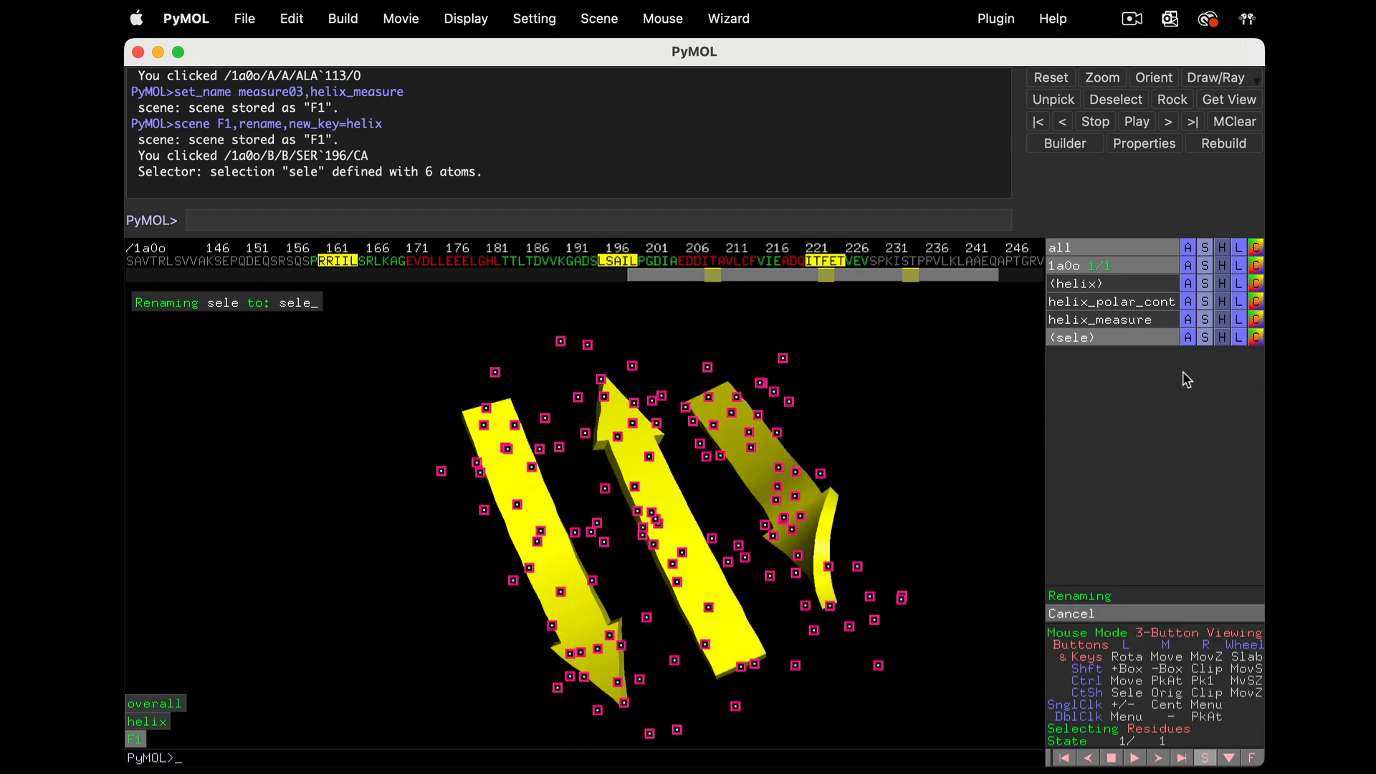
type("an")
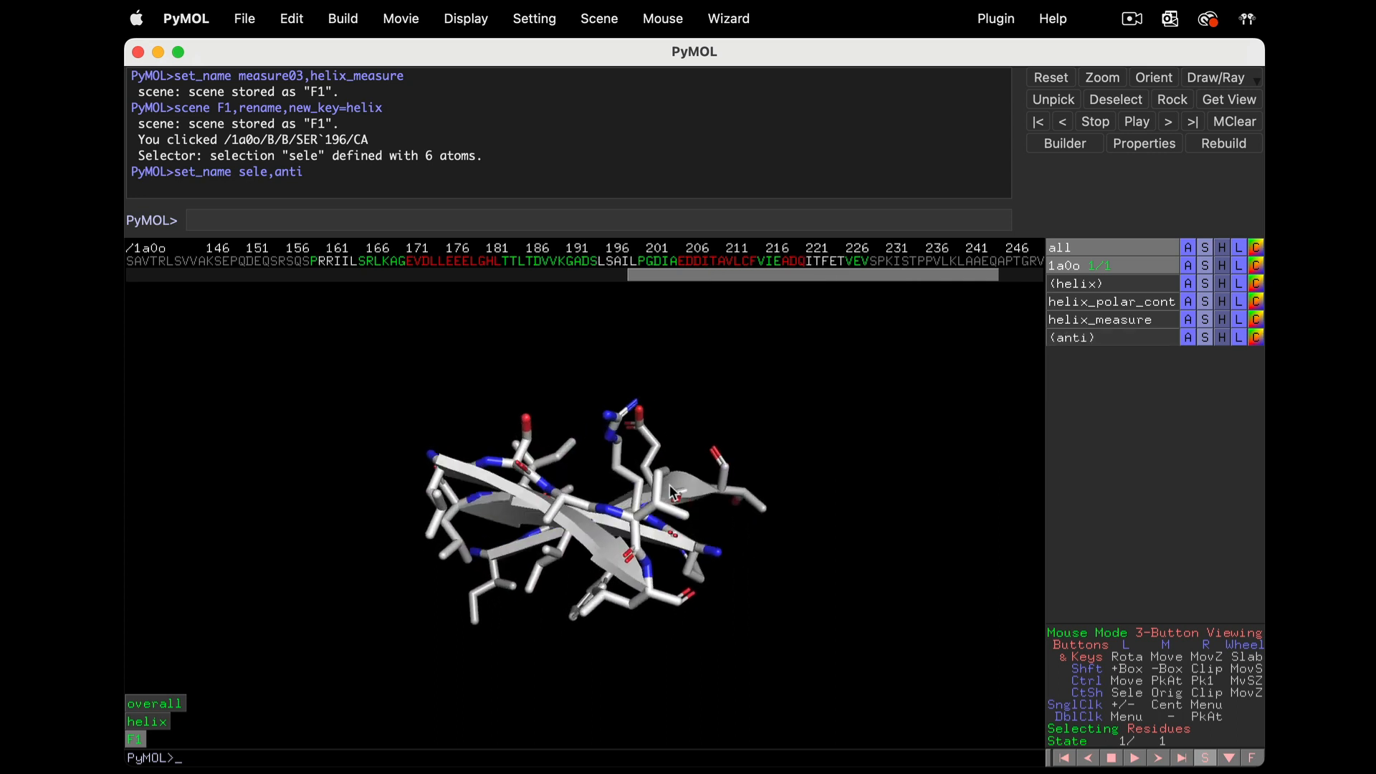
Find intra-main-chain polar contacts in anti and rotate the sheet to face the yellow dashes
left_click_drag(671, 492, 694, 426)
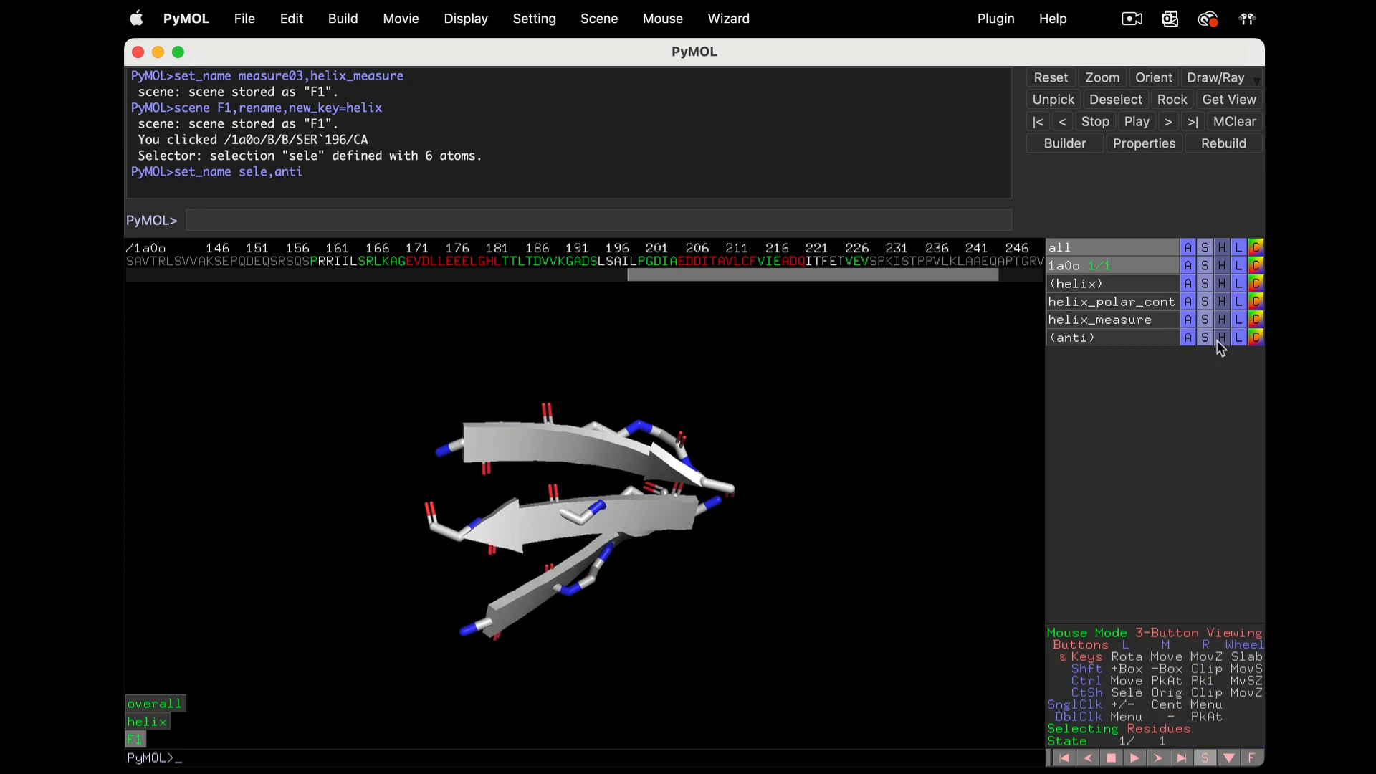
left_click(1188, 336)
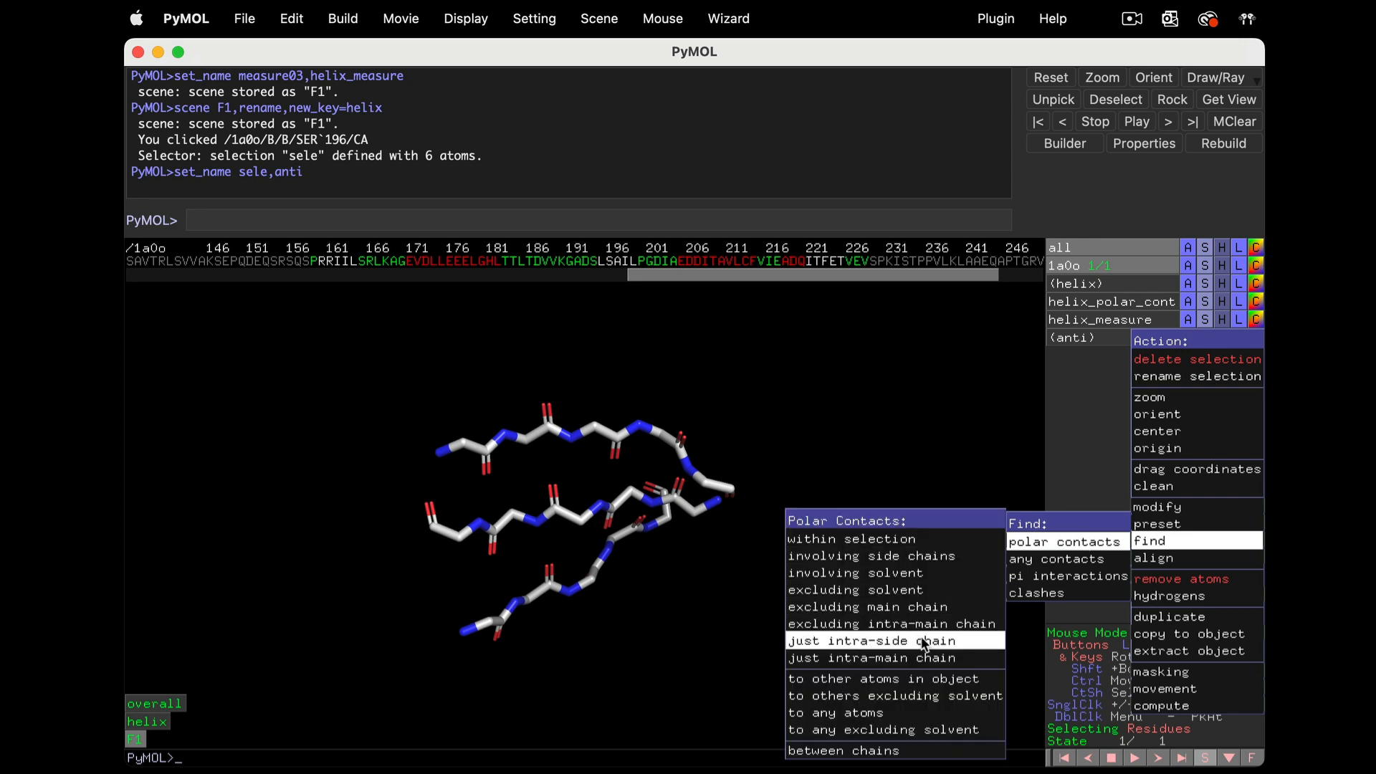
left_click(874, 641)
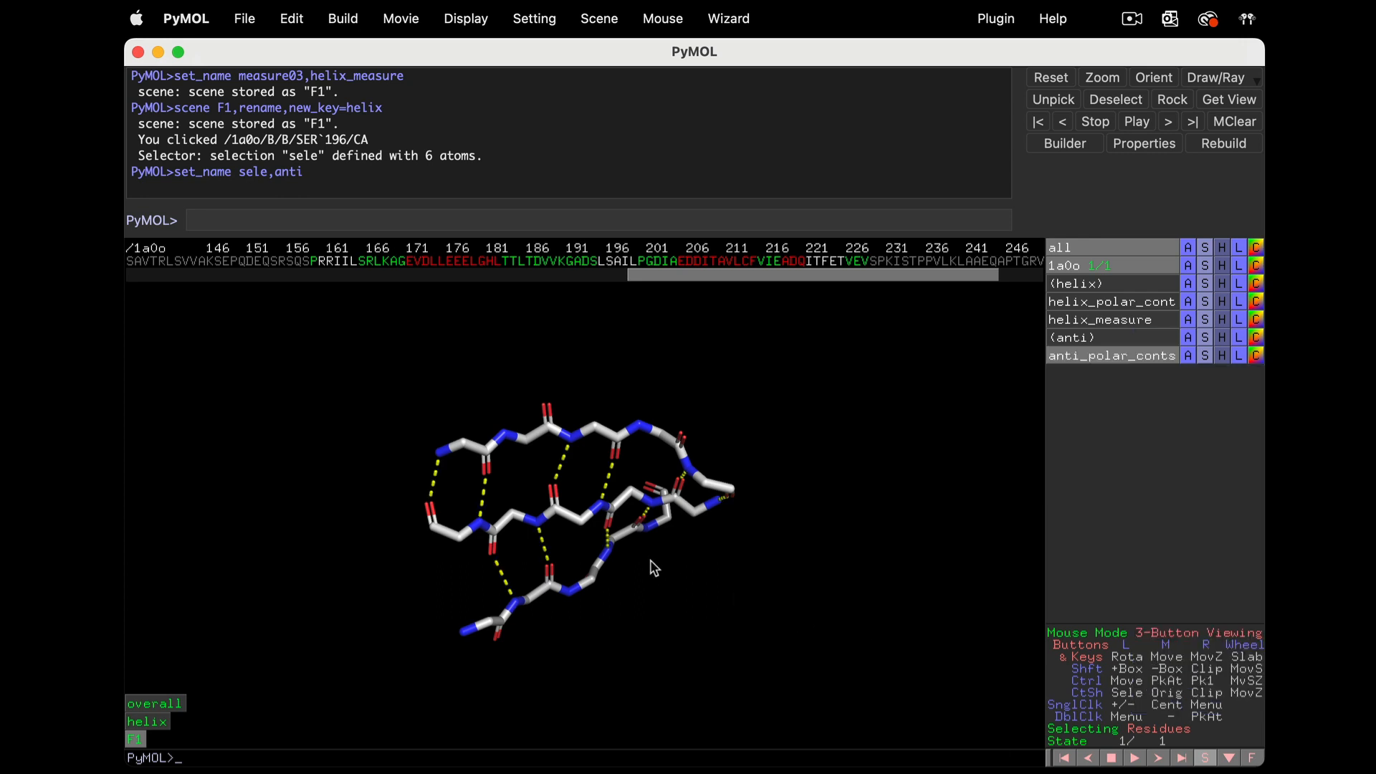
left_click_drag(653, 568, 619, 534)
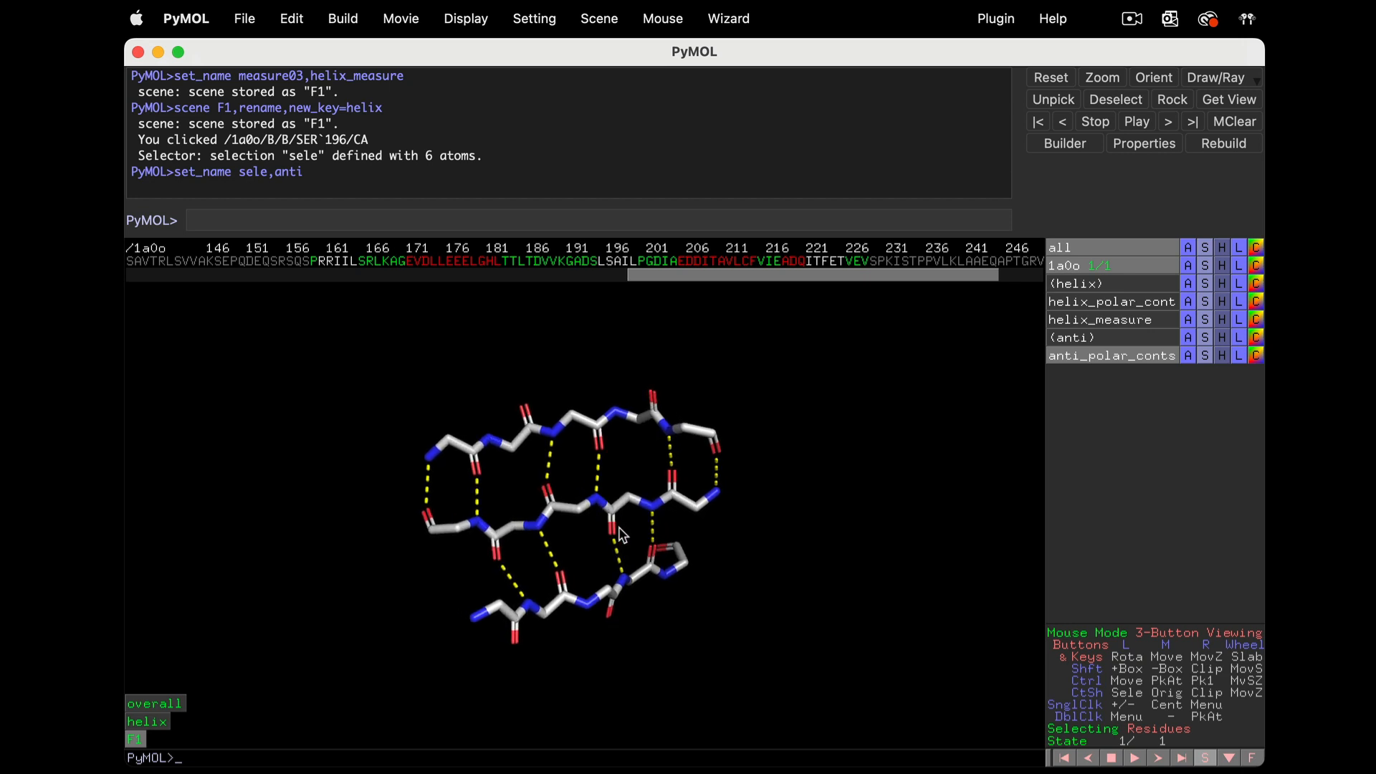
left_click_drag(620, 535, 562, 476)
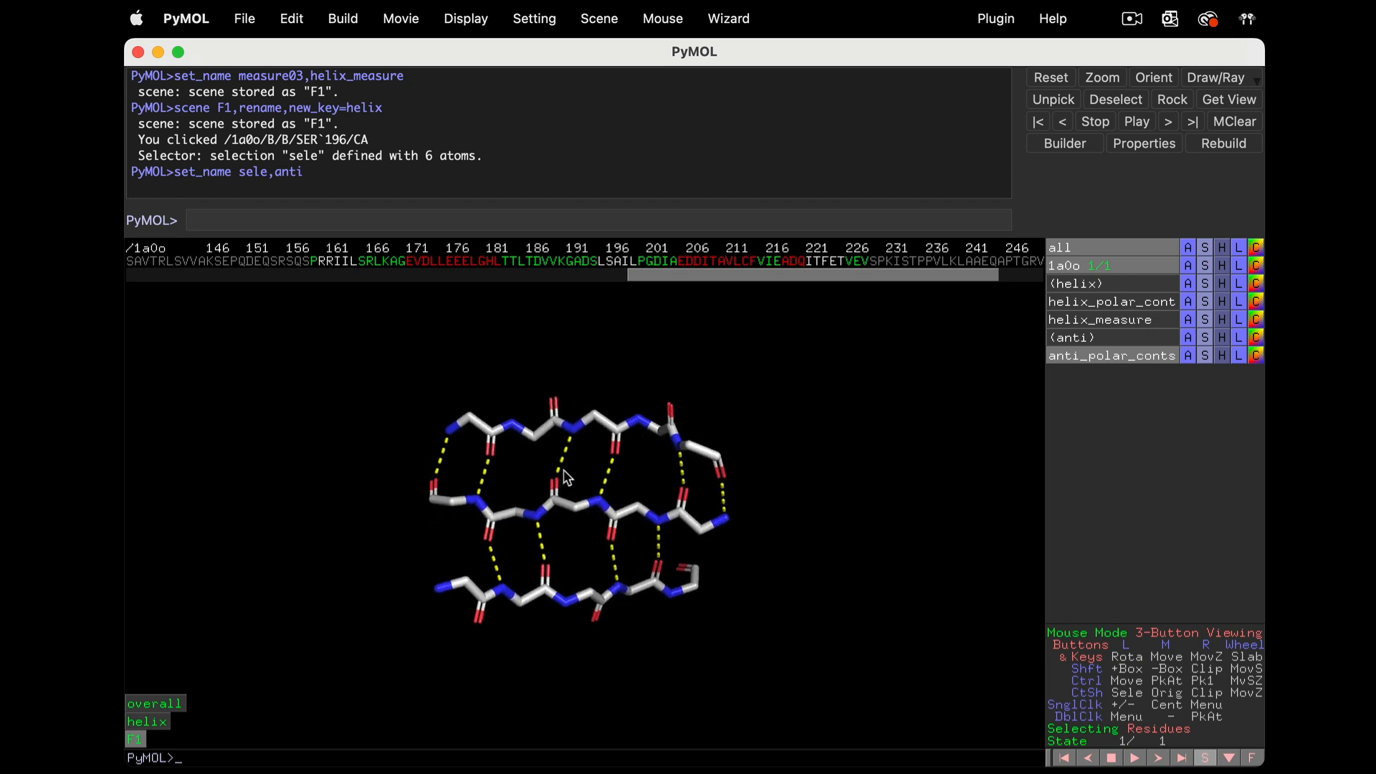
mouse_move(585, 440)
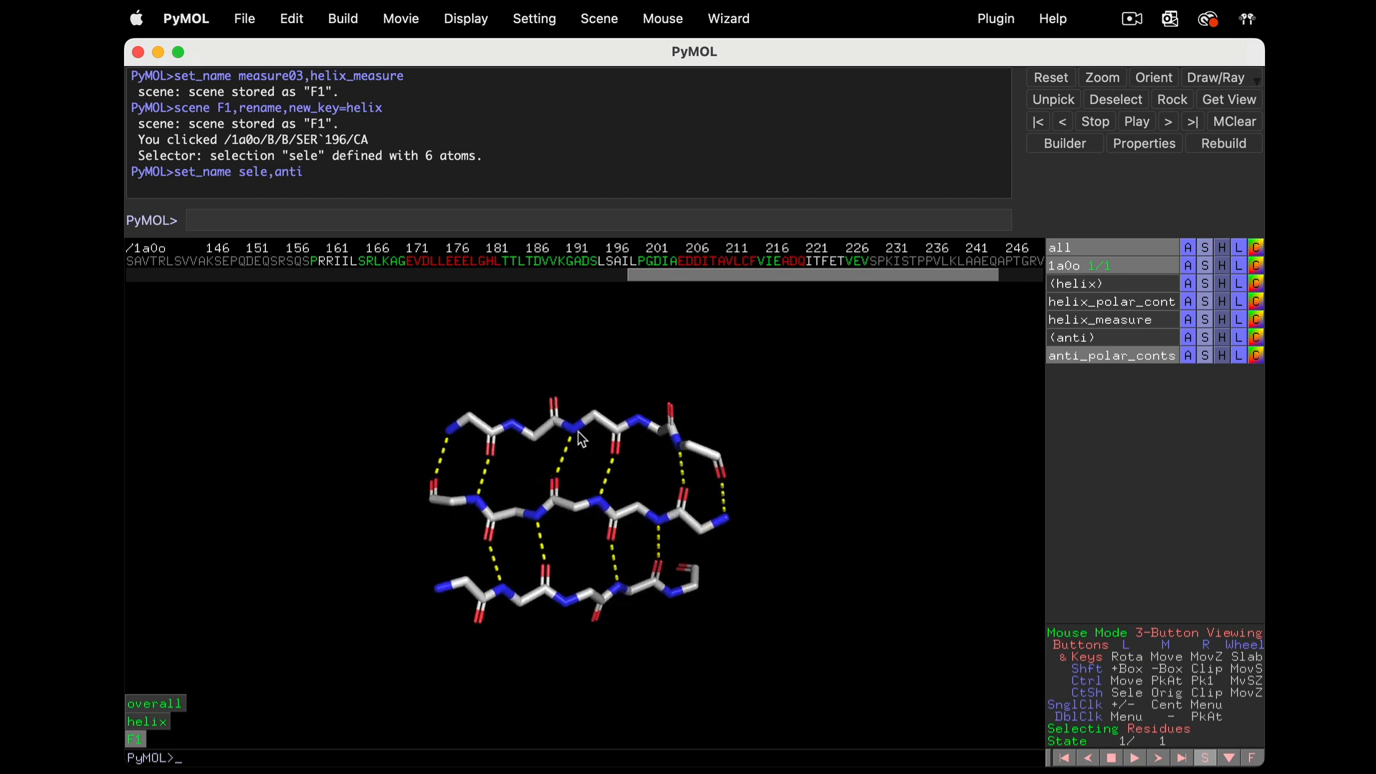
mouse_move(594, 466)
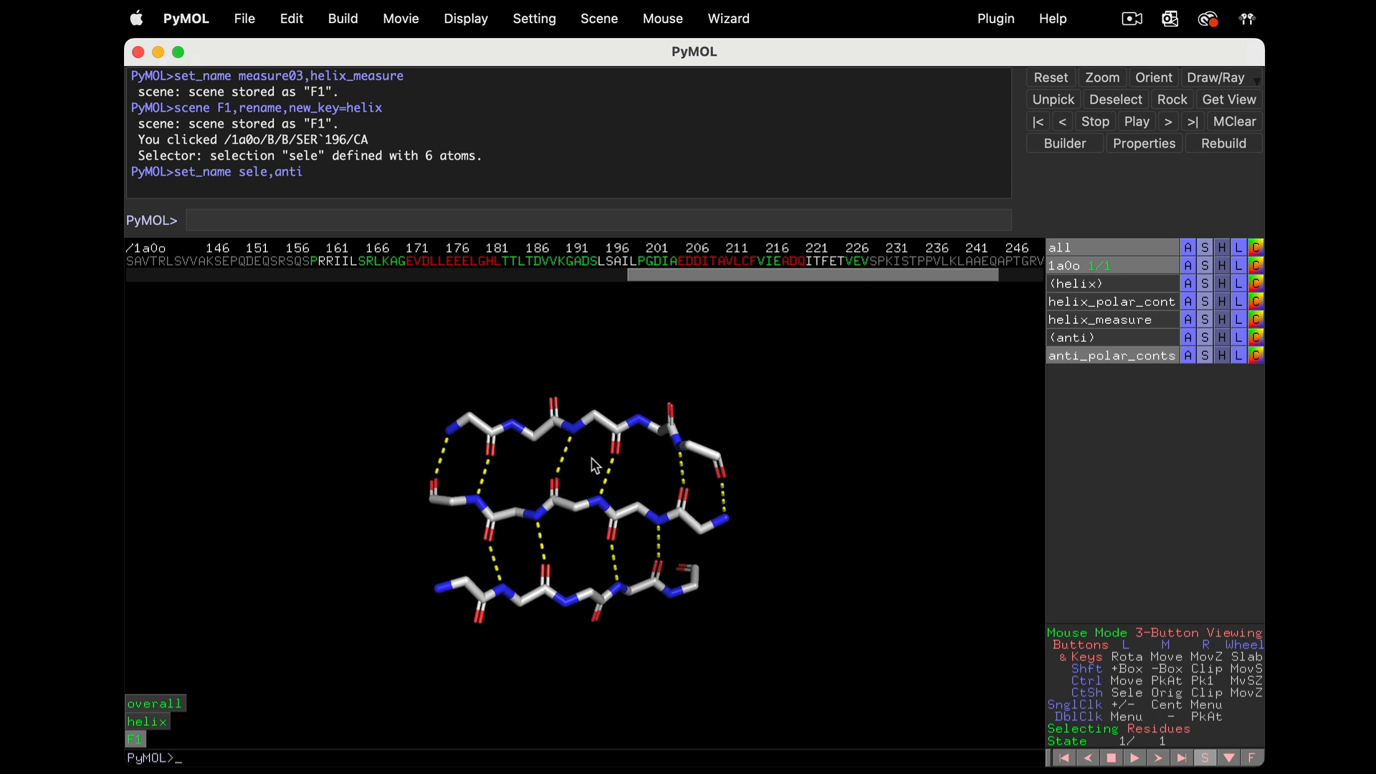
Store the antiparallel contacts view as scene F2 and rename it anti
left_click(599, 19)
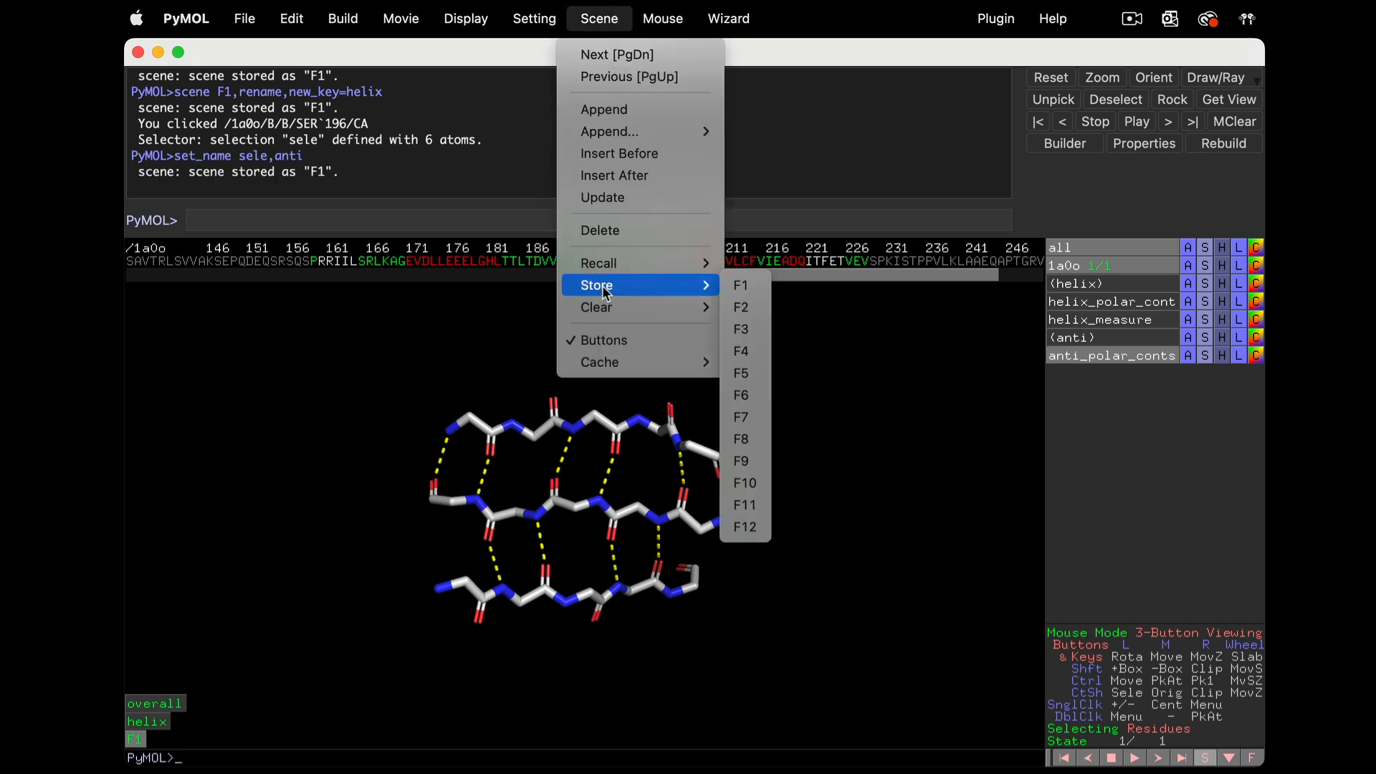
left_click(740, 307)
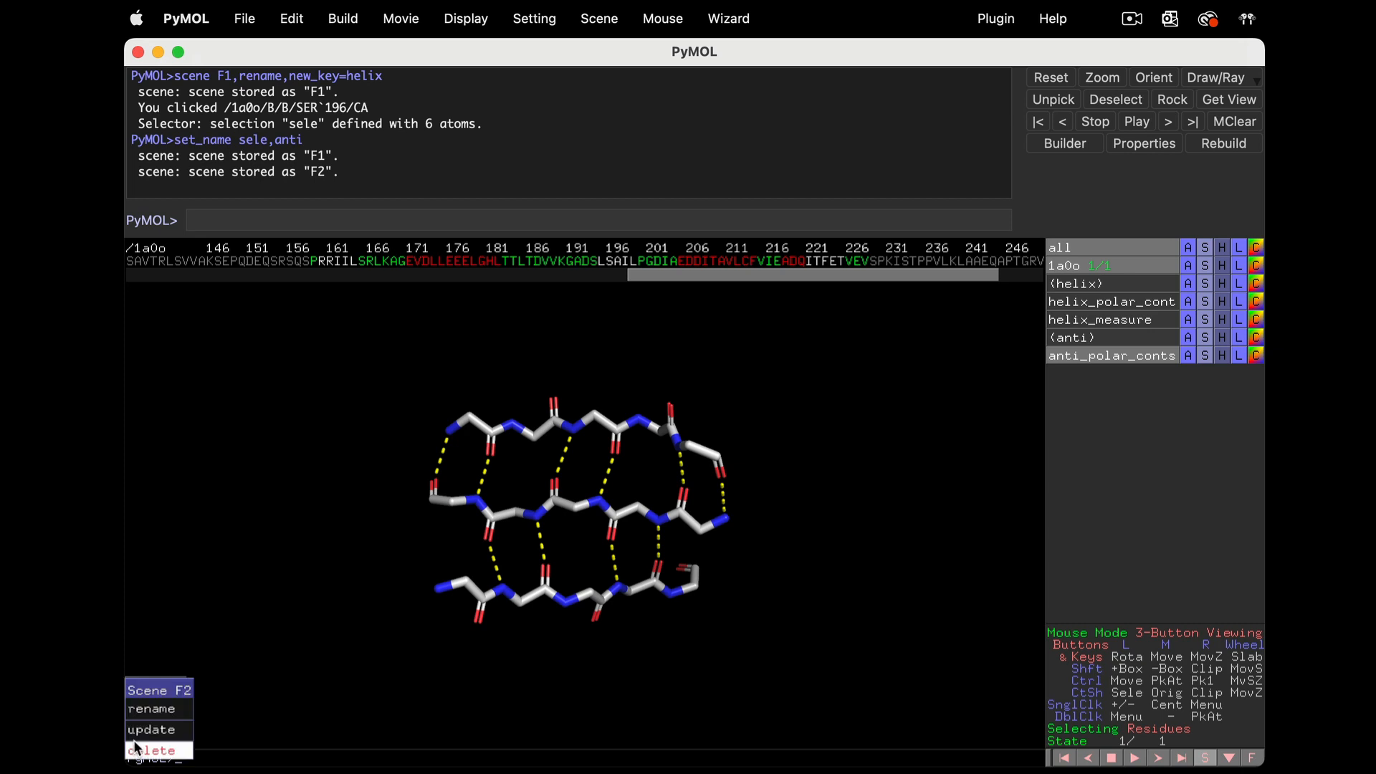
left_click(150, 708)
type("set_name sele,parallel")
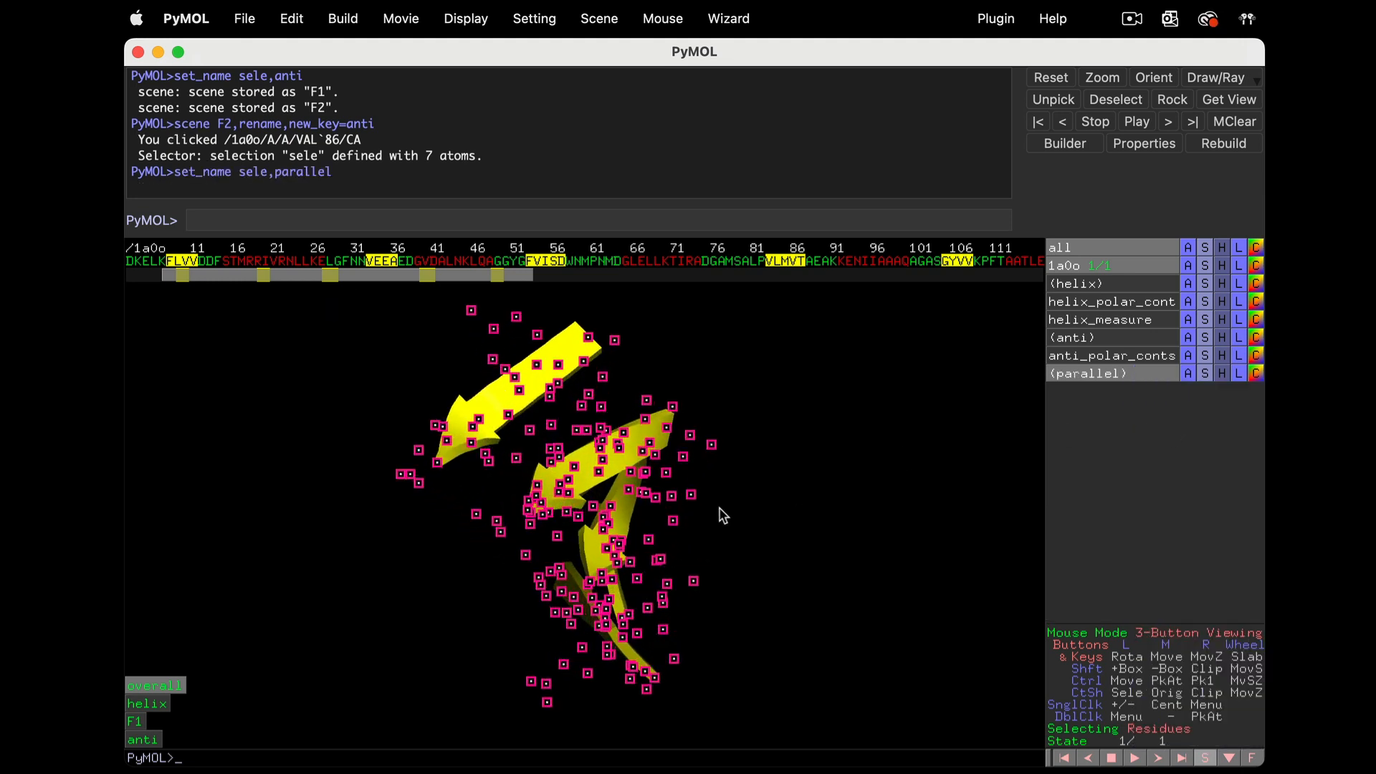
mouse_move(1206, 379)
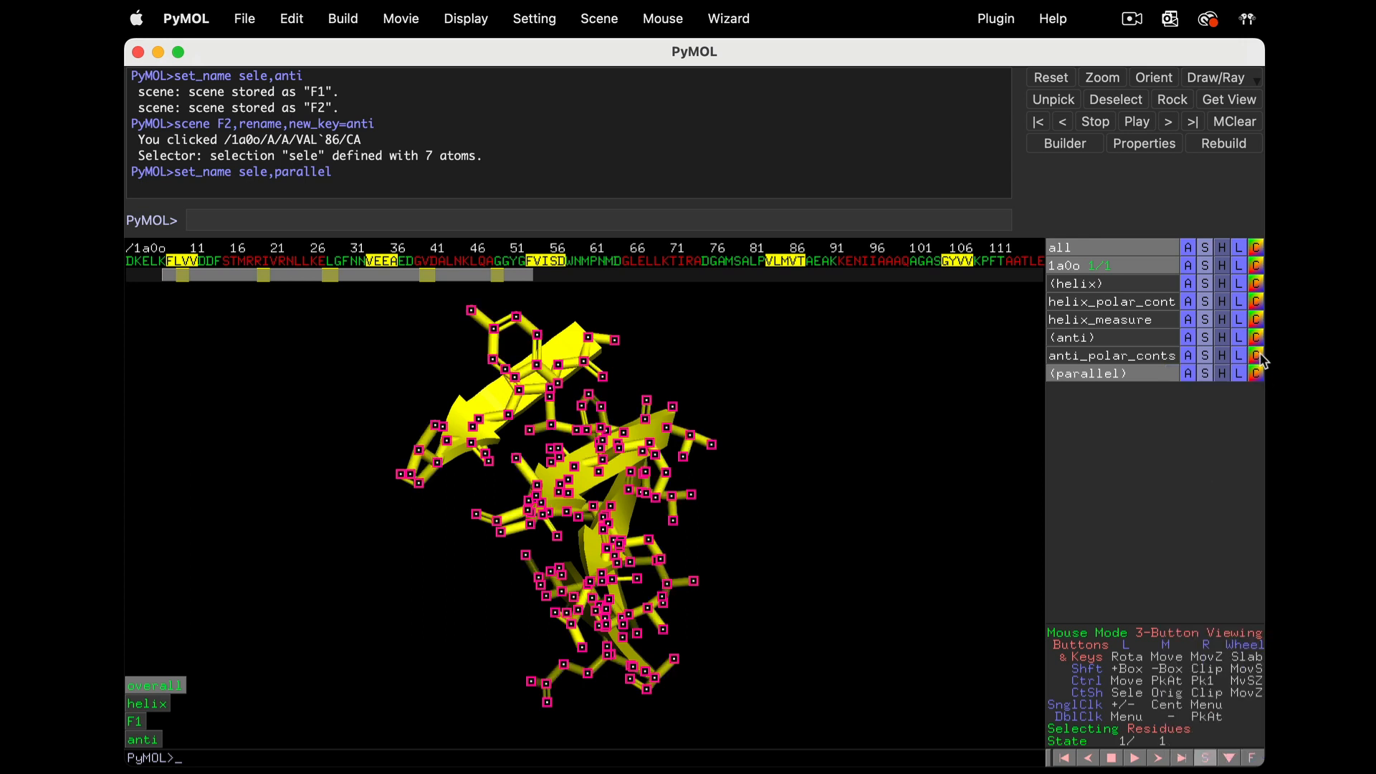
Colour the parallel sheet sticks by element and find its intra-main-chain polar contacts
left_click(1256, 355)
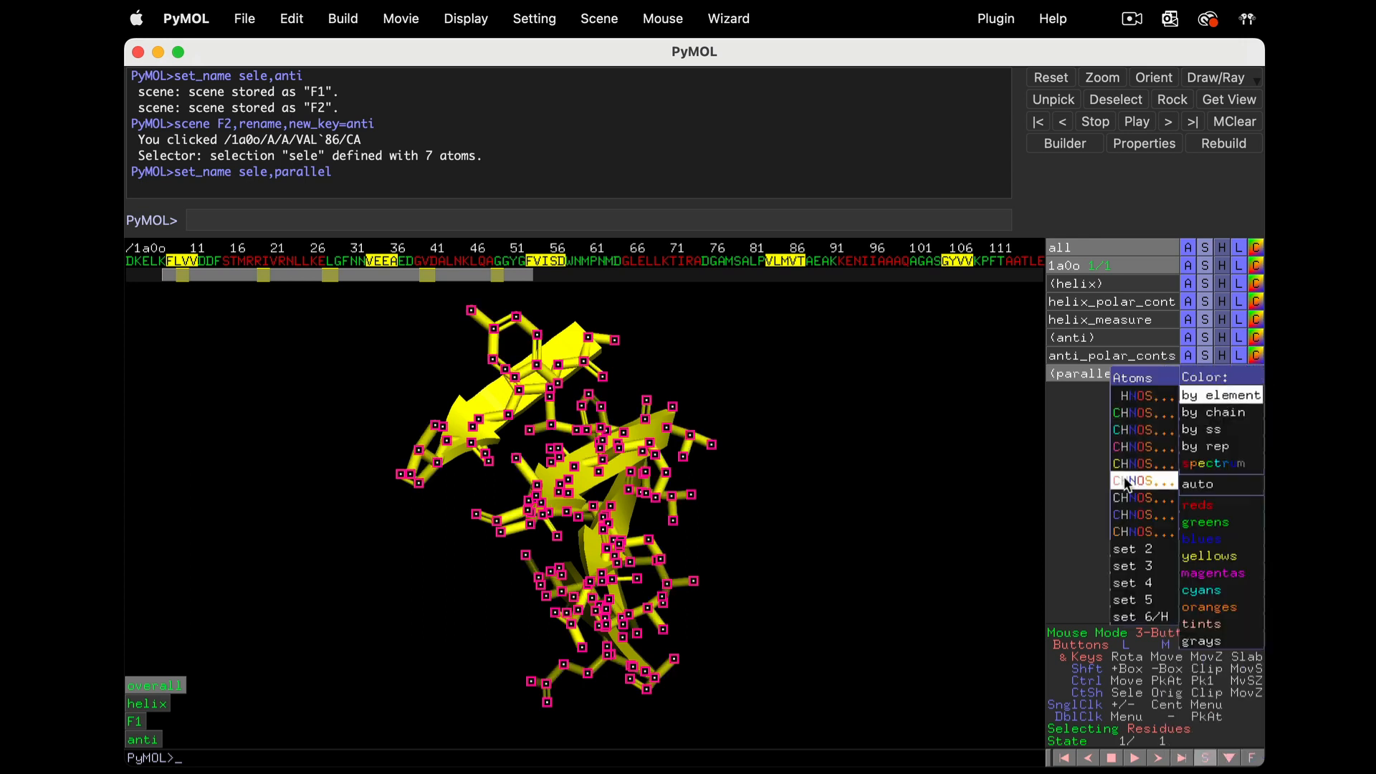
left_click(1218, 396)
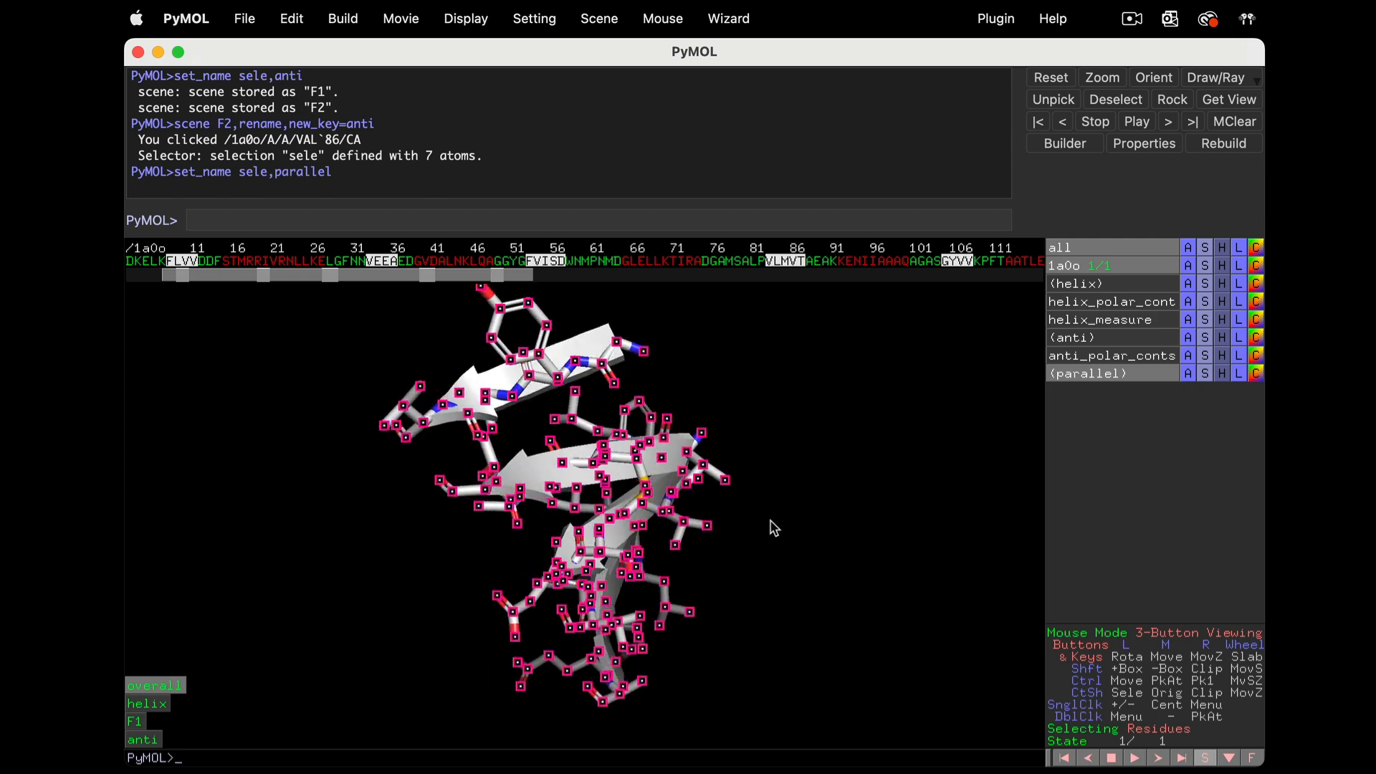
left_click(1188, 373)
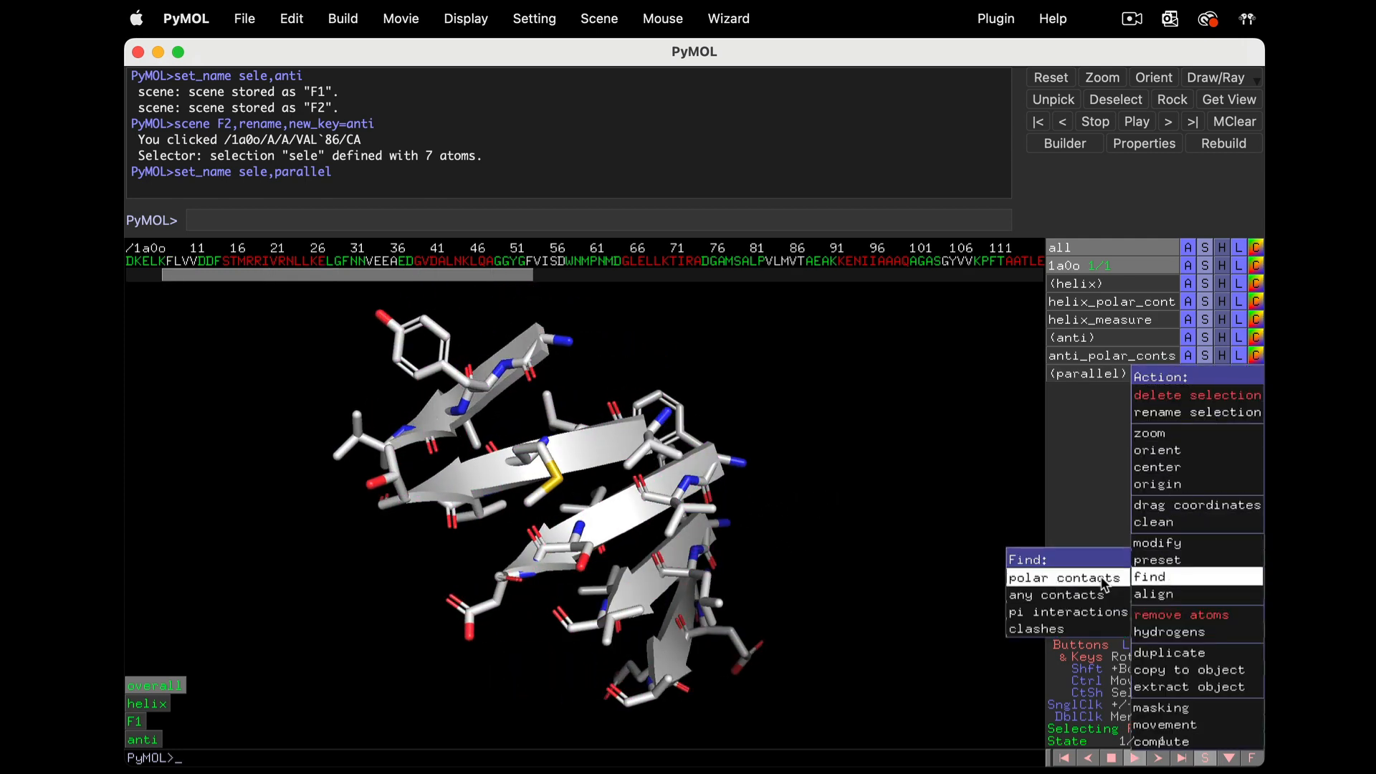
mouse_move(1066, 578)
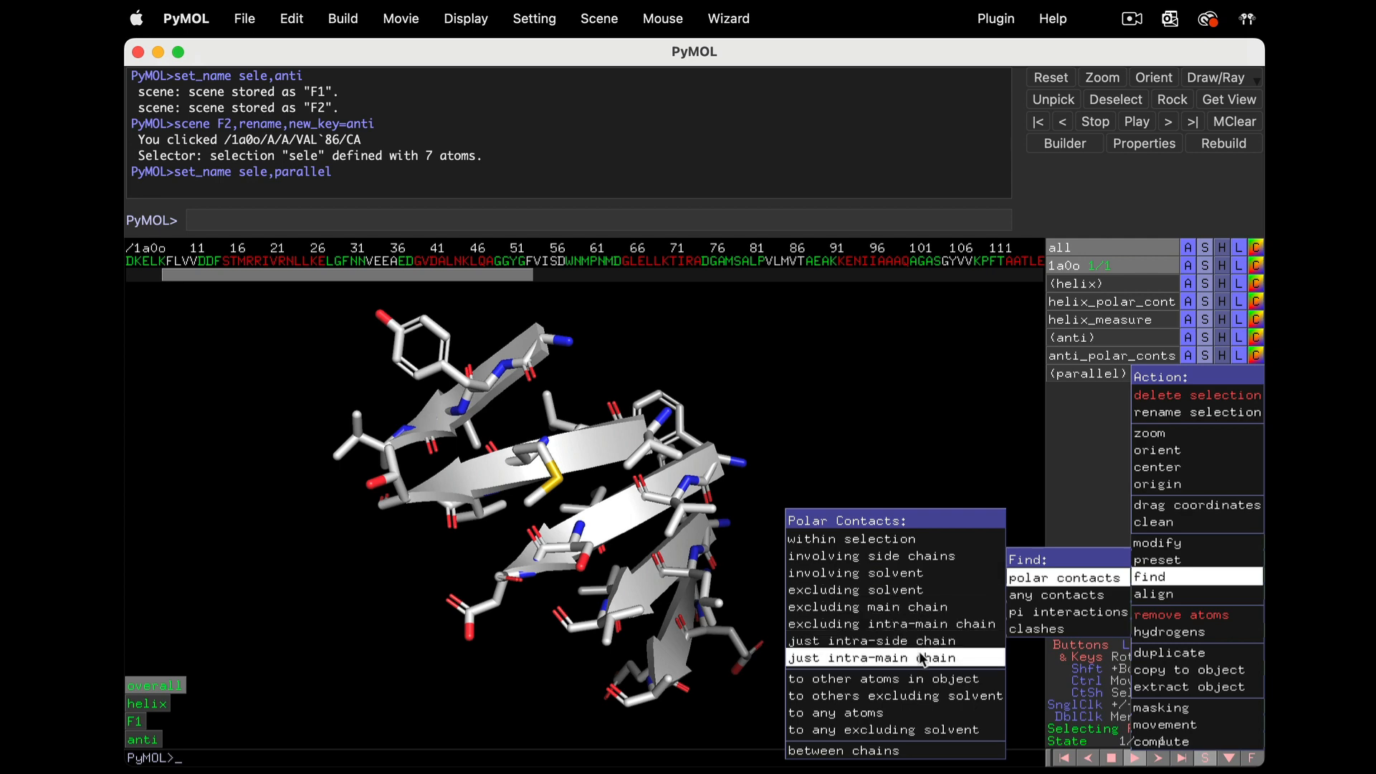
left_click(871, 656)
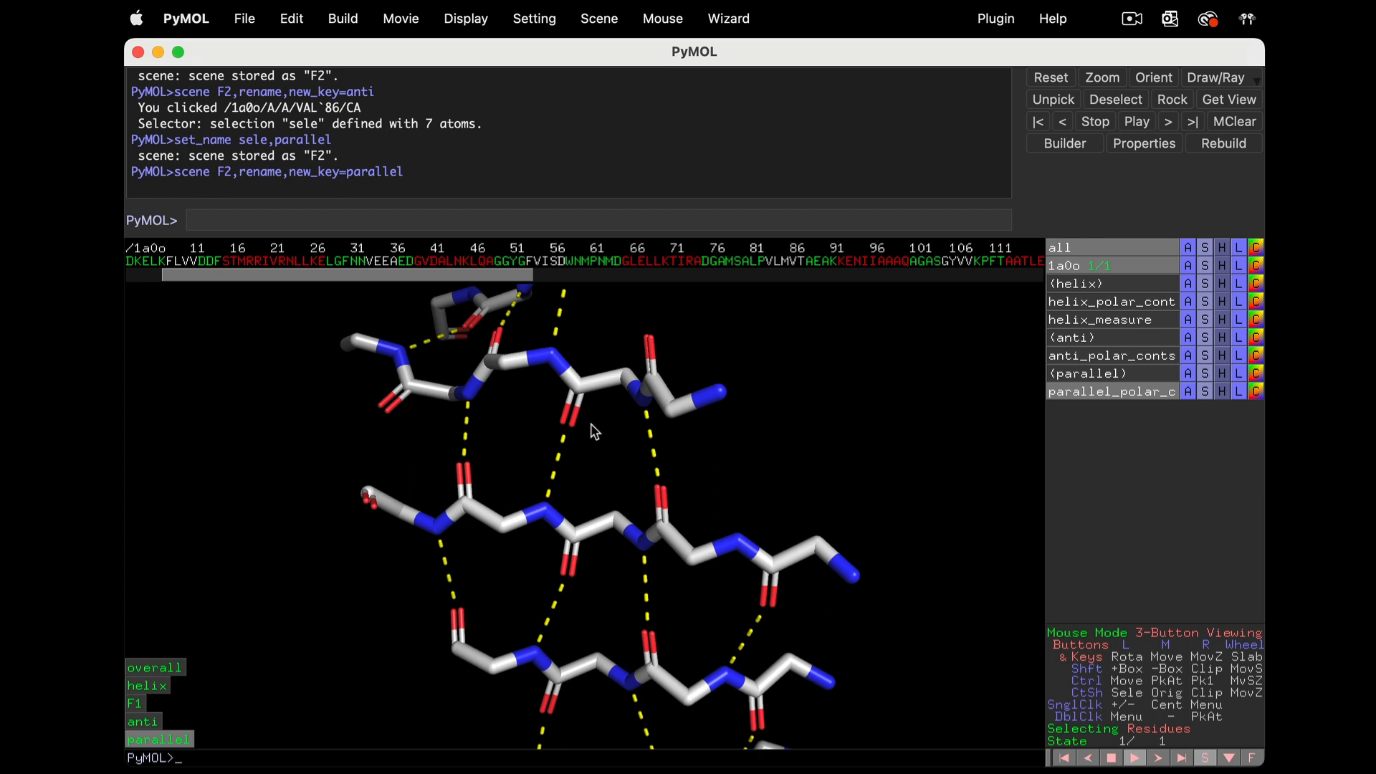
mouse_move(577, 425)
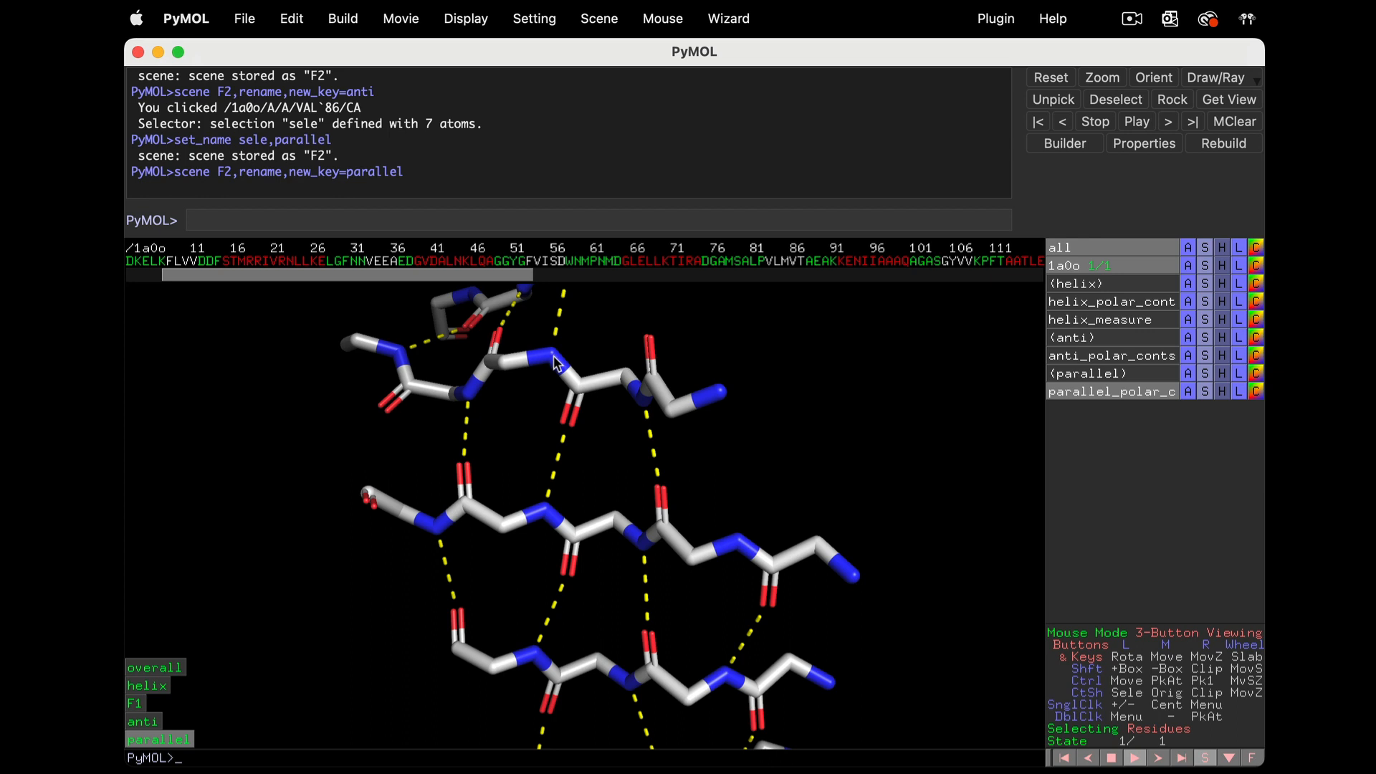
mouse_move(543, 379)
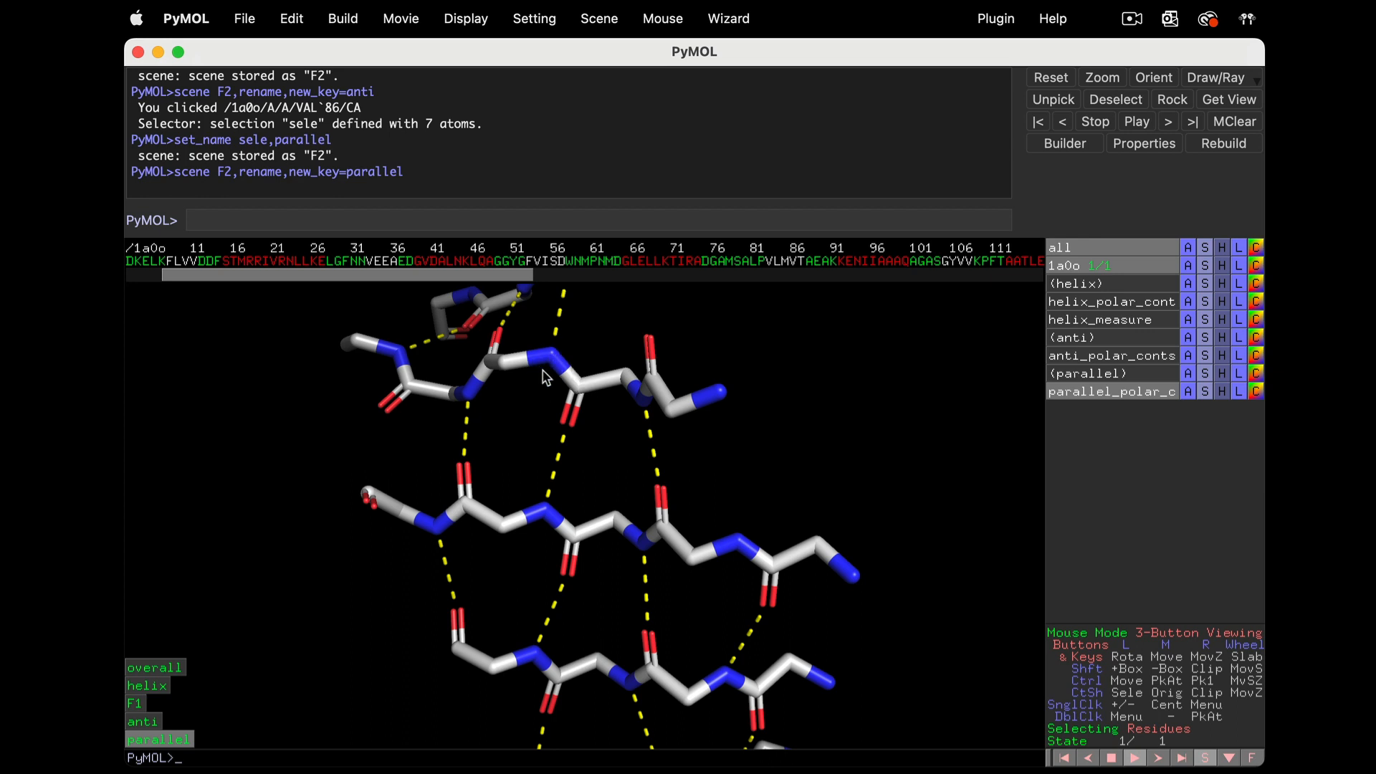
mouse_move(559, 582)
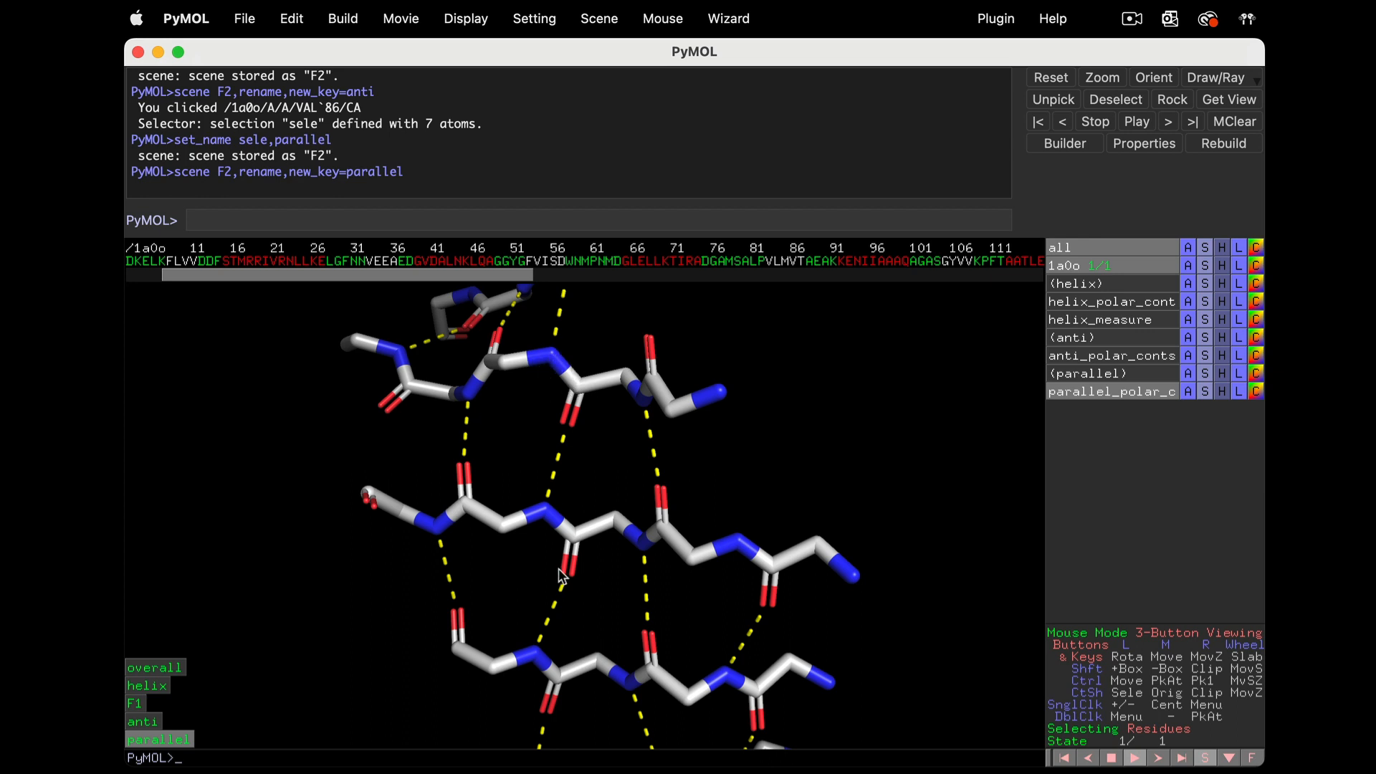
mouse_move(574, 566)
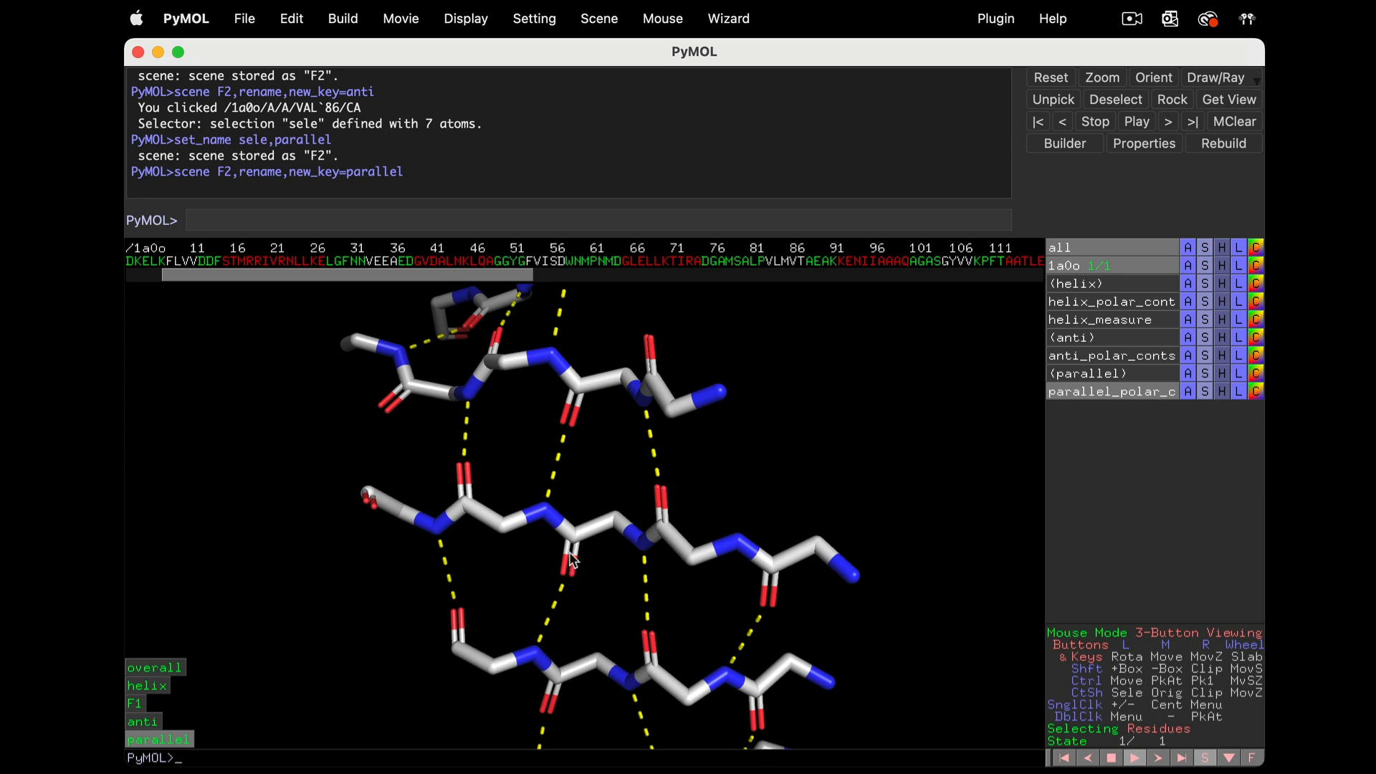
mouse_move(568, 521)
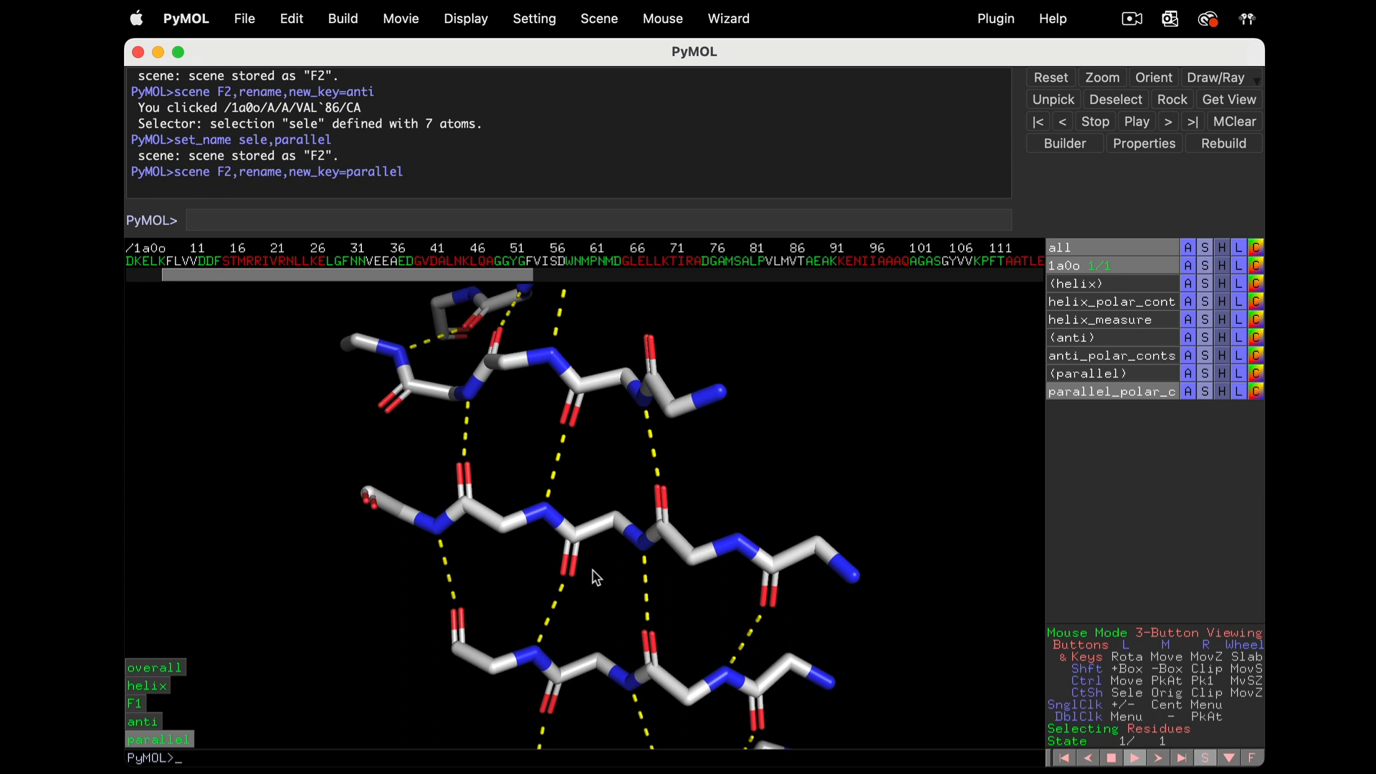
mouse_move(456, 631)
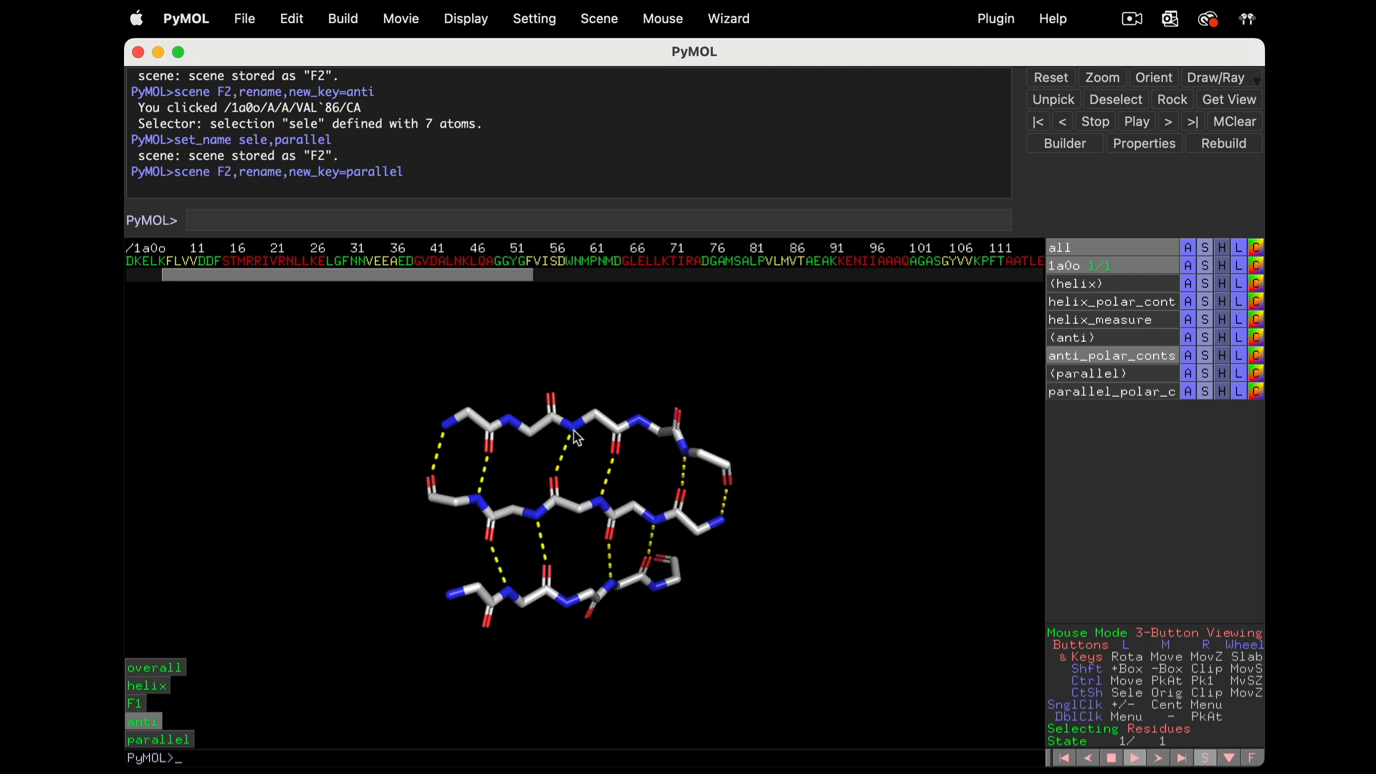
mouse_move(577, 436)
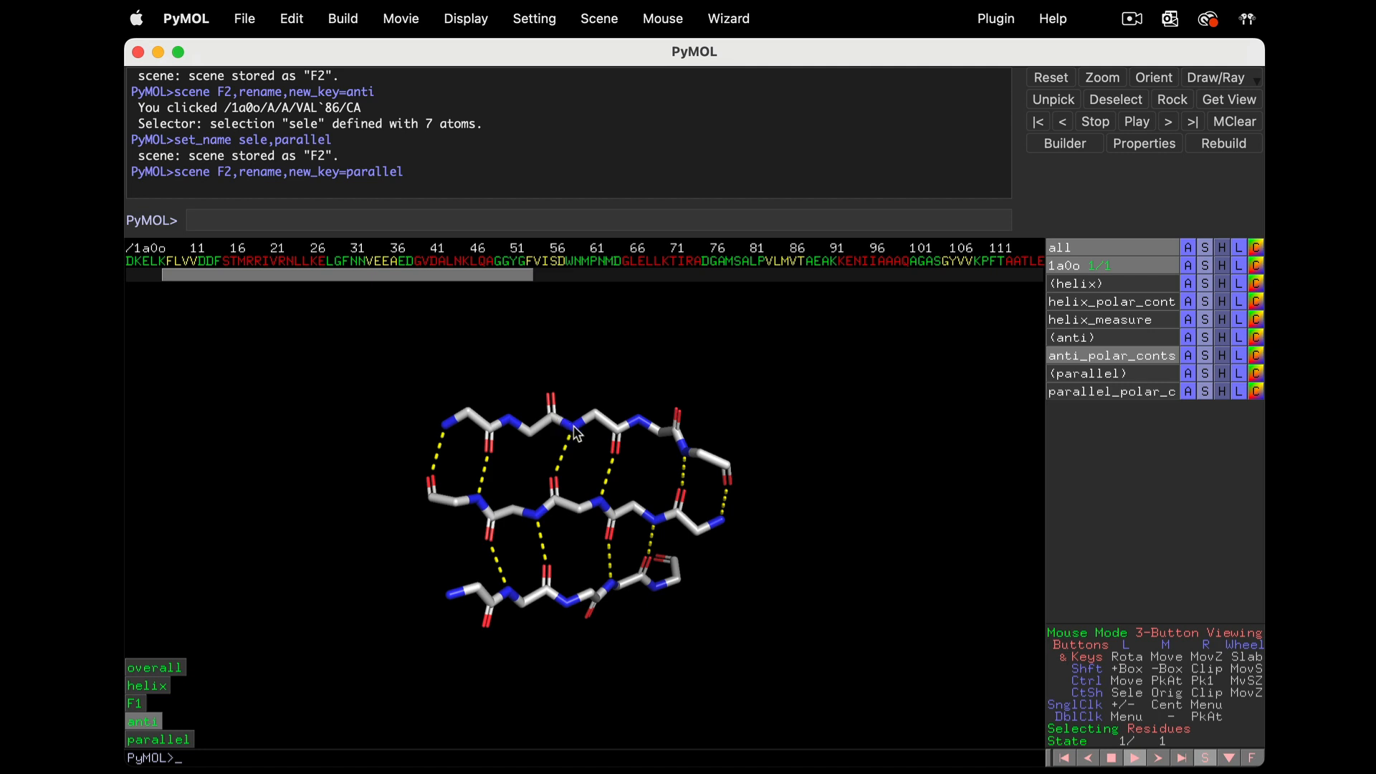
mouse_move(553, 509)
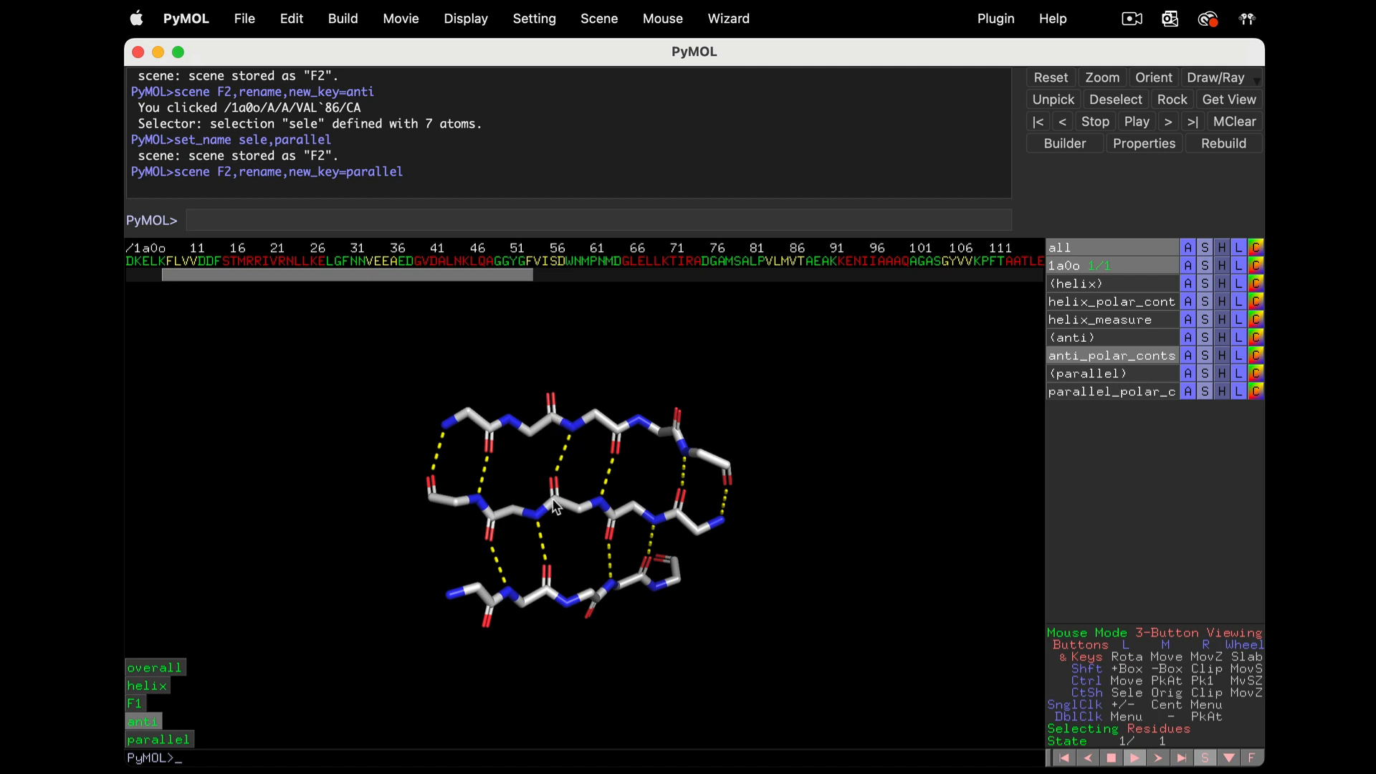
mouse_move(539, 538)
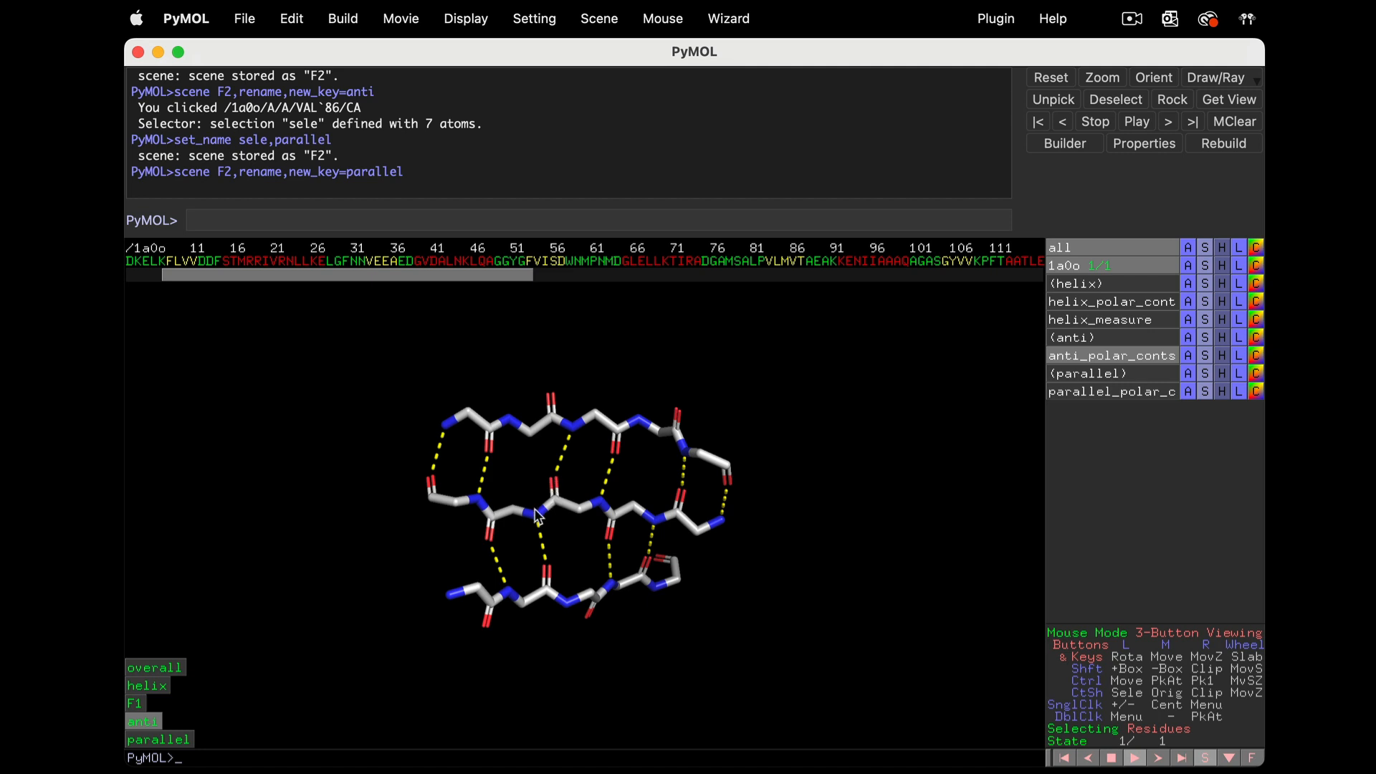
mouse_move(542, 532)
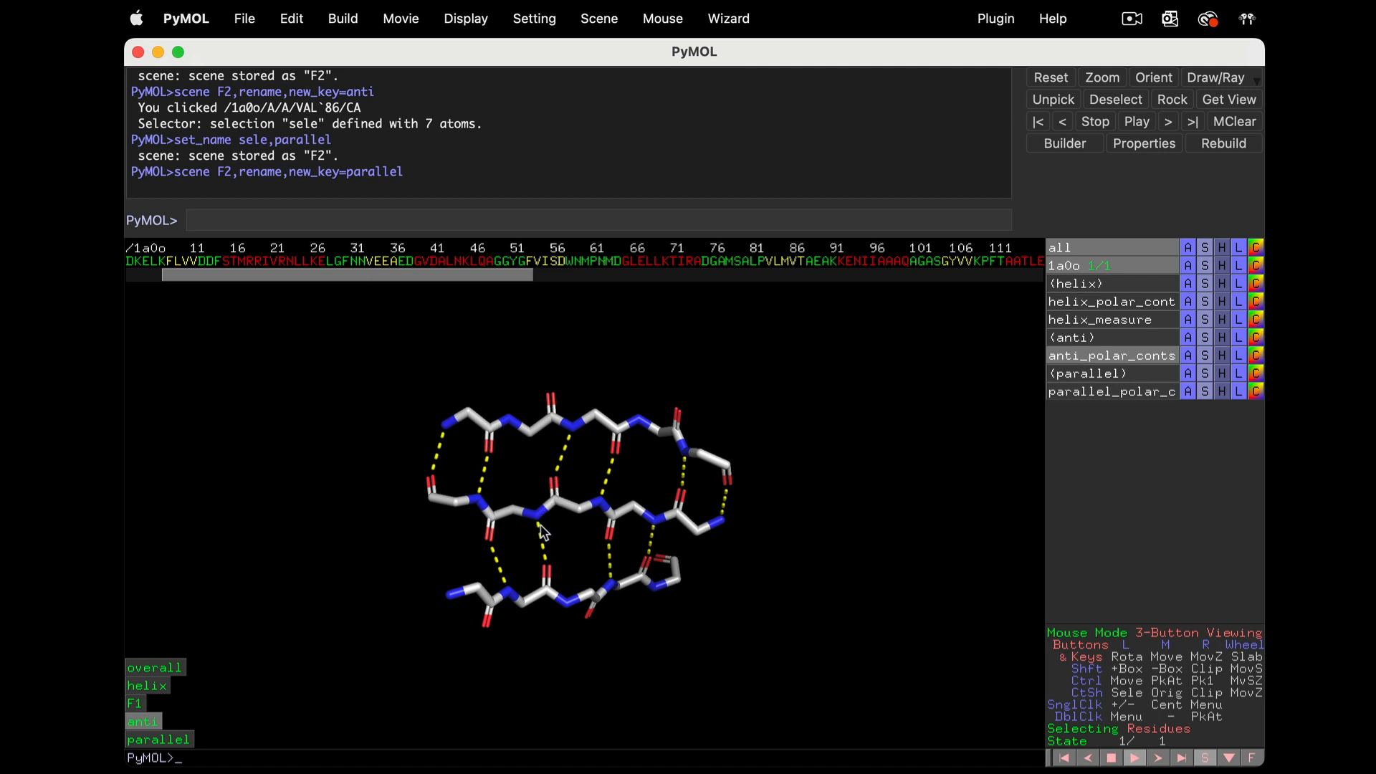
mouse_move(794, 543)
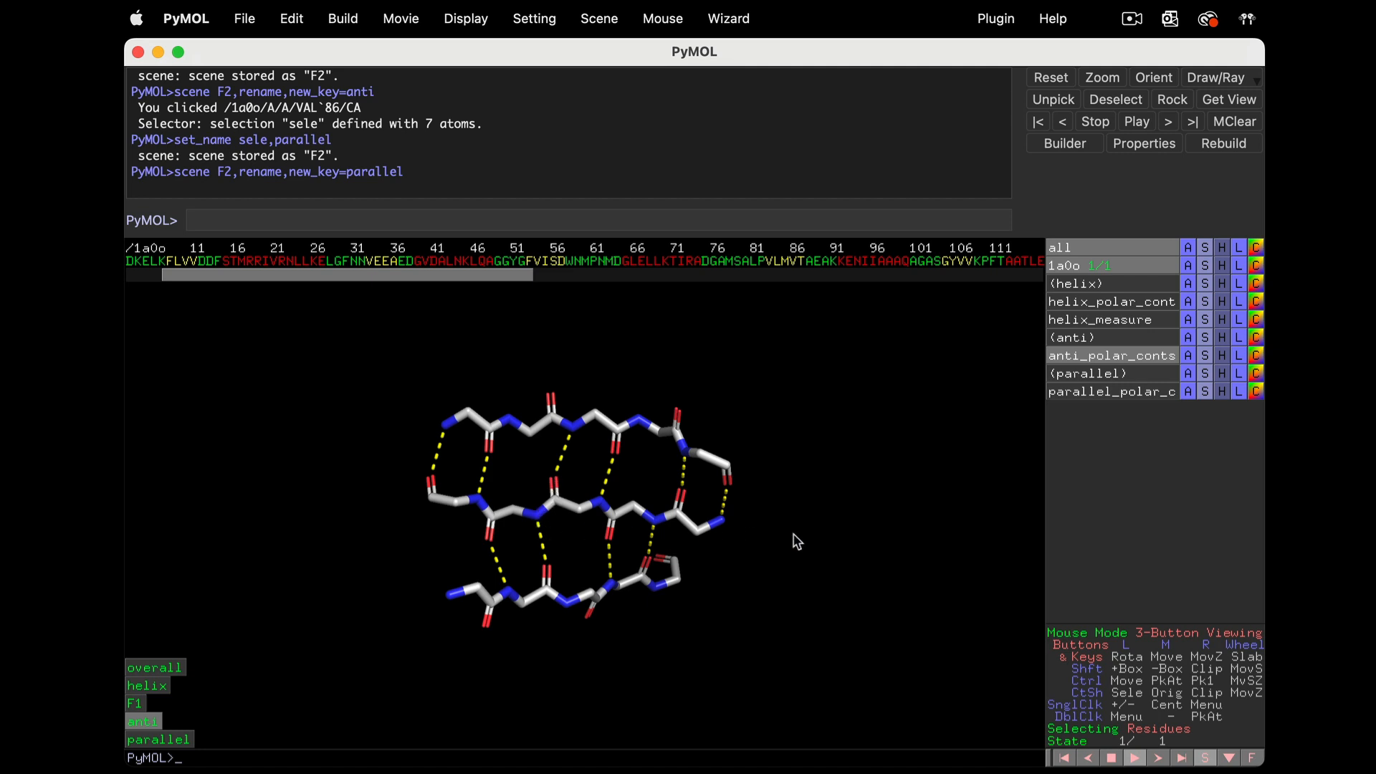